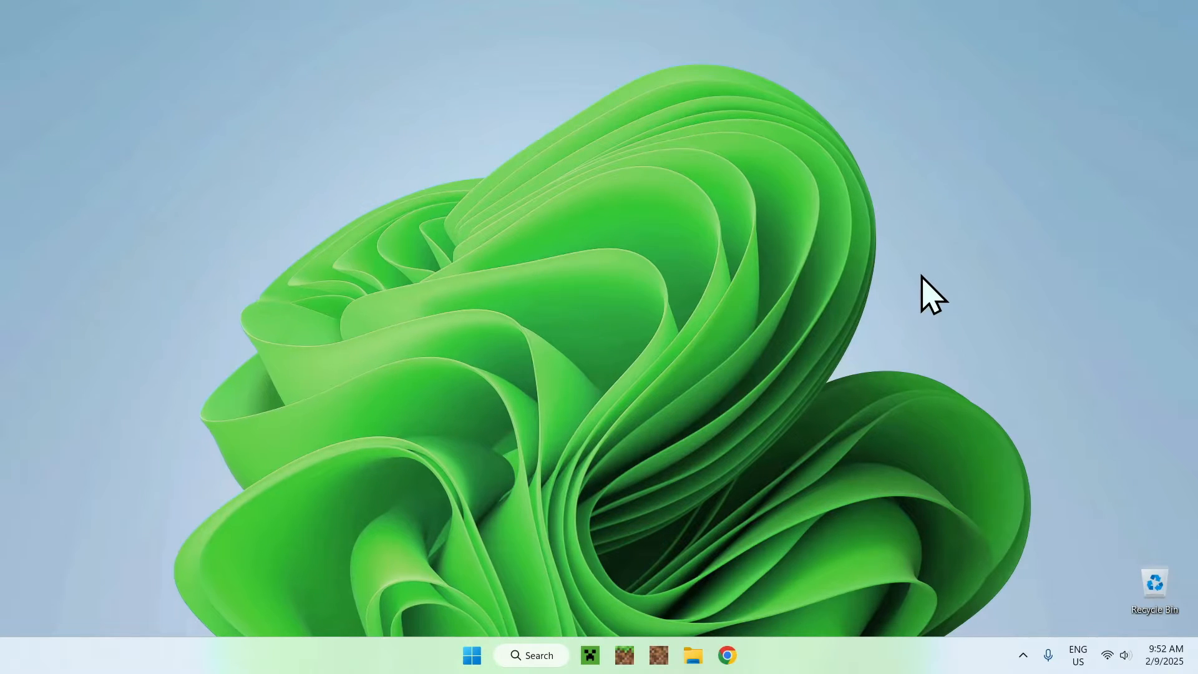
mouse_move(943, 256)
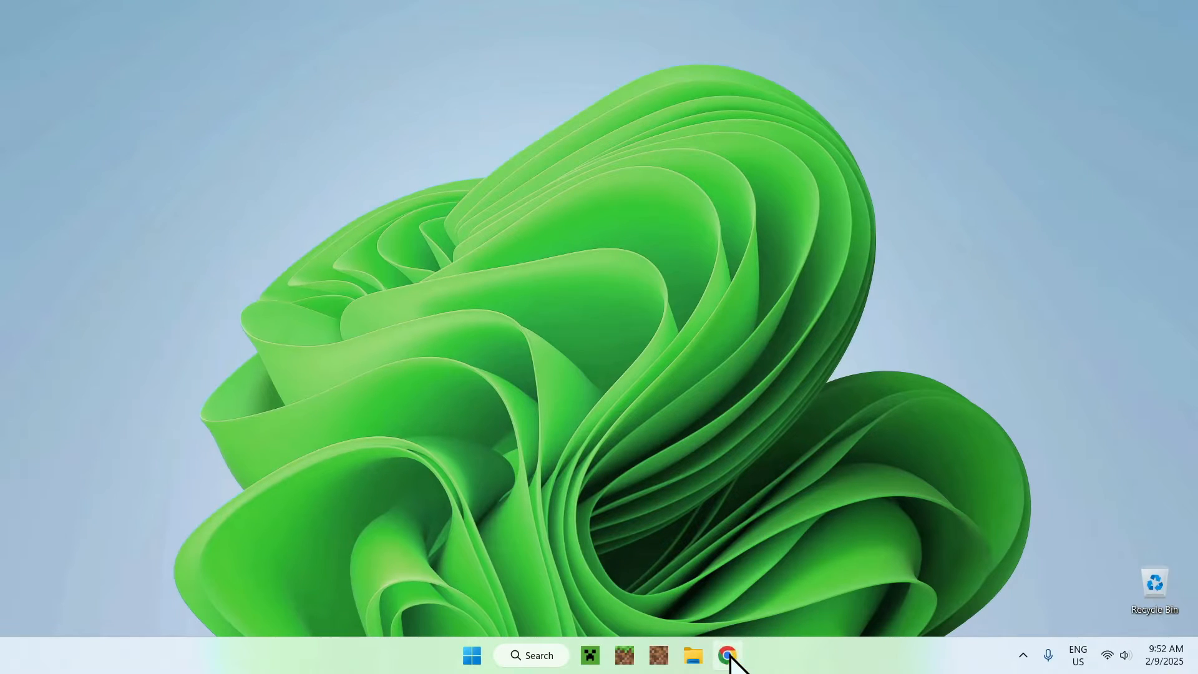
Step: Search Google for 'ATLauncher' in Chrome
left_click(728, 655)
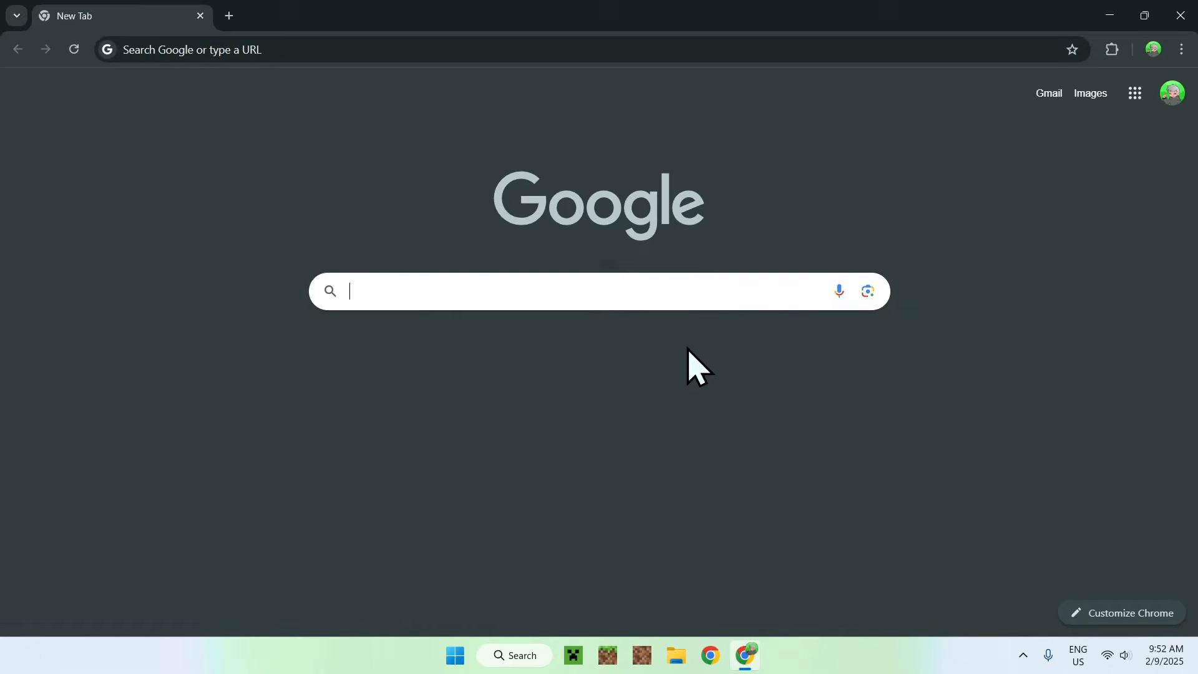
type("ATLa")
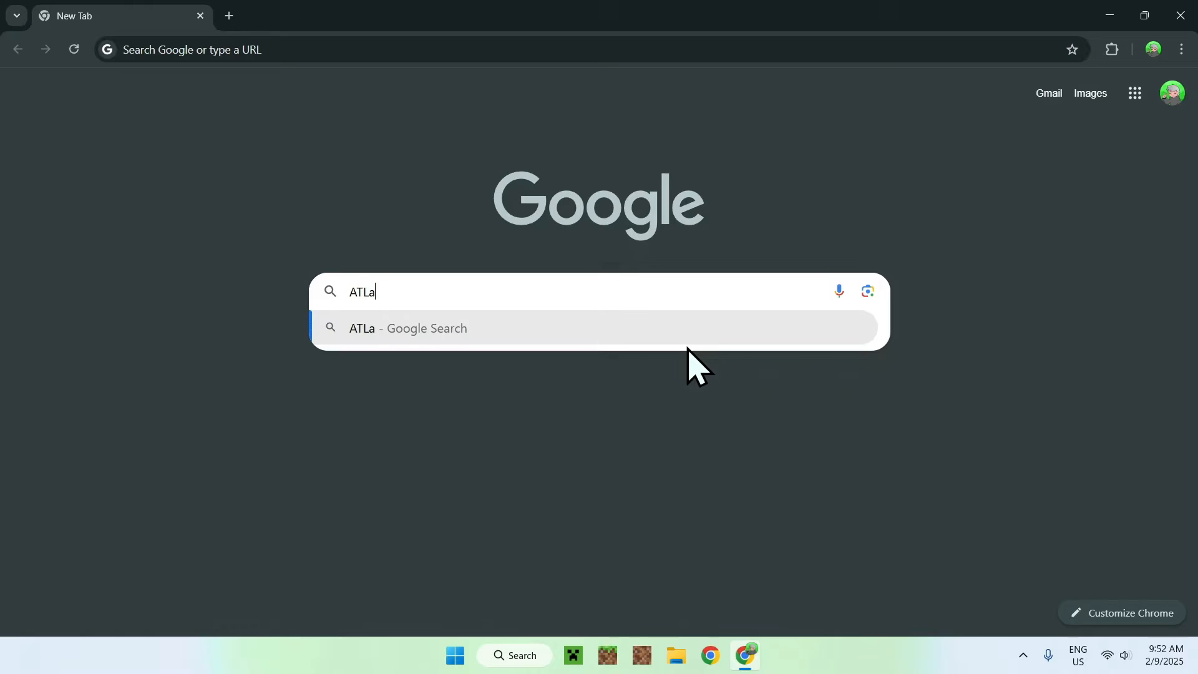
type("uncher")
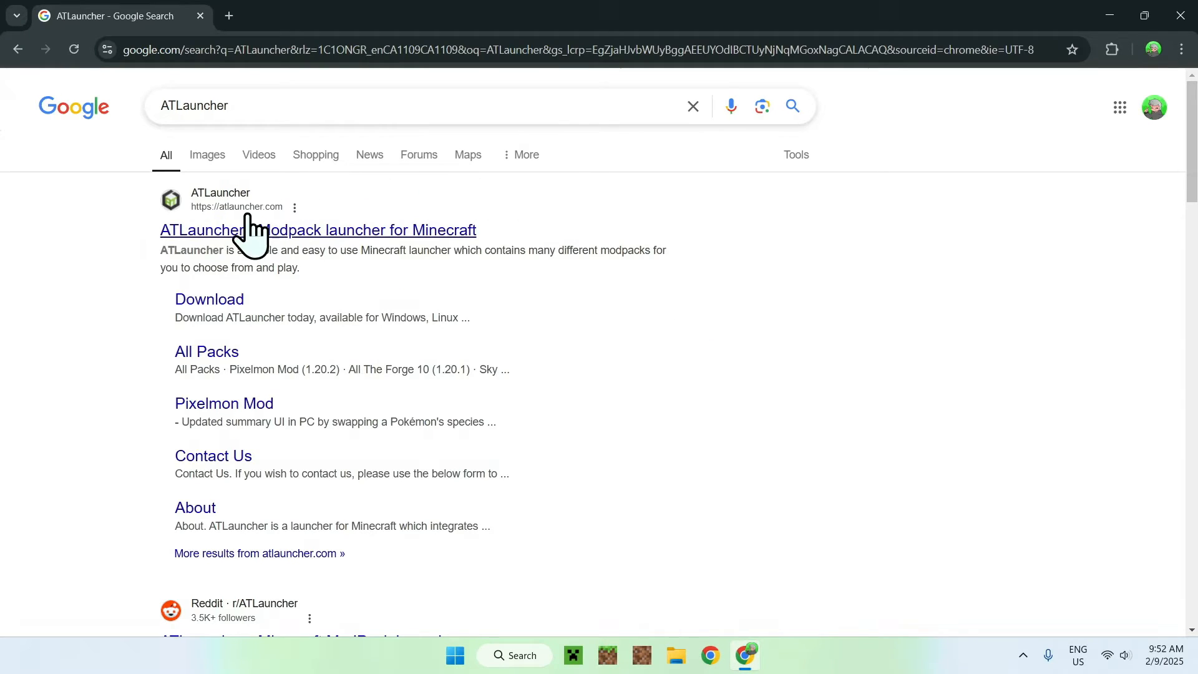
mouse_move(271, 229)
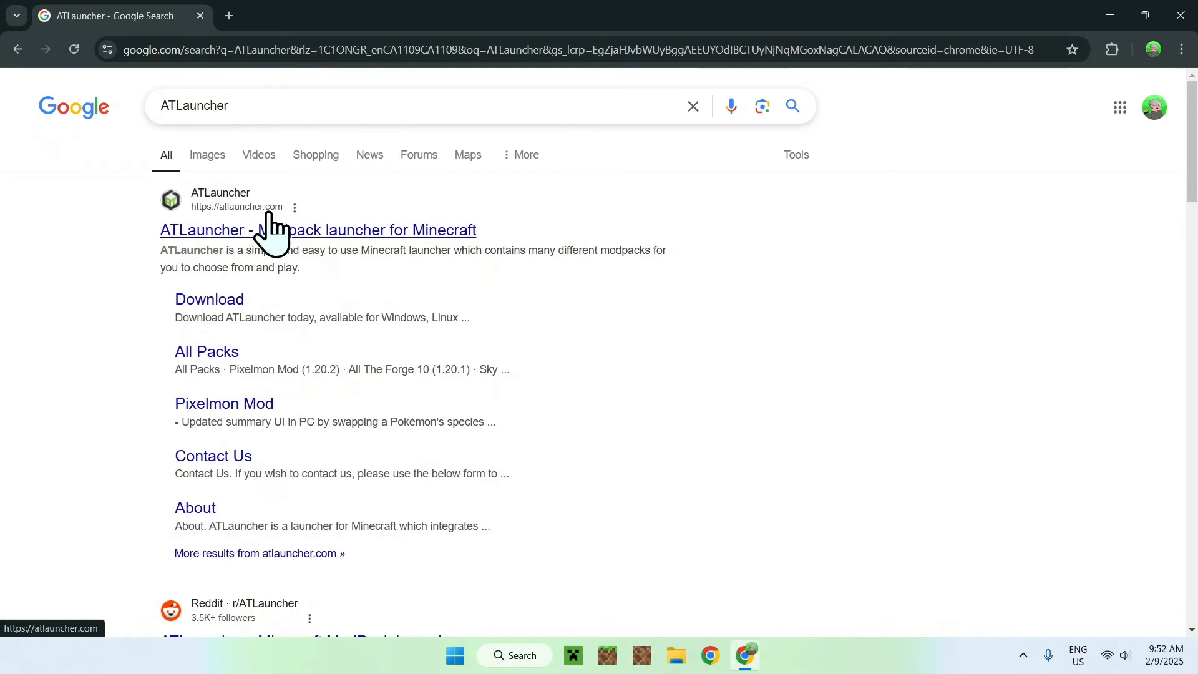
Step: Download ATLauncher-setup-1.2.0.0.exe (Setup, Recommended) from atlauncher.com and confirm it finished
left_click(318, 230)
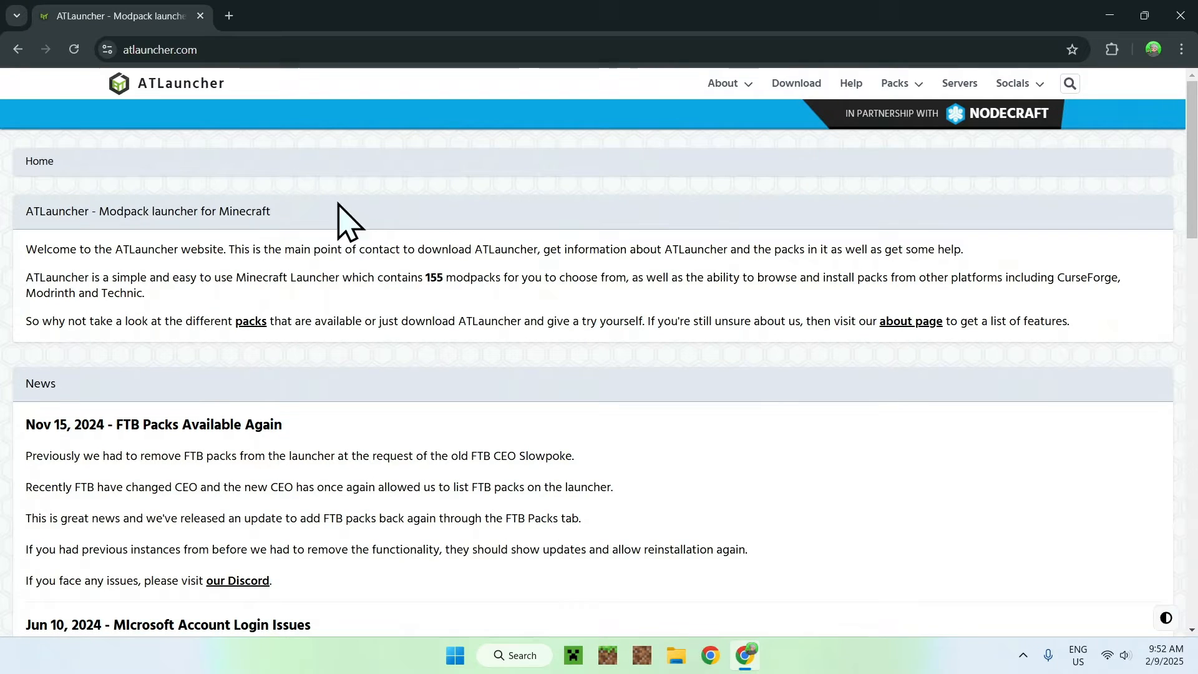
mouse_move(424, 259)
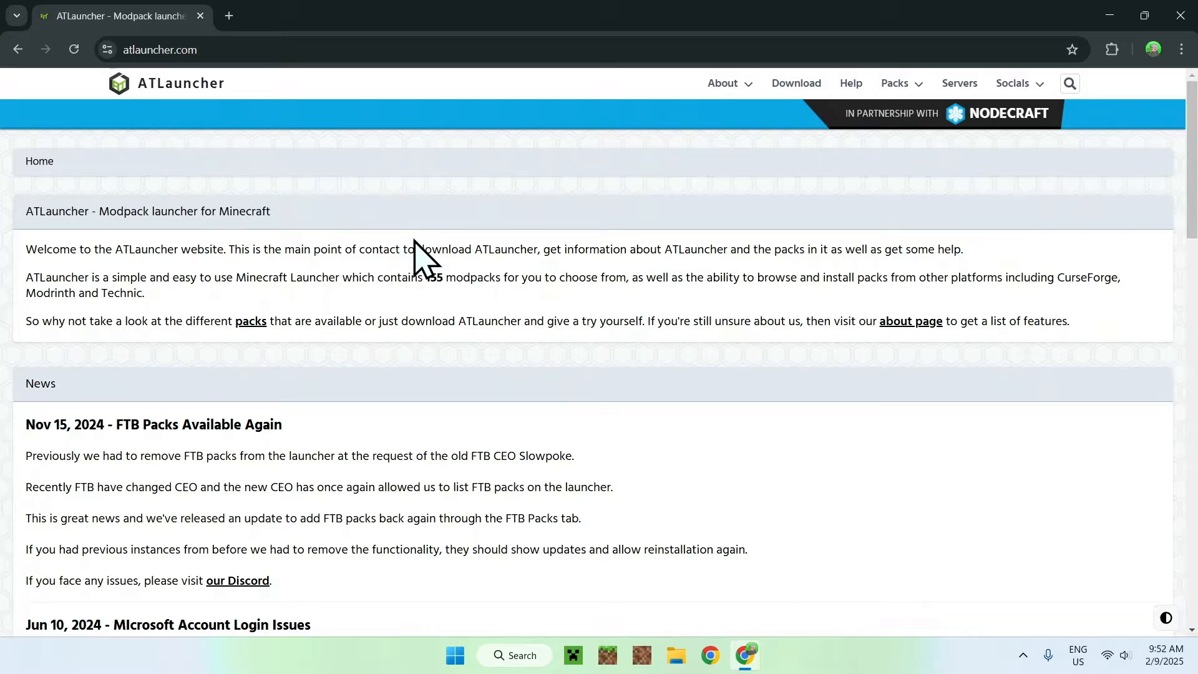
mouse_move(450, 198)
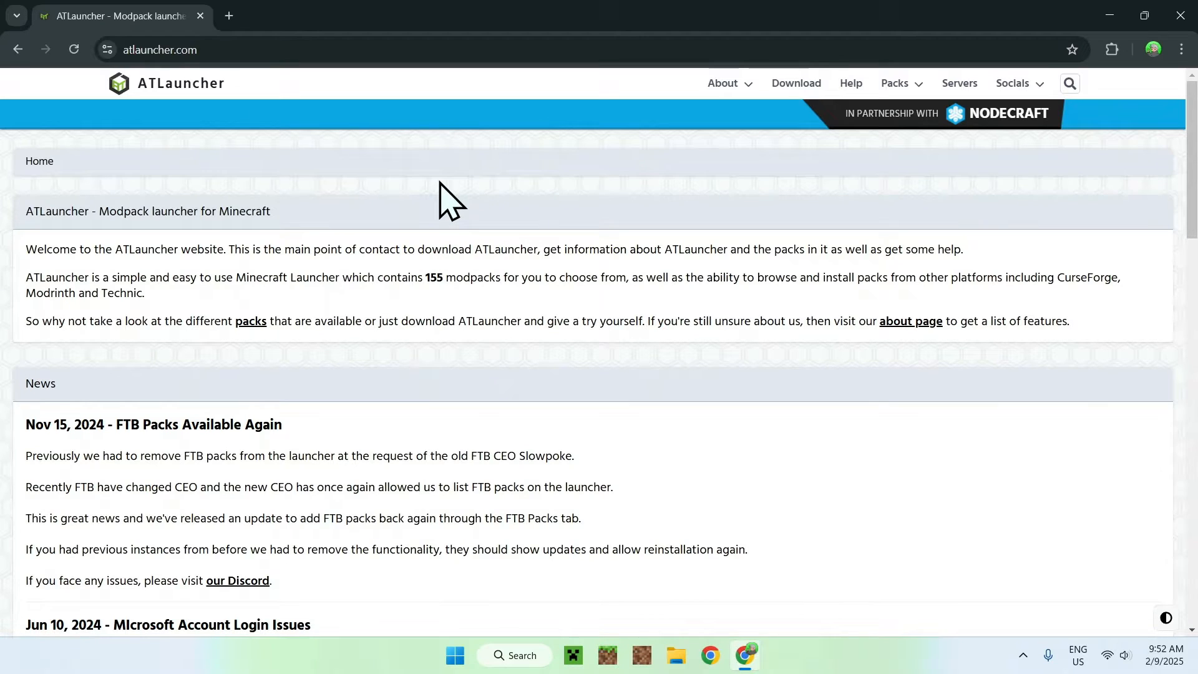
mouse_move(707, 214)
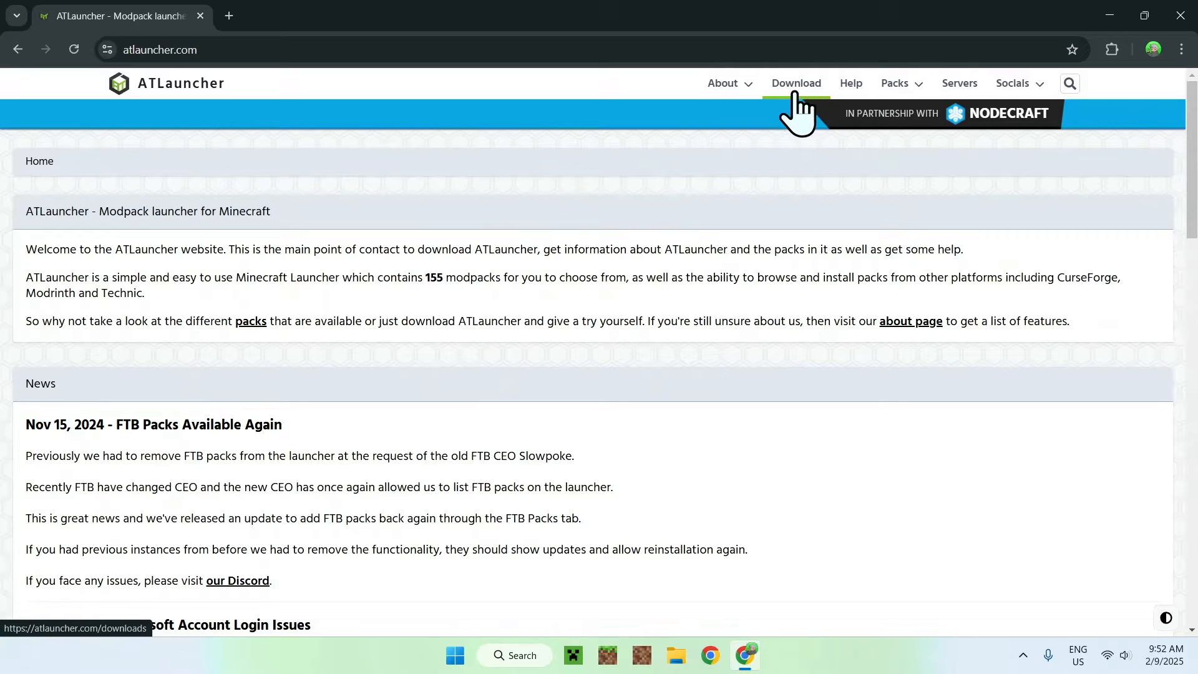
left_click(795, 82)
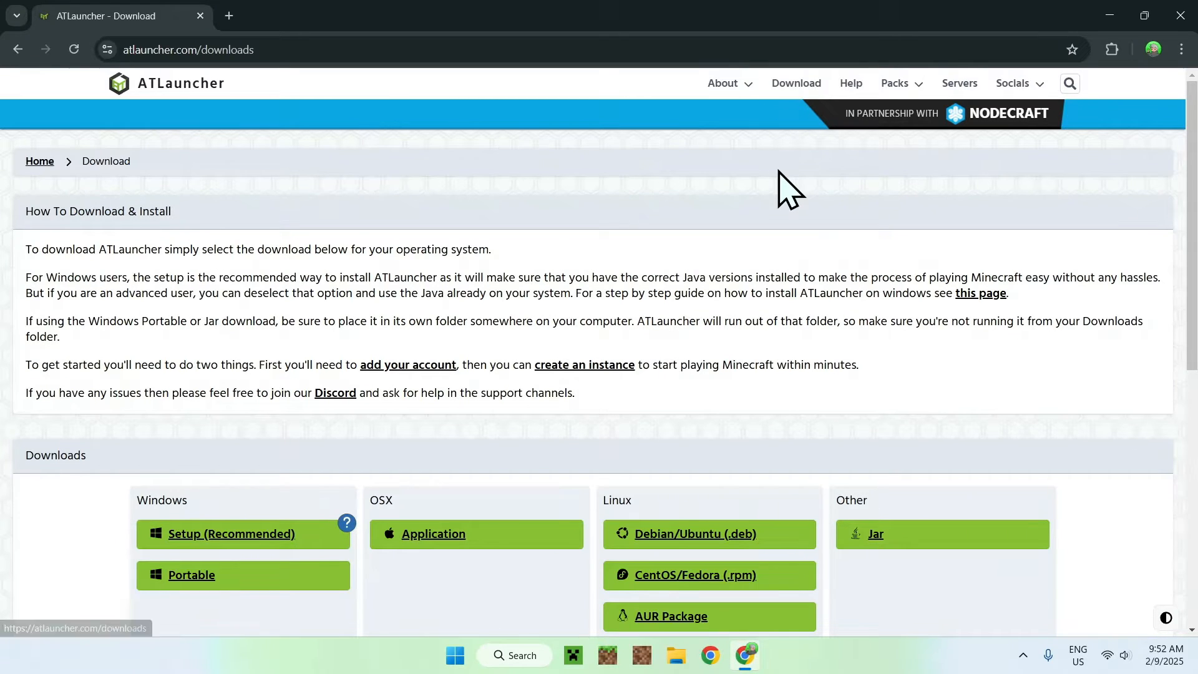
scroll("down", 3)
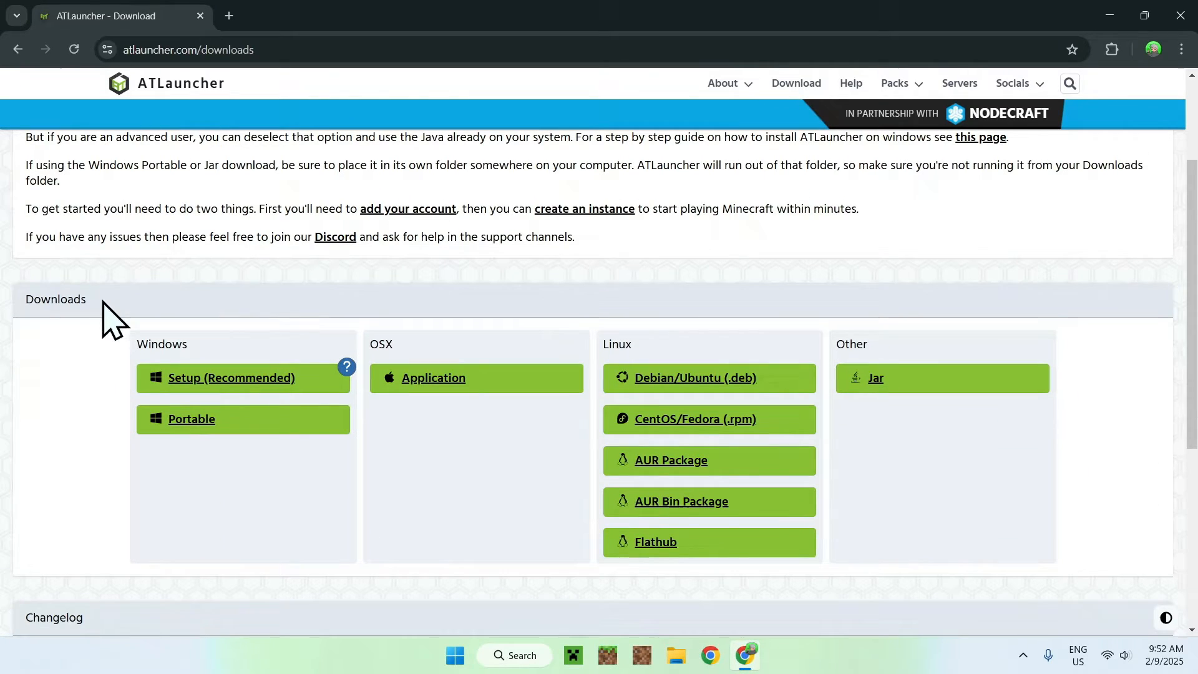
mouse_move(103, 397)
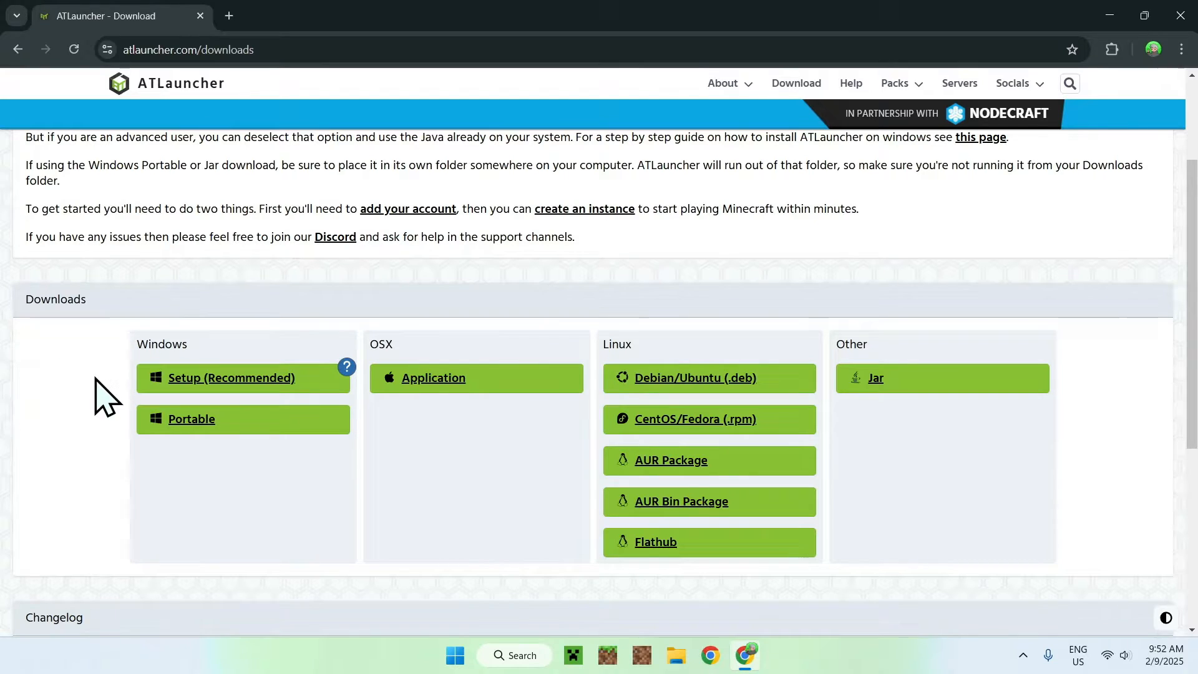
mouse_move(115, 401)
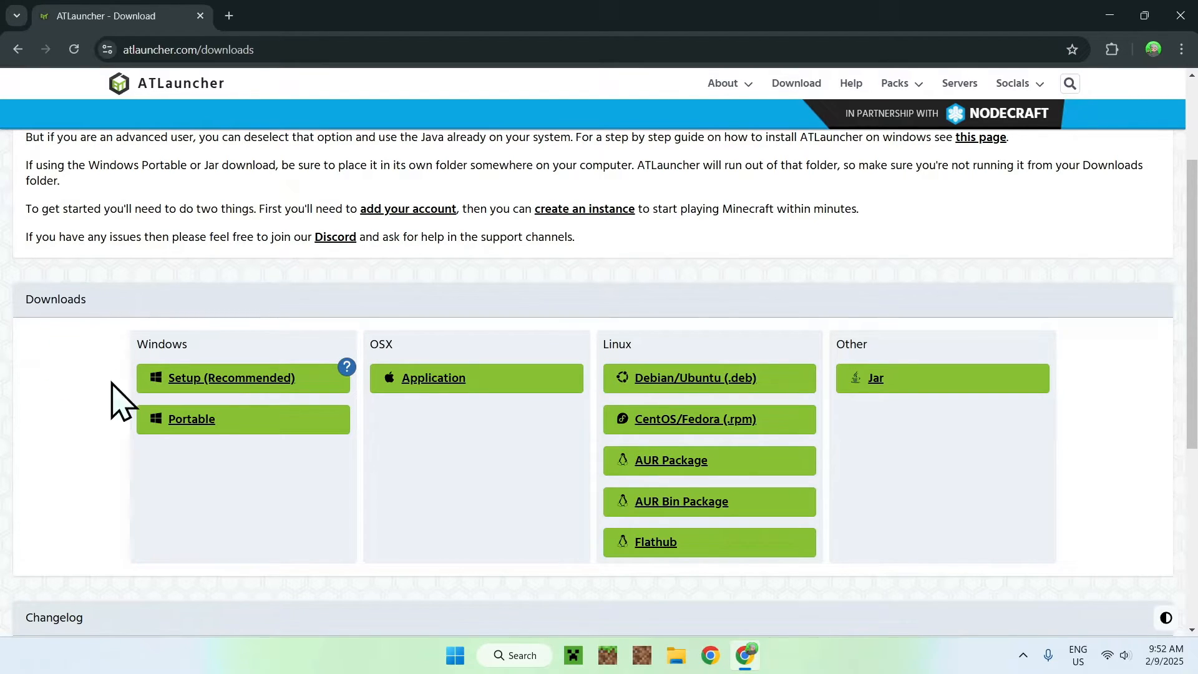
mouse_move(242, 378)
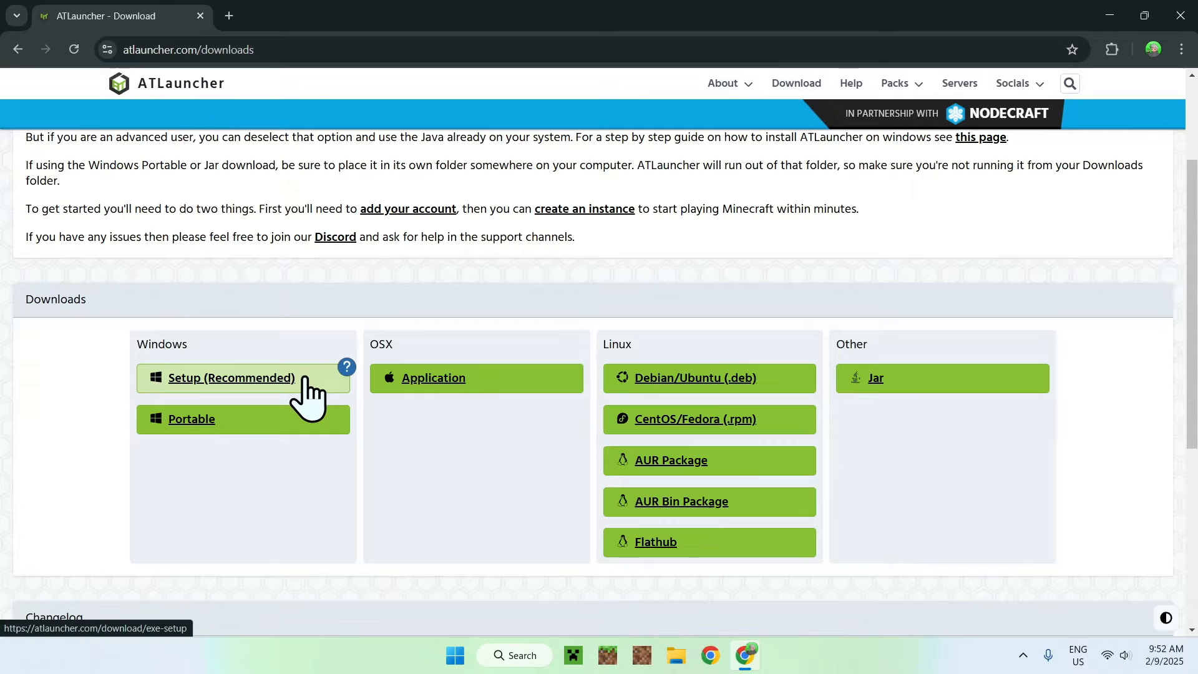
left_click(232, 378)
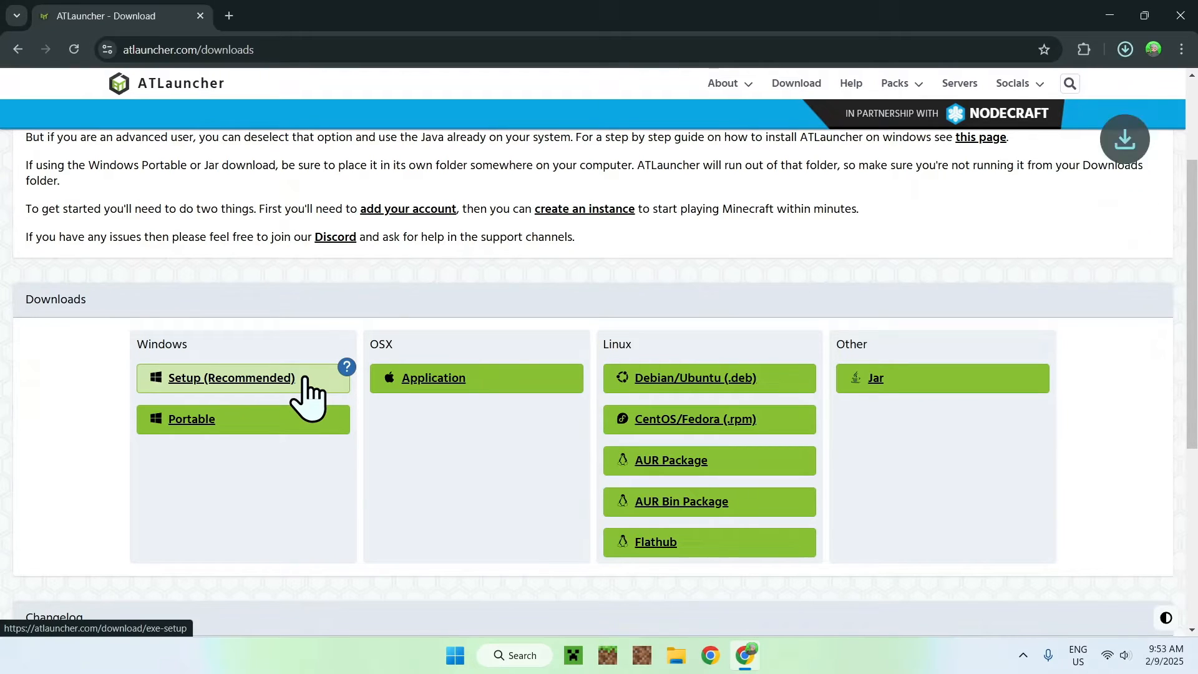
left_click(231, 378)
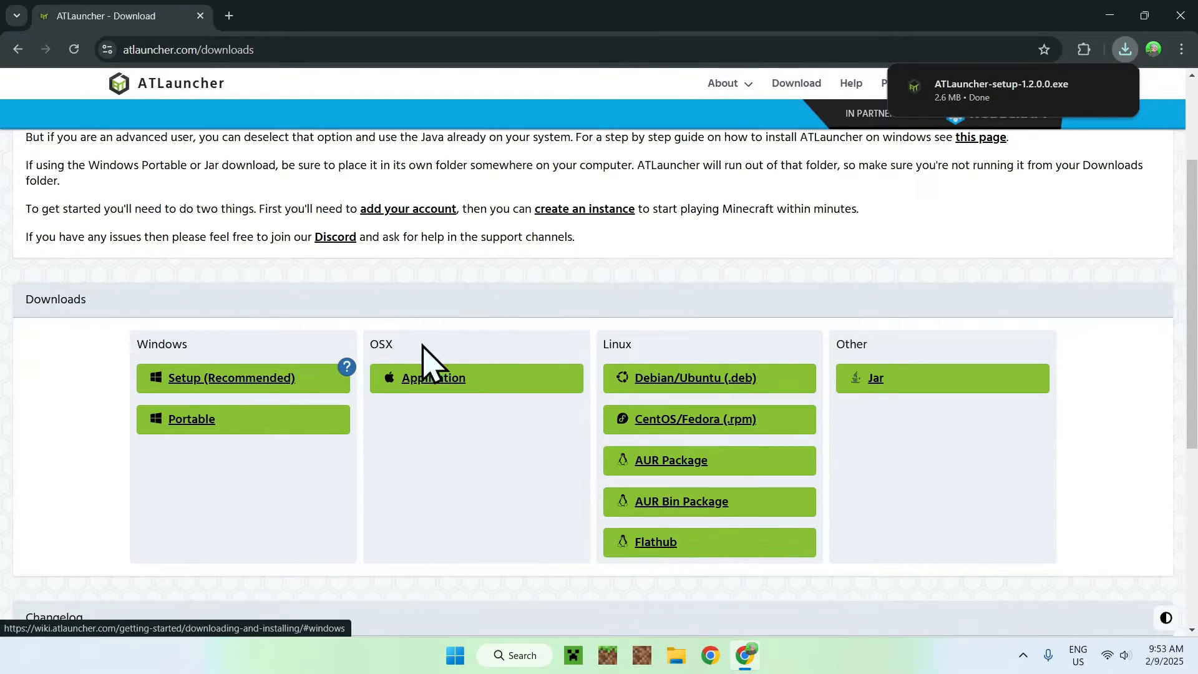
mouse_move(955, 237)
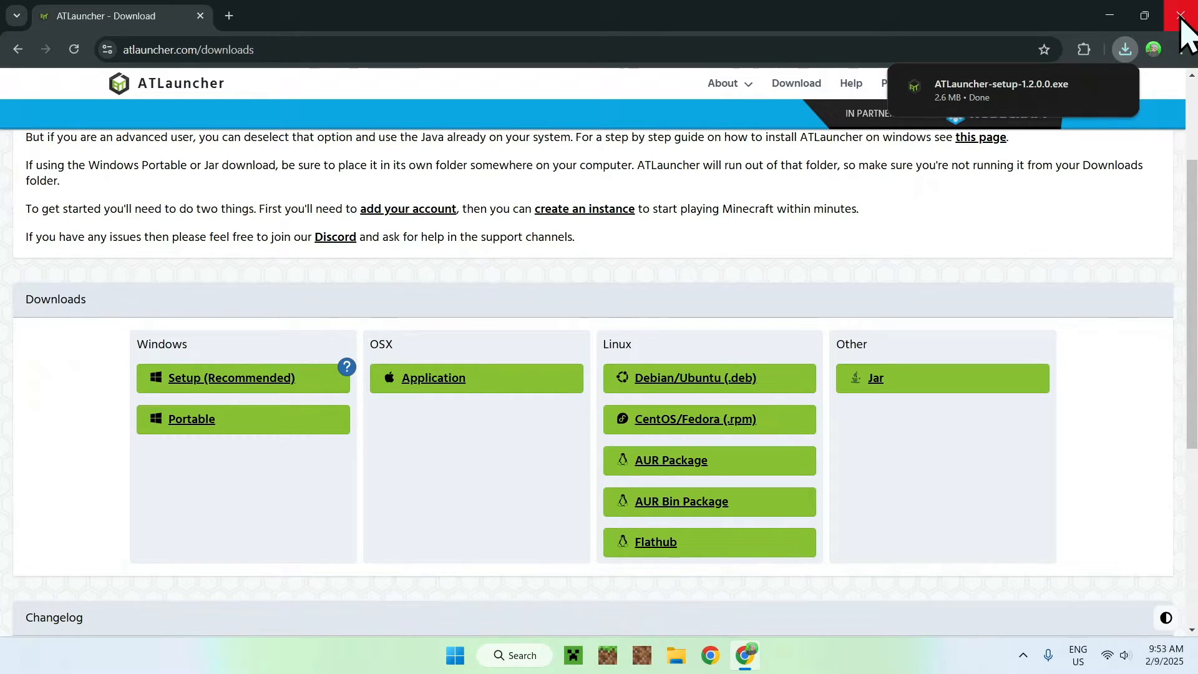
Step: Close Chrome and select ATLauncher-setup-1.2.0.0.exe in File Explorer's Downloads folder
left_click(1184, 15)
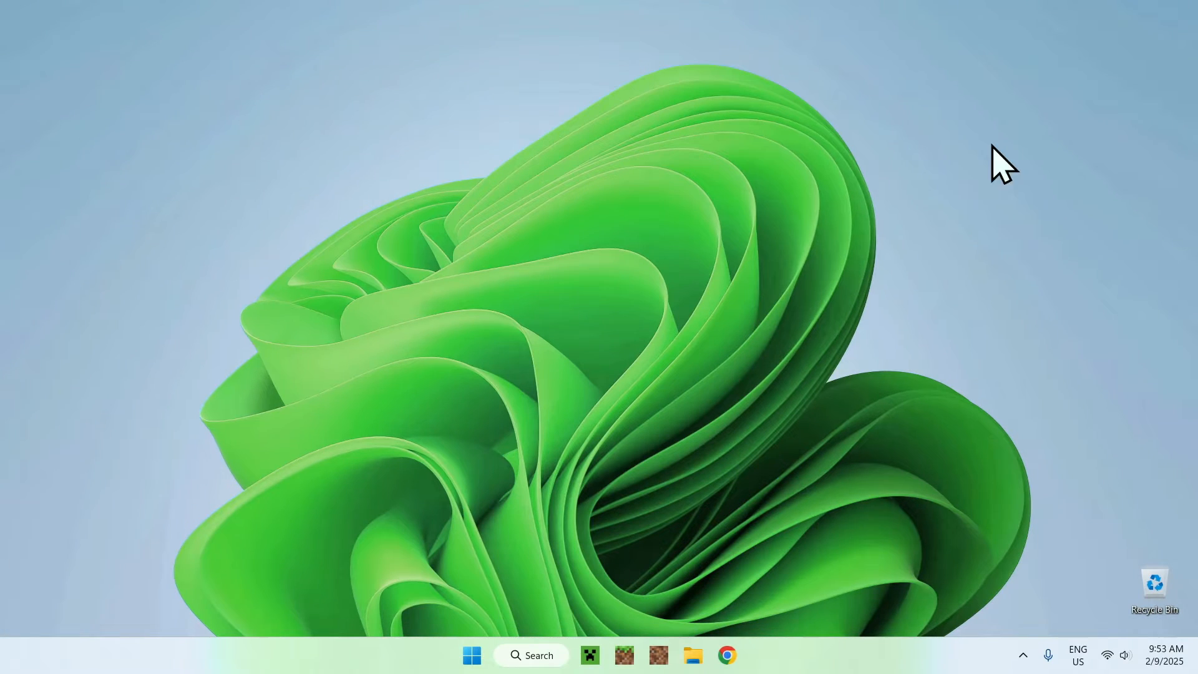
mouse_move(668, 603)
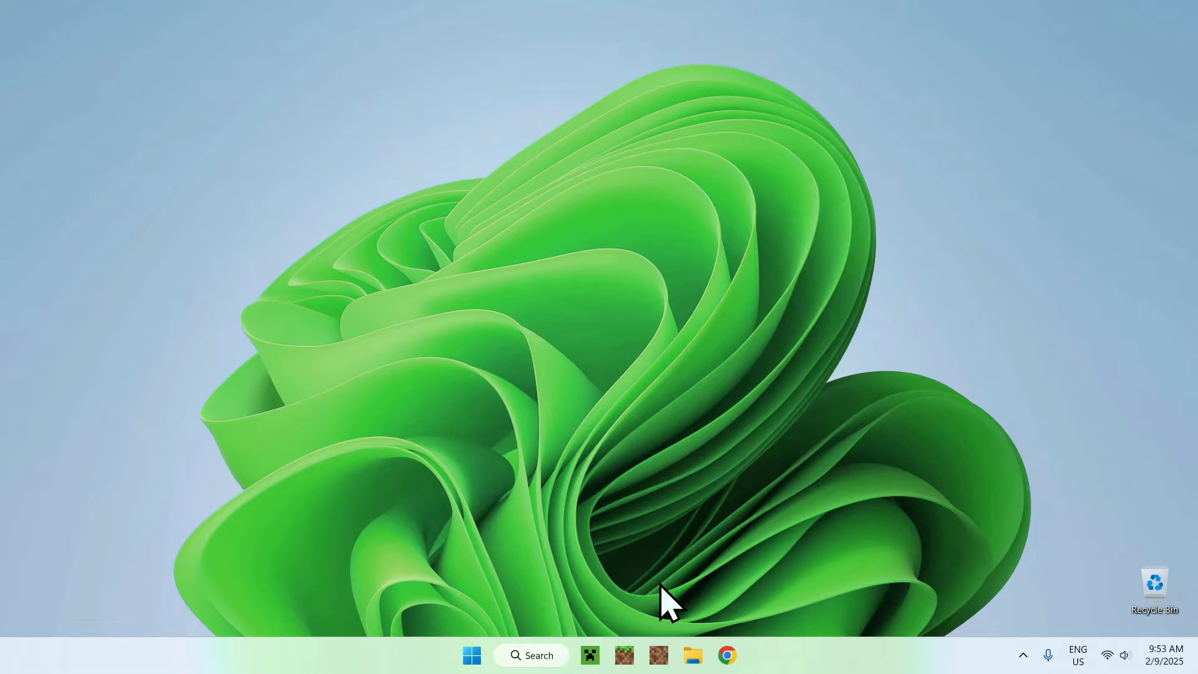
left_click(692, 654)
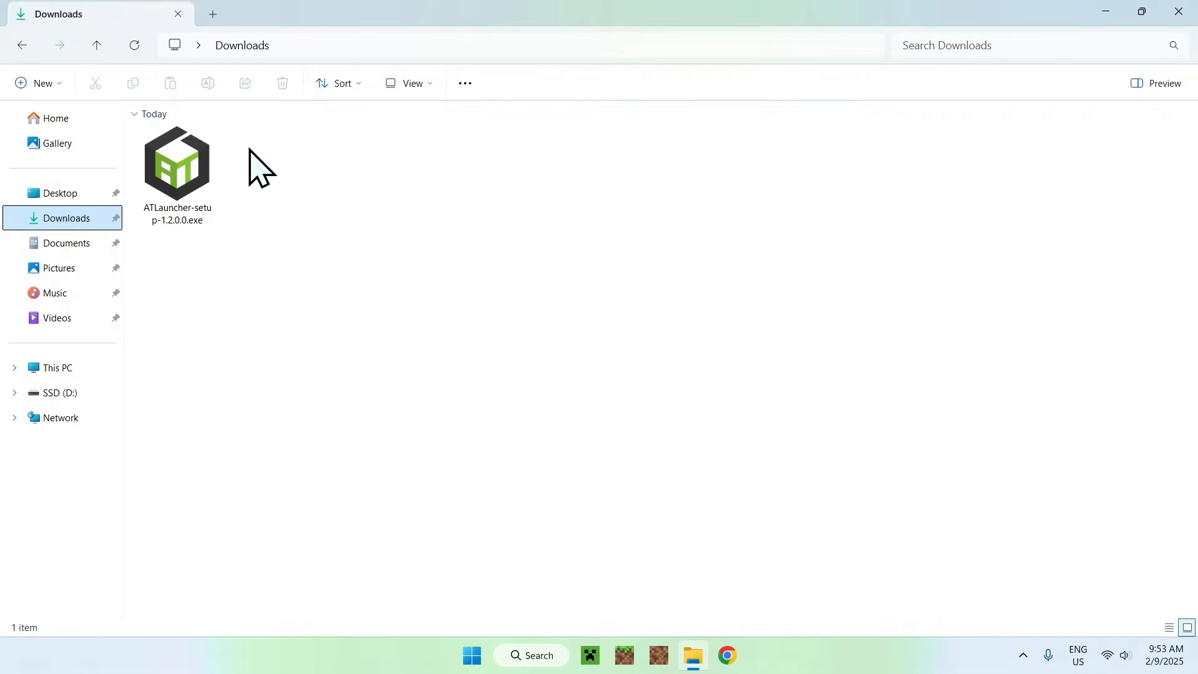
left_click(176, 164)
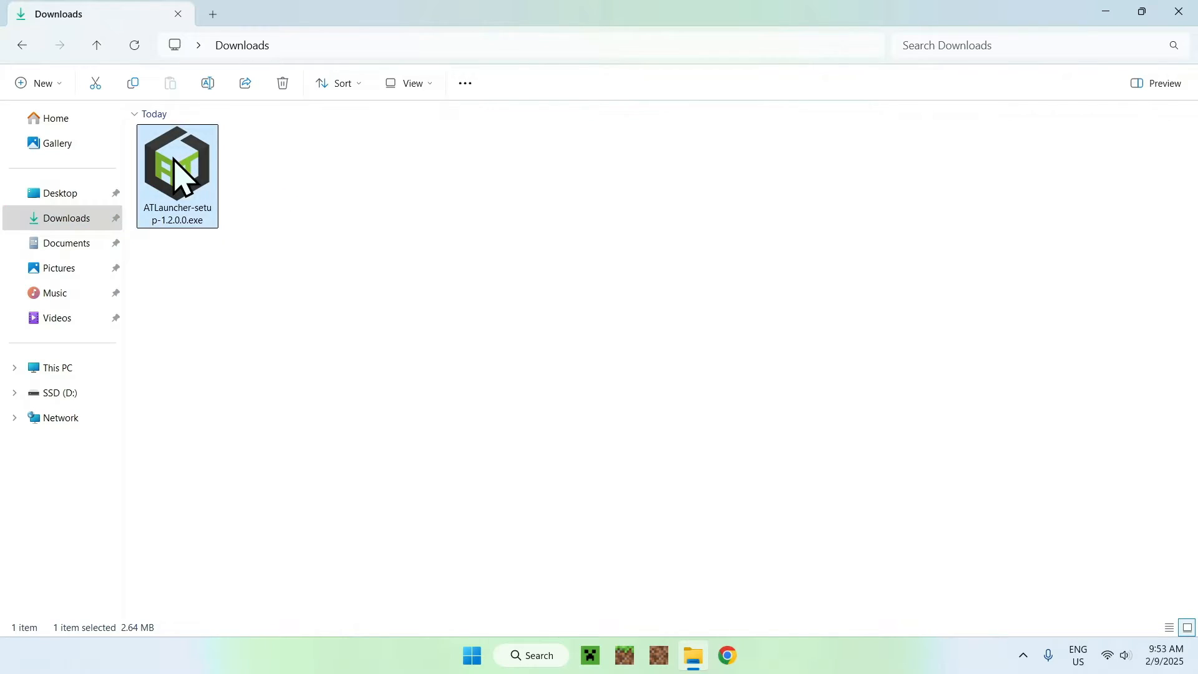
Step: Run ATLauncher-setup-1.2.0.0.exe and install with default folder and desktop shortcut
double_click(177, 166)
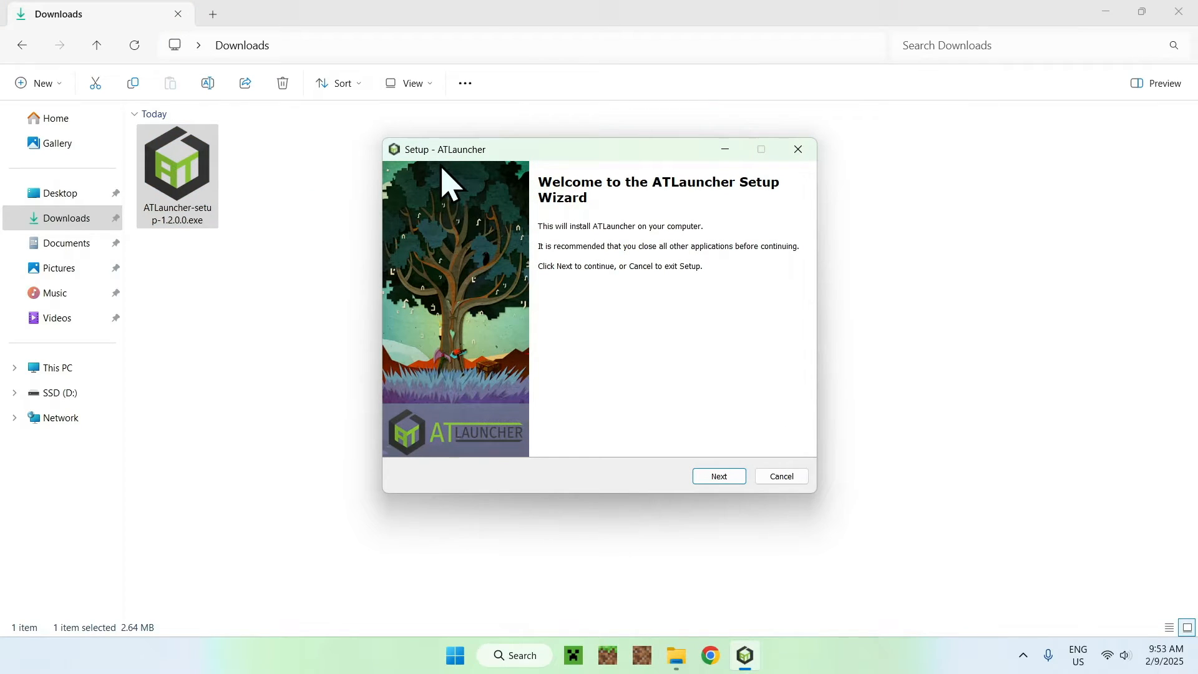
mouse_move(634, 470)
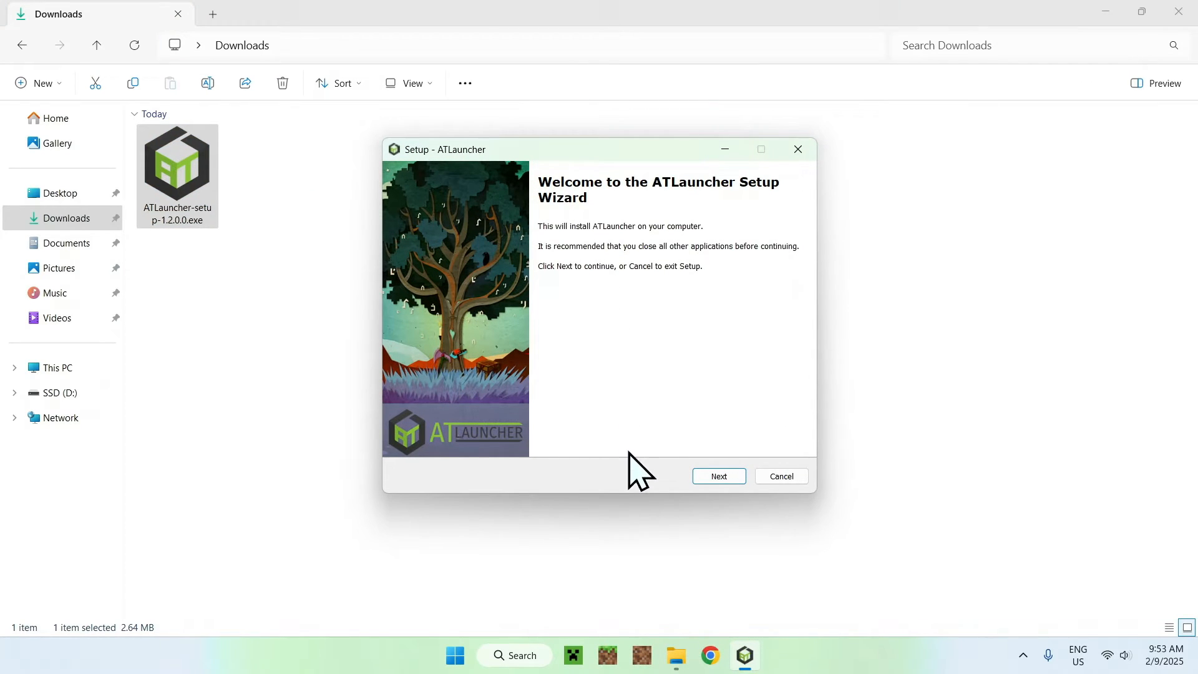
left_click(717, 475)
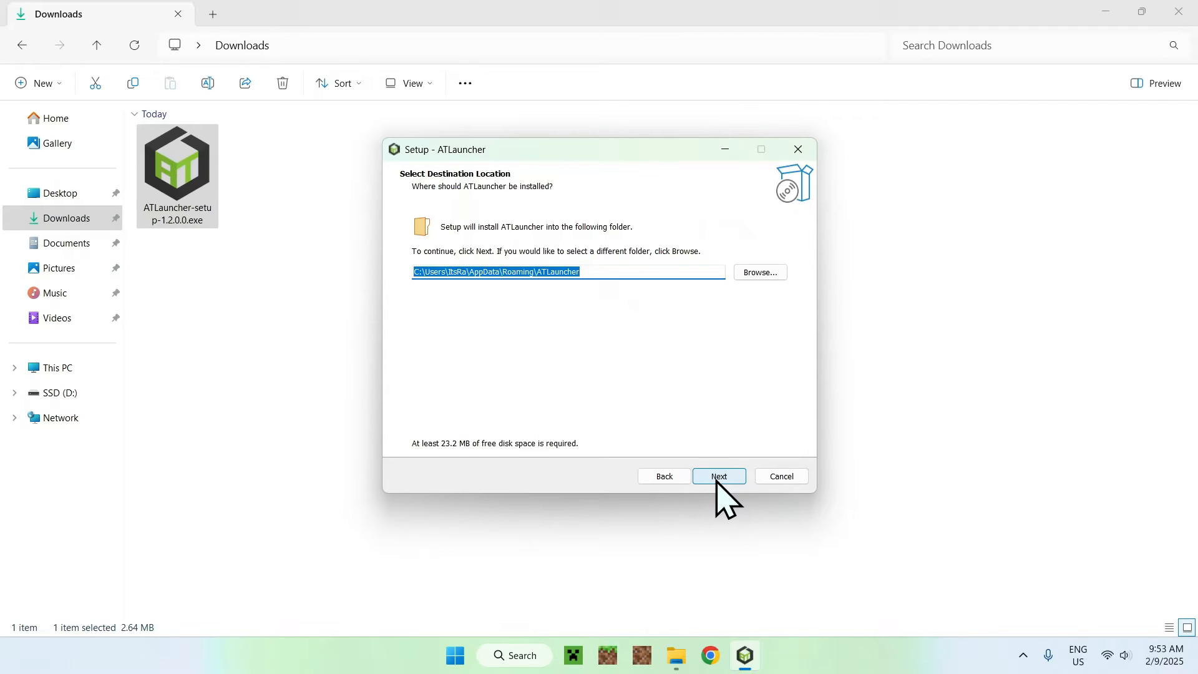
left_click(717, 476)
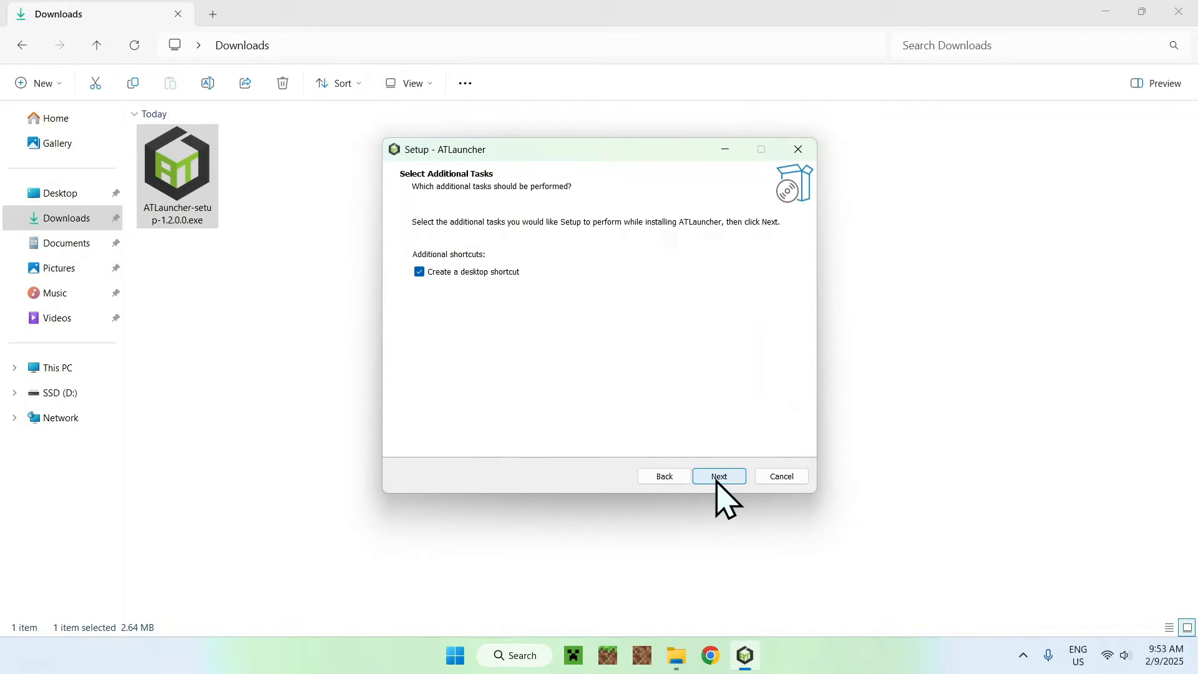
left_click(718, 476)
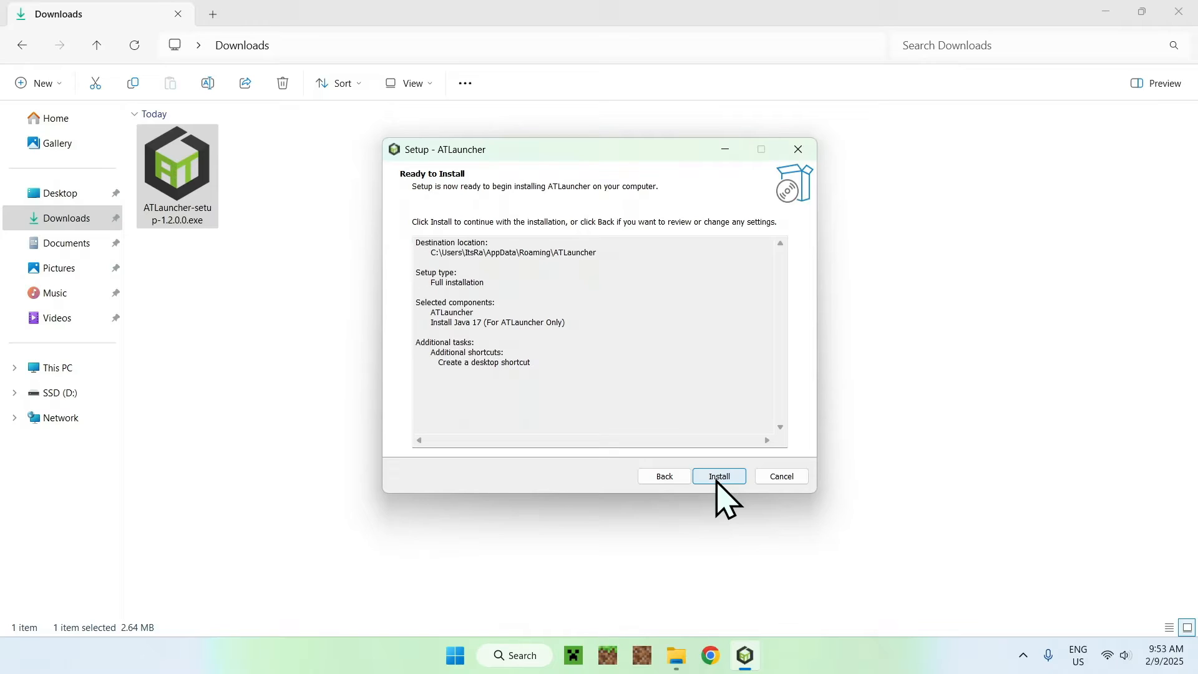
left_click(717, 476)
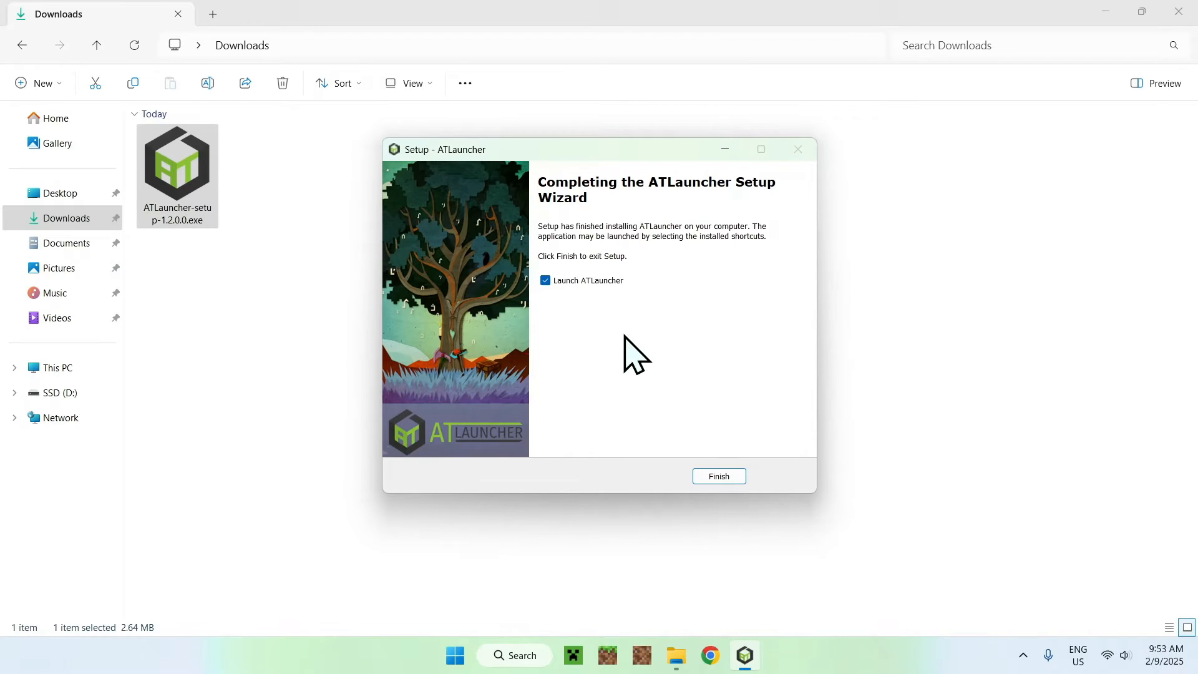
mouse_move(656, 386)
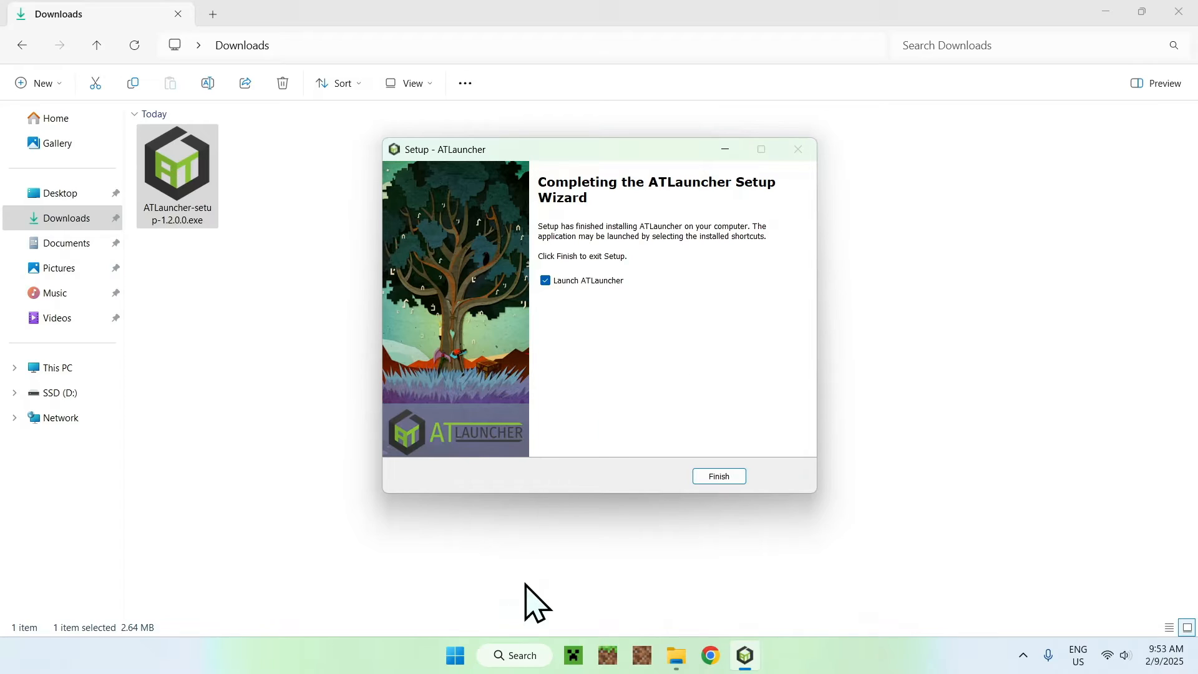
mouse_move(603, 337)
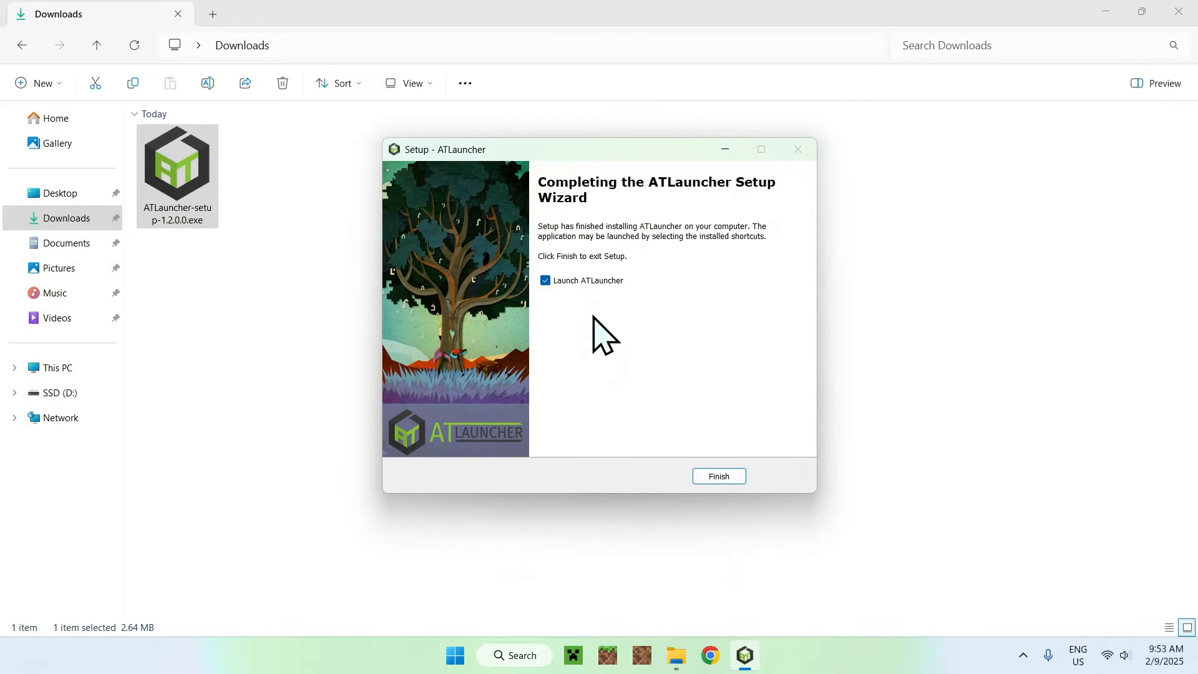
mouse_move(567, 360)
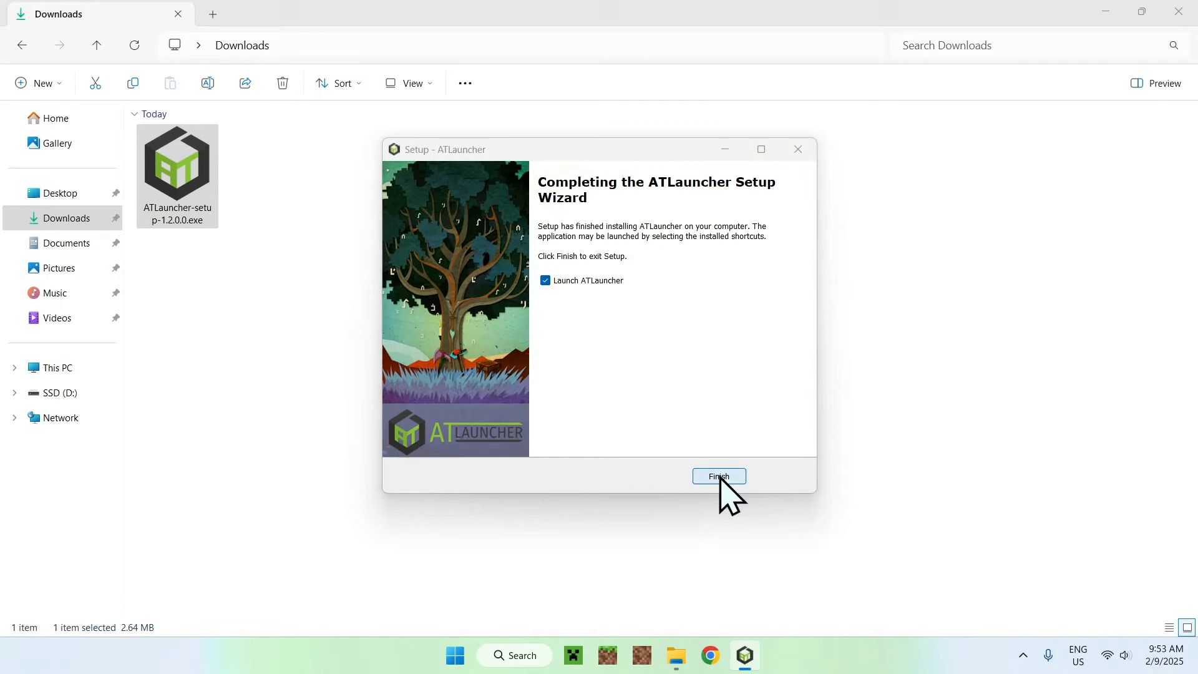
Step: Finish setup, save English with anonymous analytics, and decline updating out-of-date Java
left_click(718, 476)
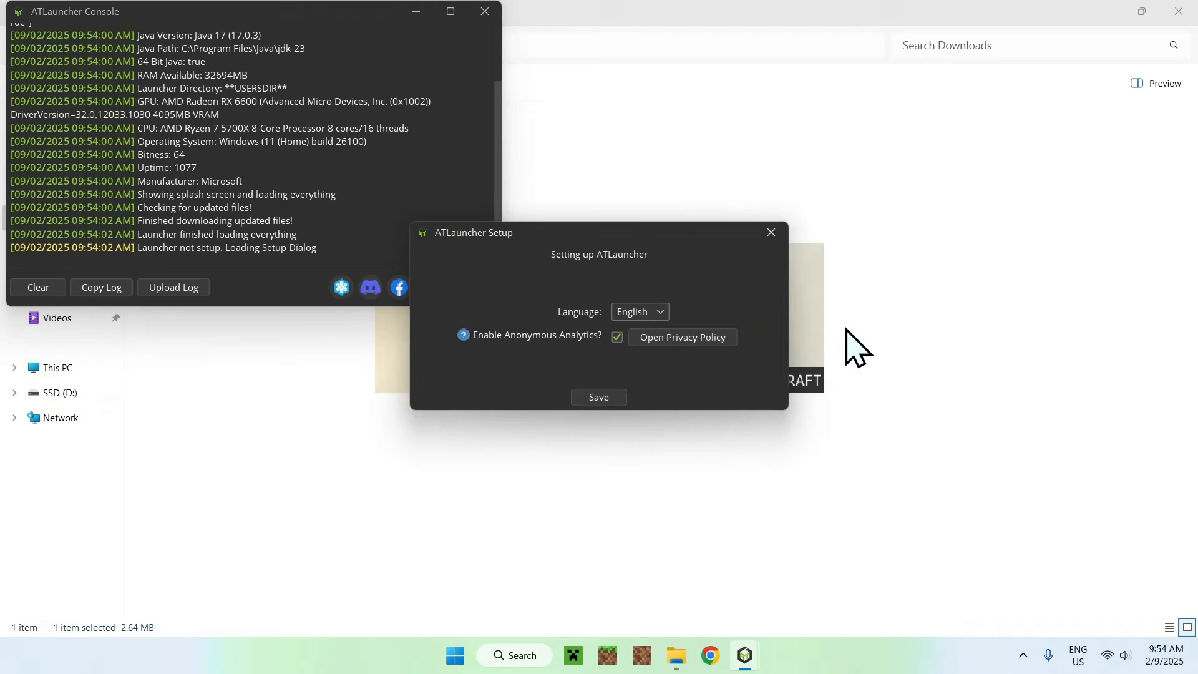
mouse_move(653, 298)
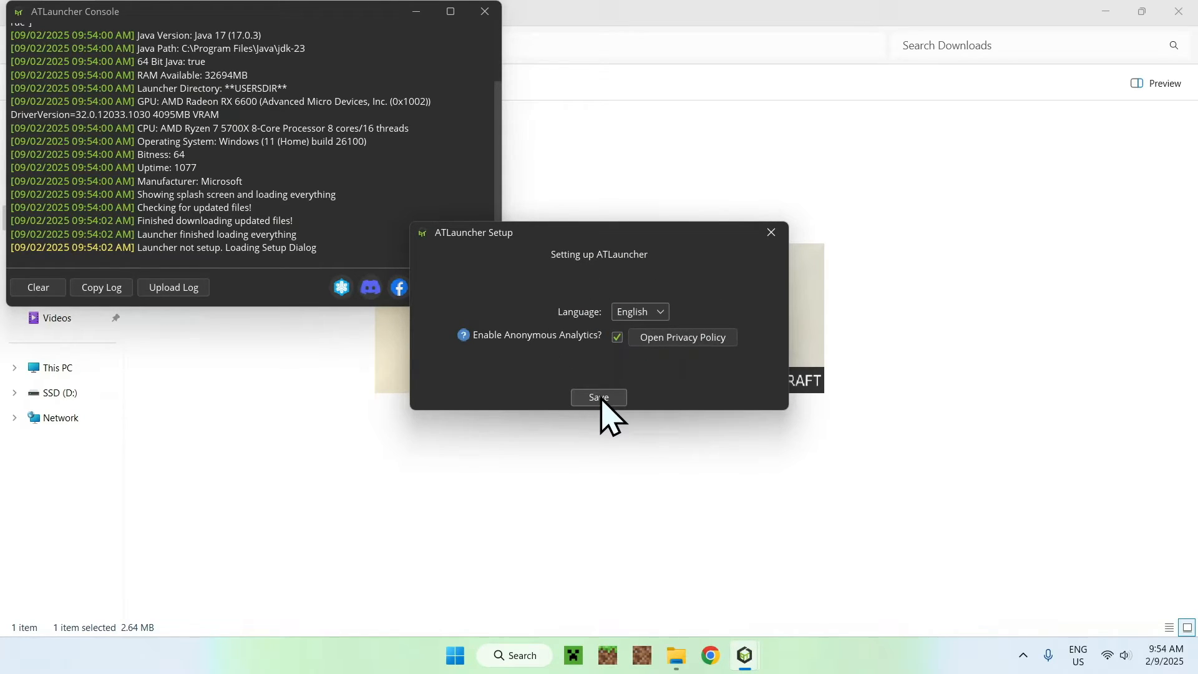
left_click(599, 397)
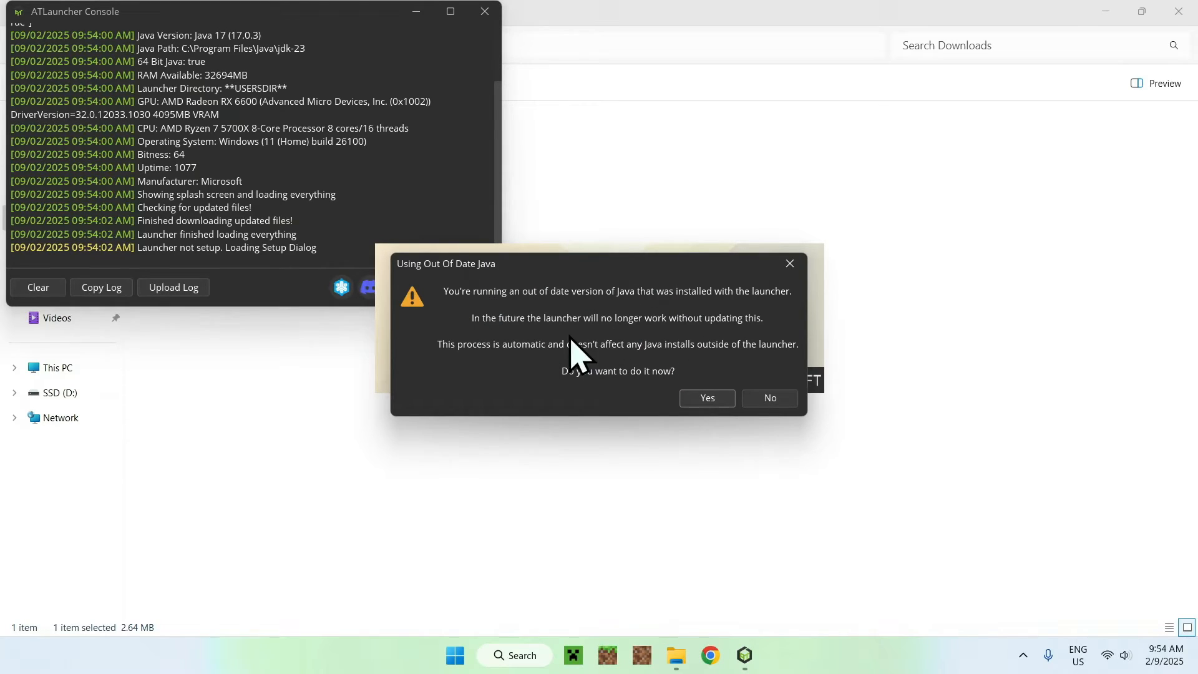
mouse_move(697, 347)
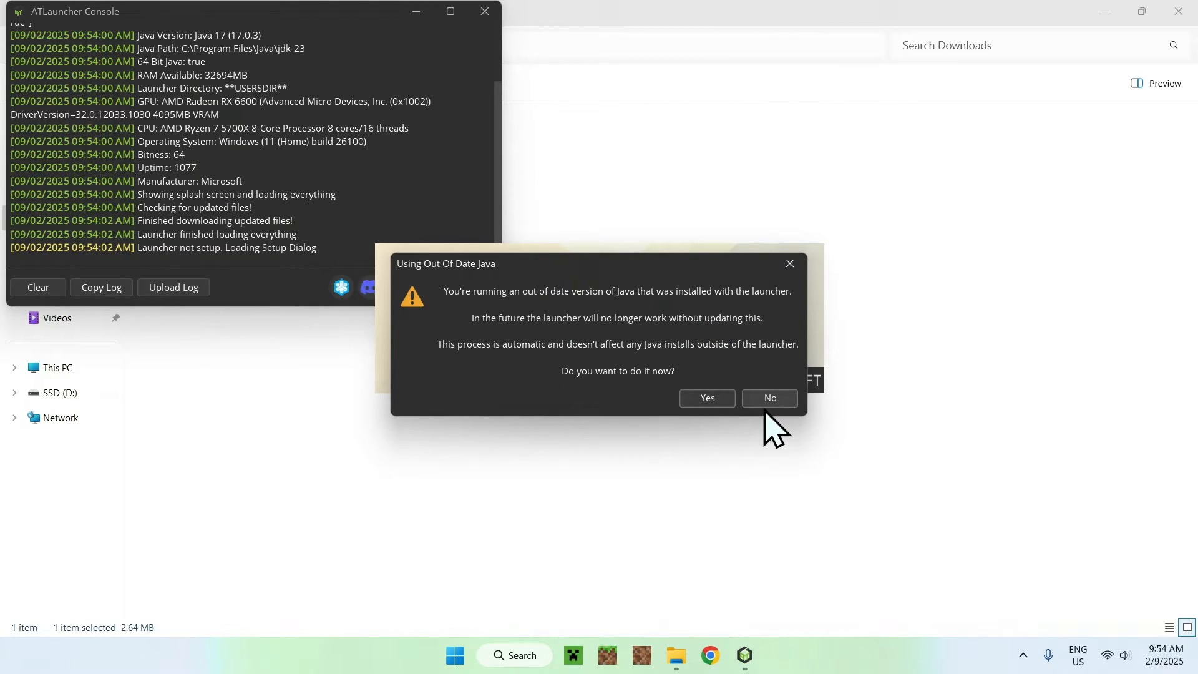
left_click(705, 398)
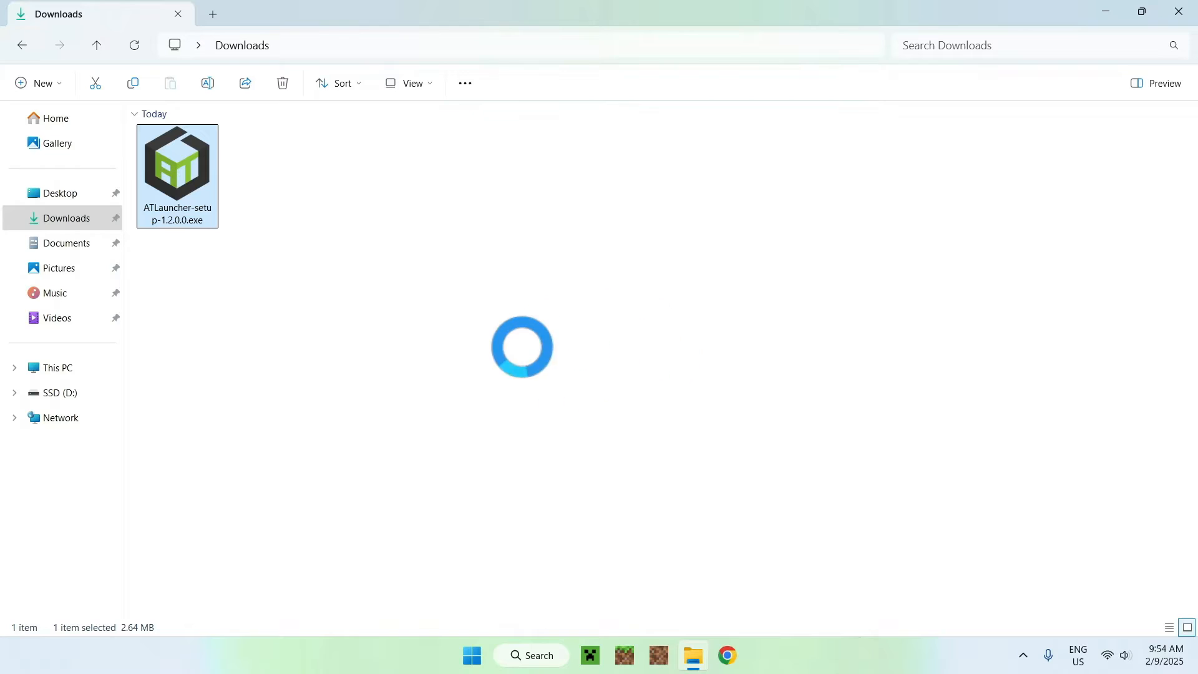
Step: Open ATLauncher's Accounts page and start Login with Microsoft
double_click(177, 163)
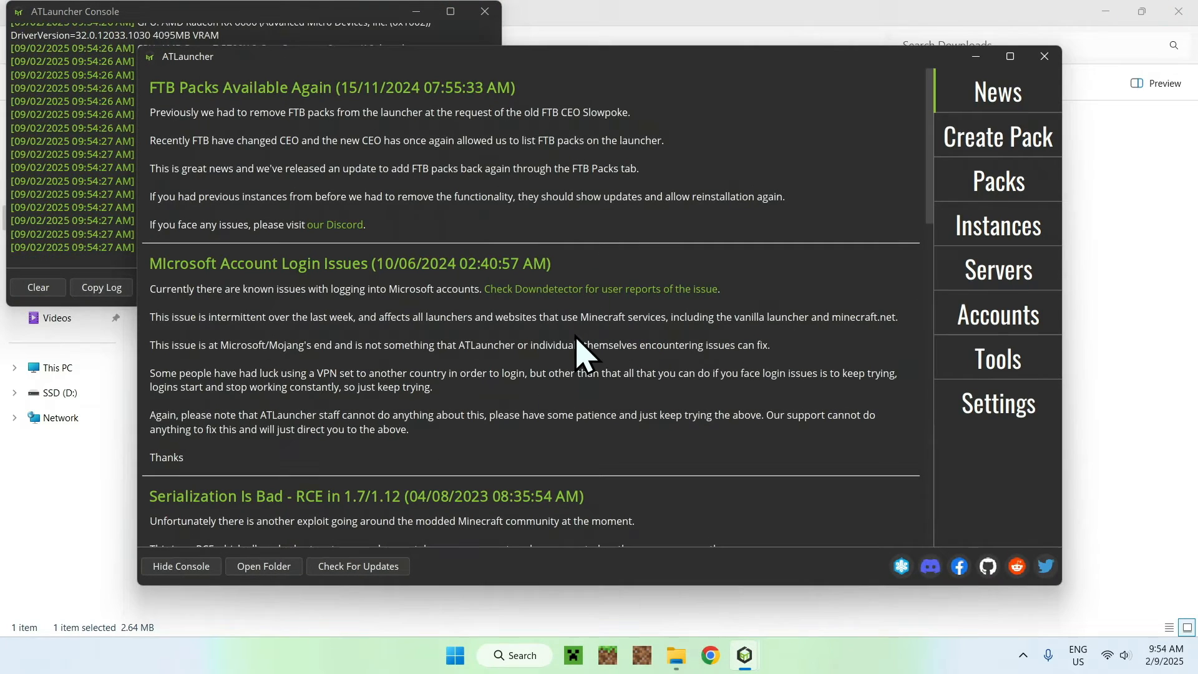
mouse_move(738, 156)
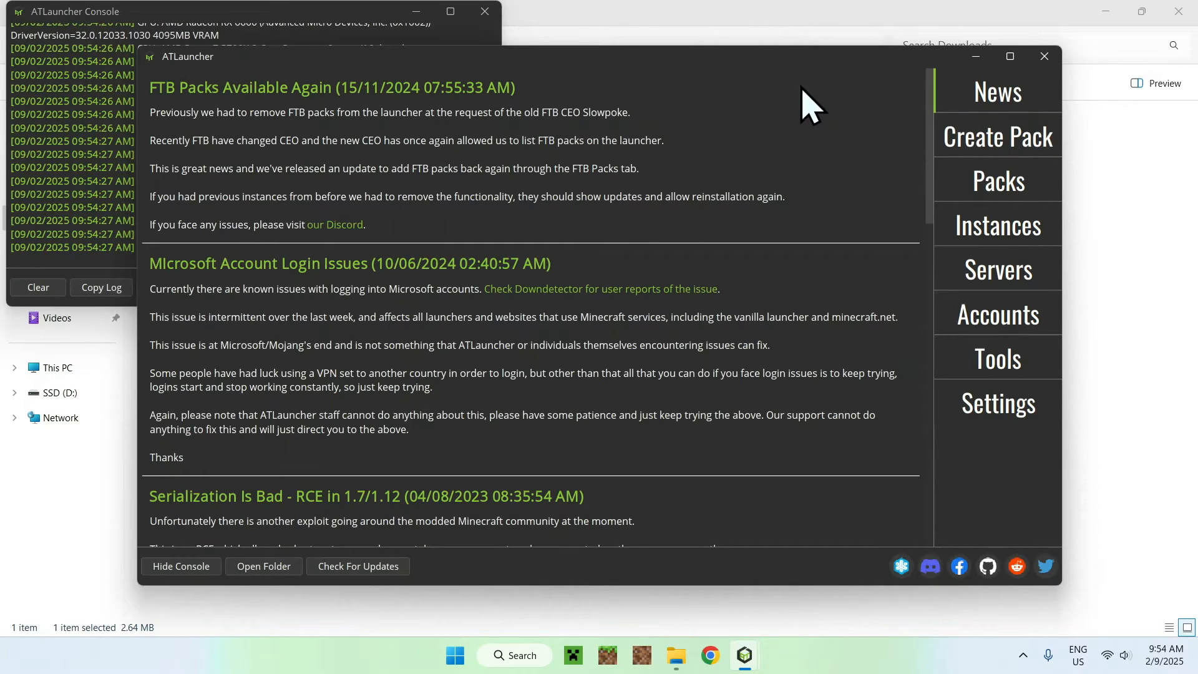
mouse_move(915, 320)
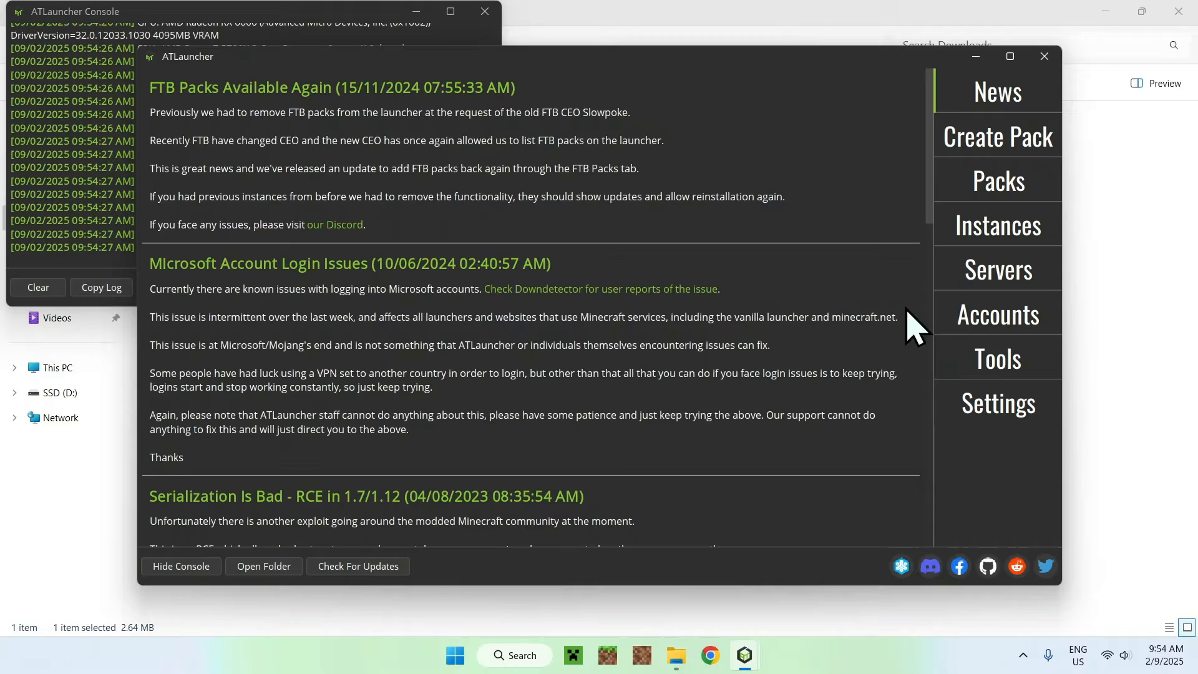
left_click(997, 314)
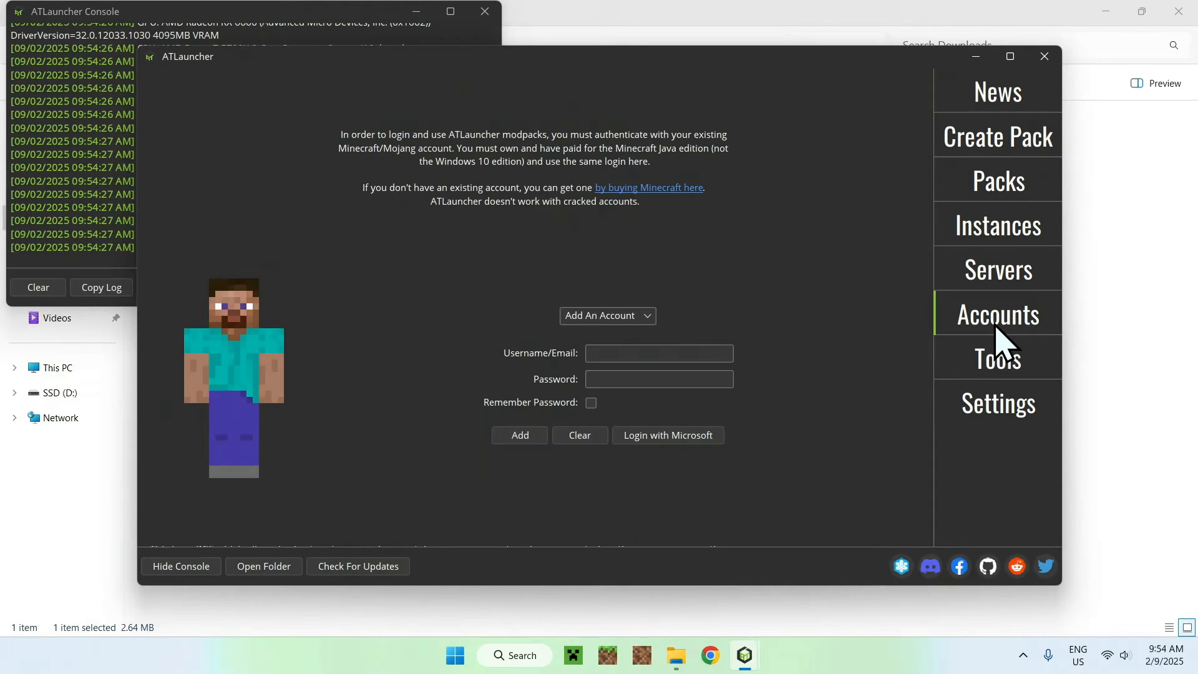
mouse_move(677, 302)
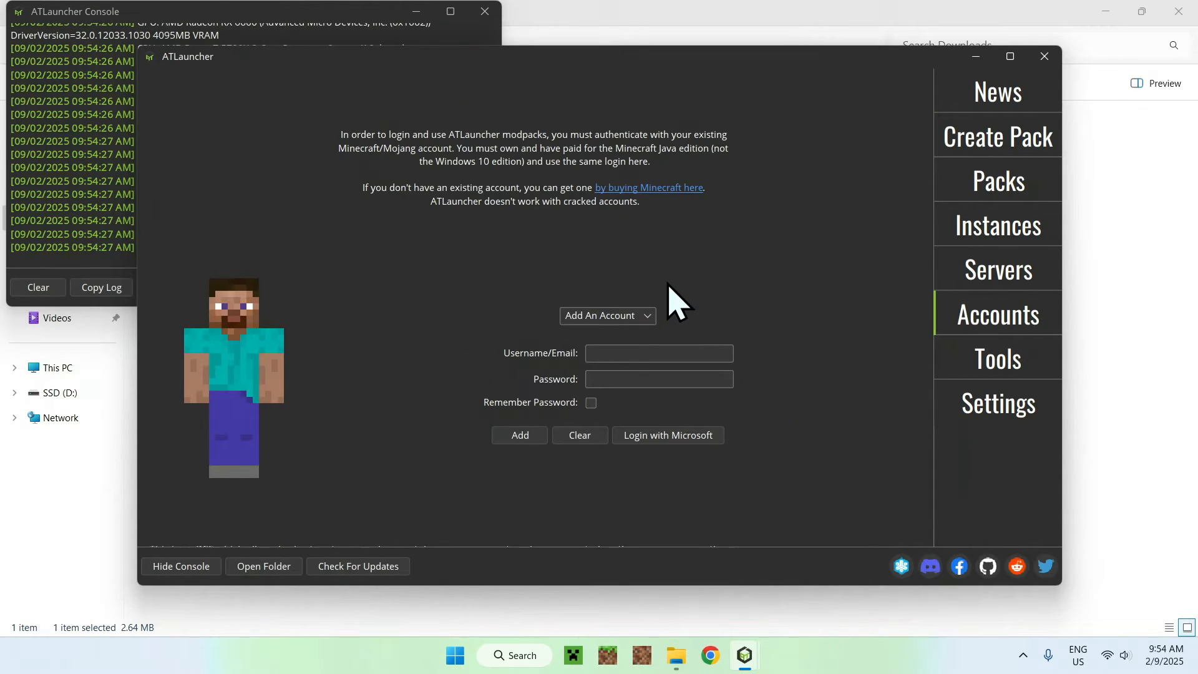
mouse_move(643, 470)
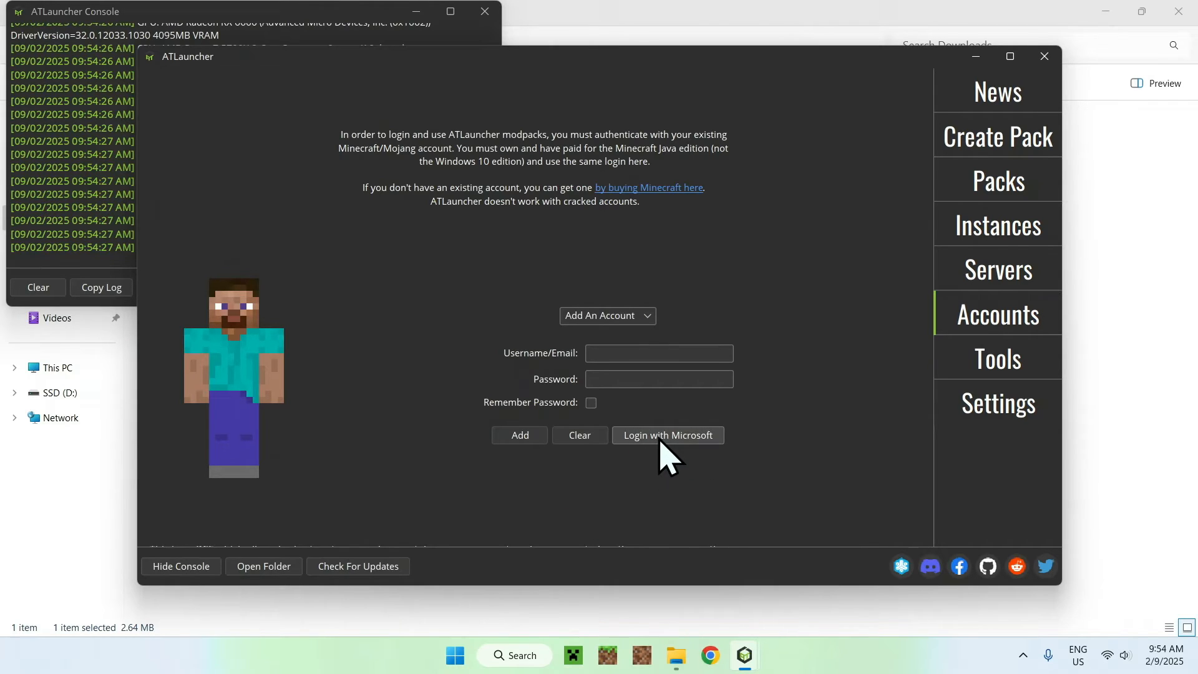
left_click(667, 435)
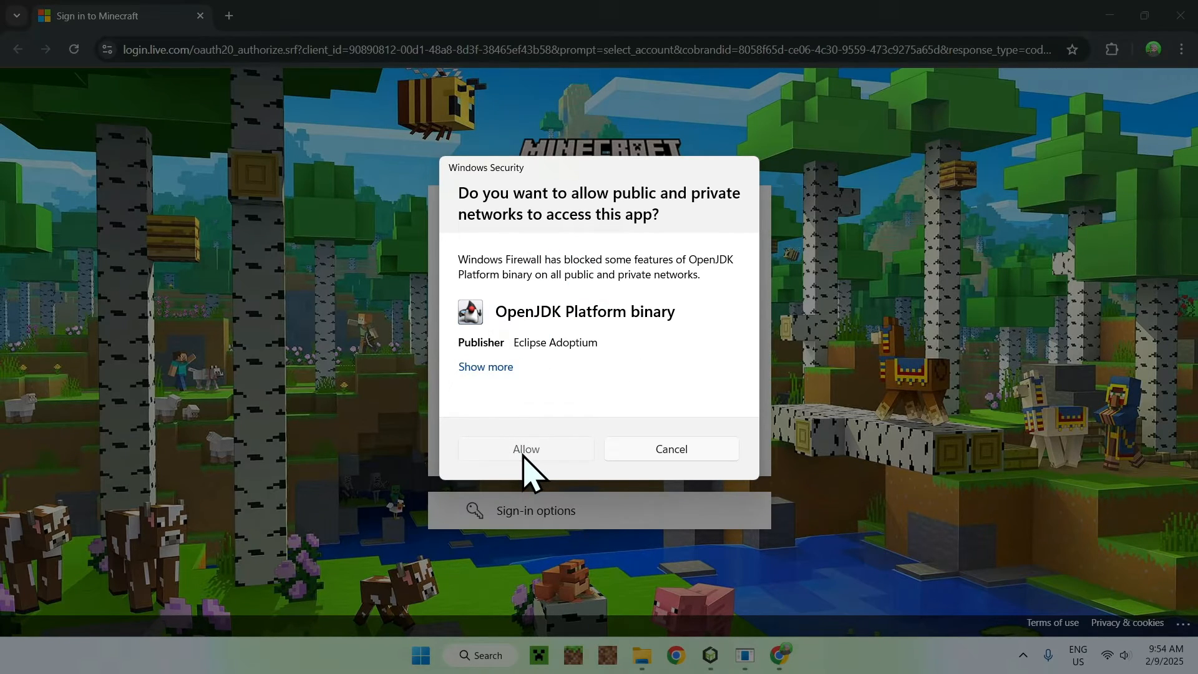
Step: Allow Java through the firewall, sign in, accept ATLauncher's permissions, and return to the launcher
left_click(525, 449)
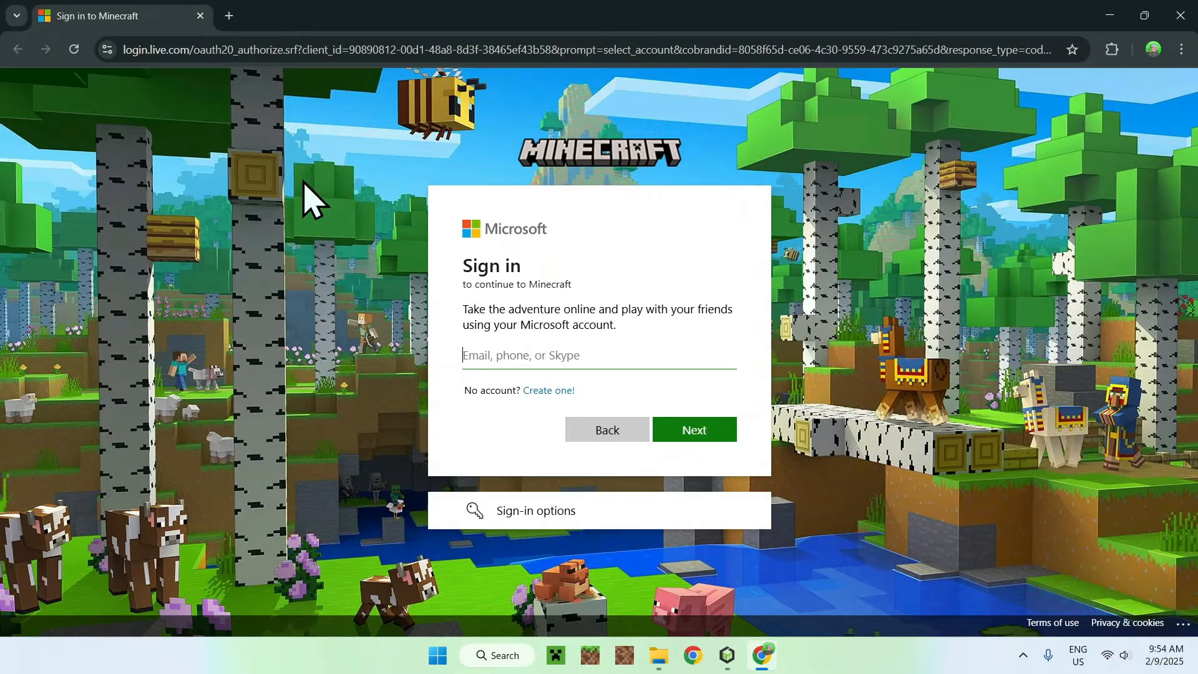
mouse_move(324, 317)
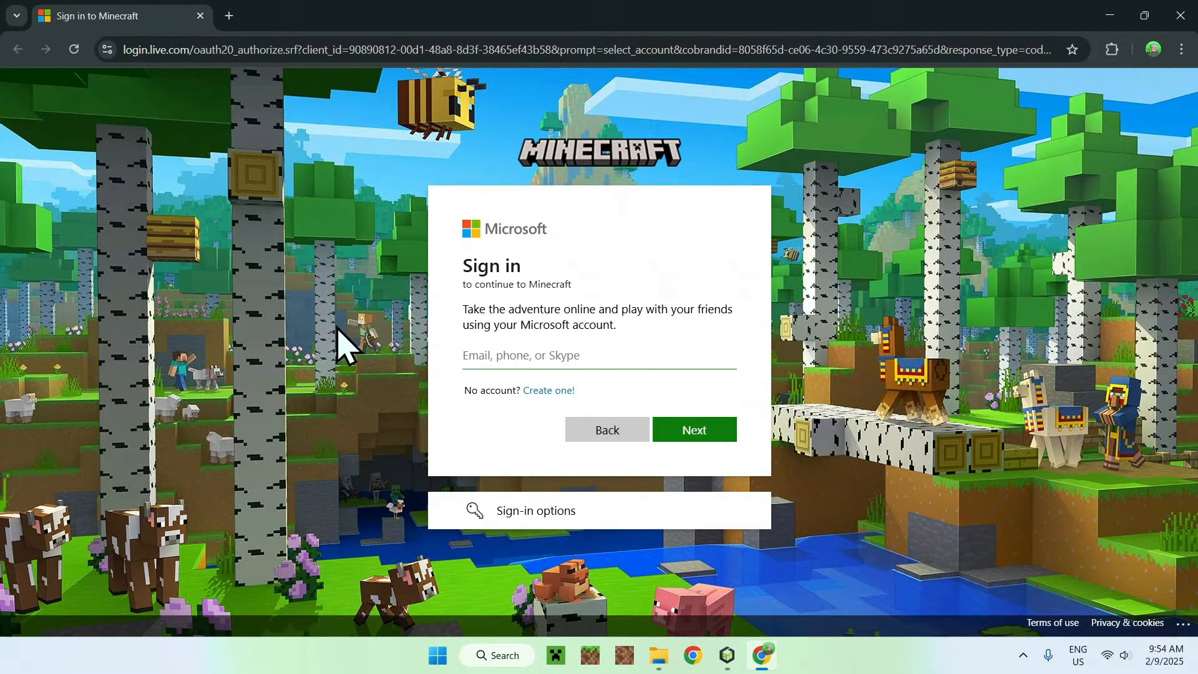
left_click(692, 429)
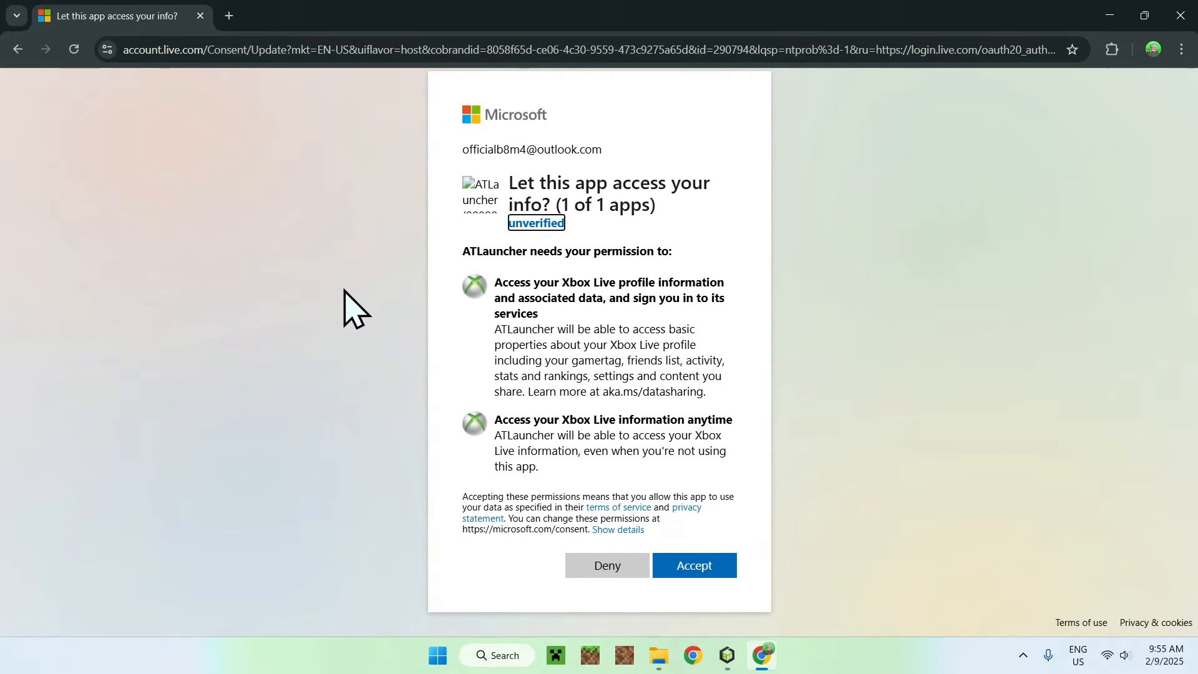
left_click(694, 566)
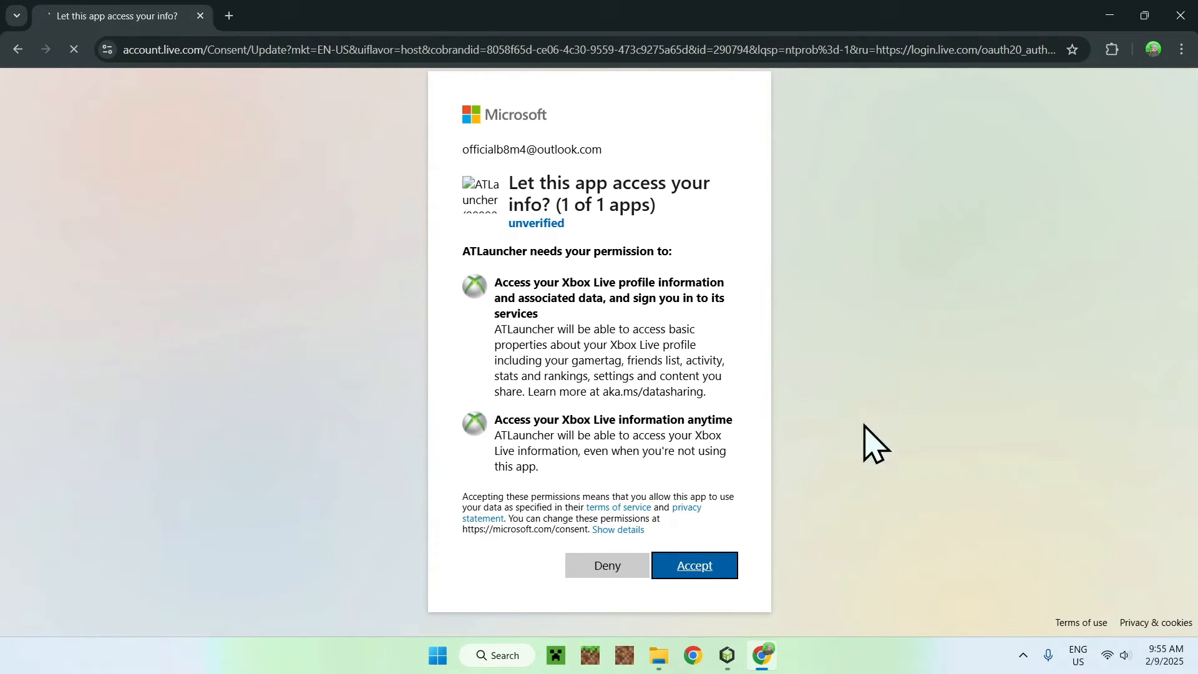
left_click(692, 565)
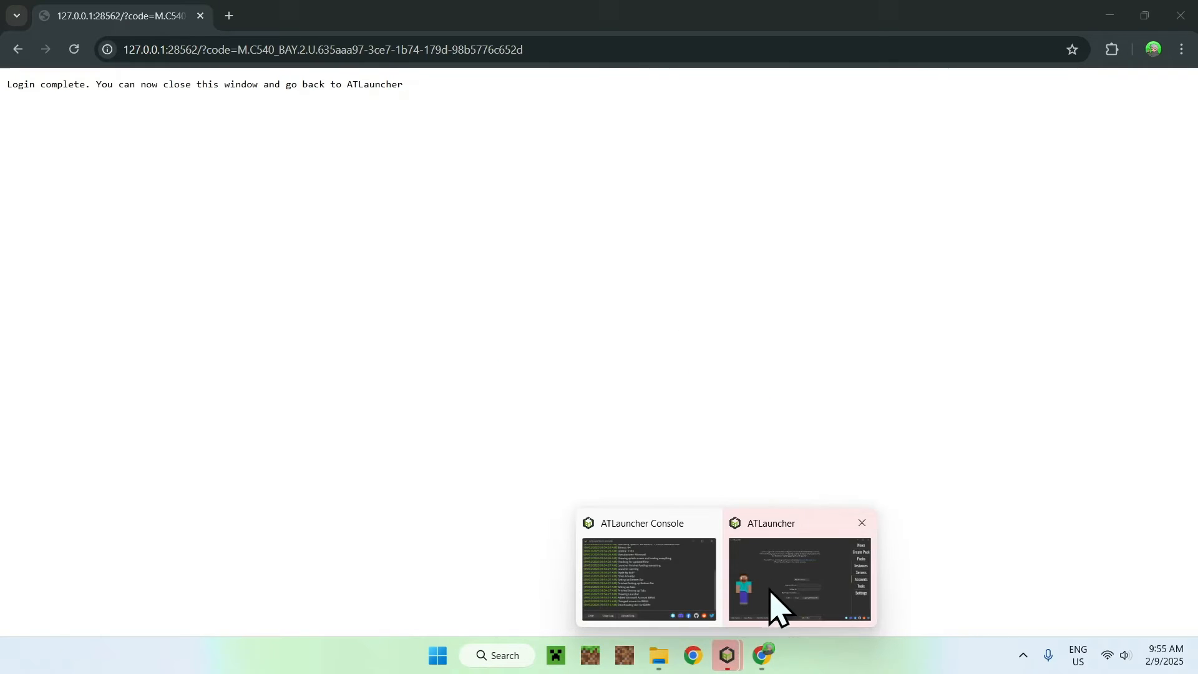
left_click(798, 577)
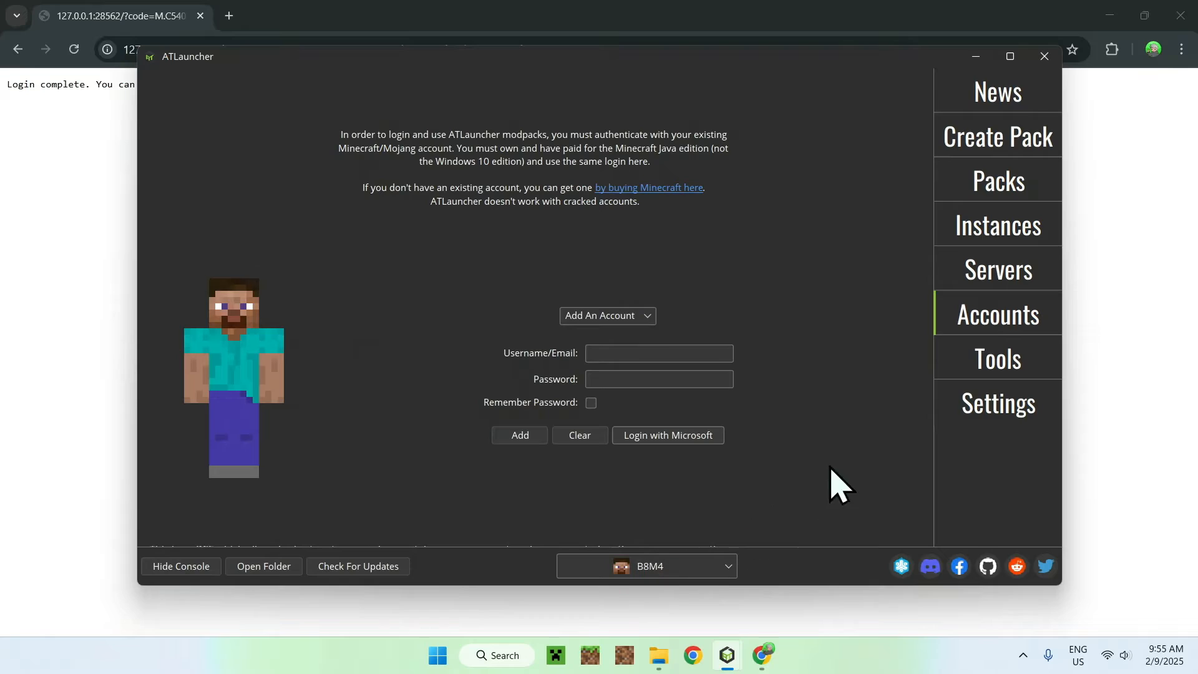
Step: Open the Instances page, which lists no instances yet
left_click(997, 224)
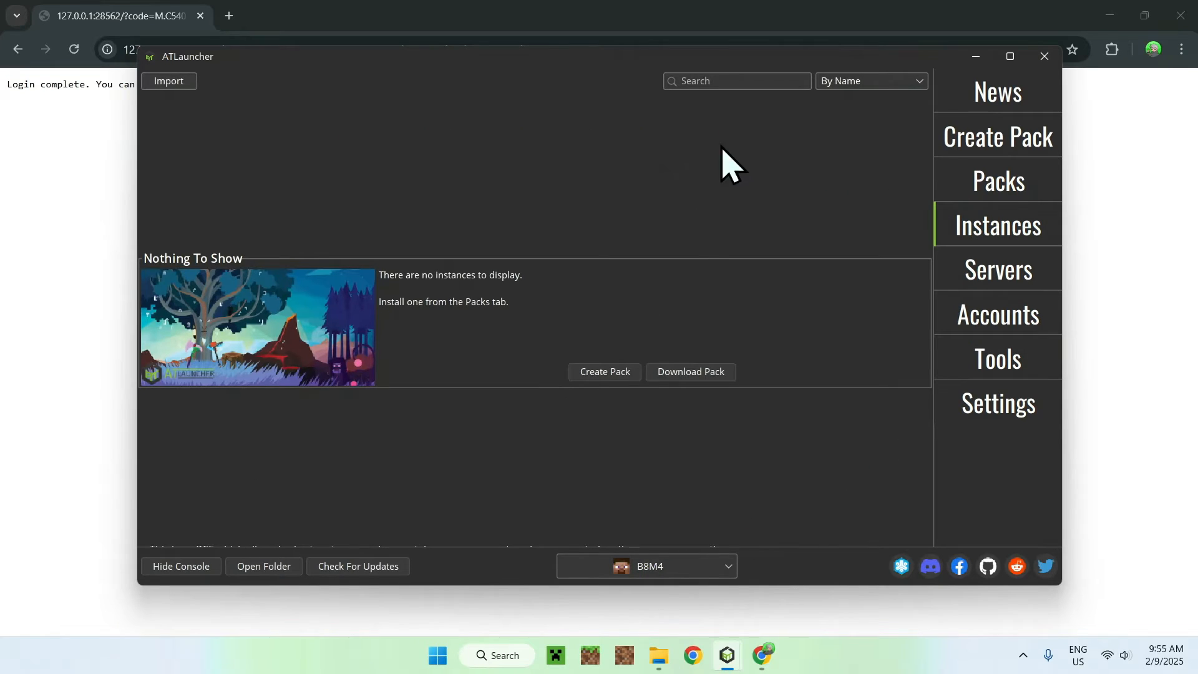
mouse_move(674, 202)
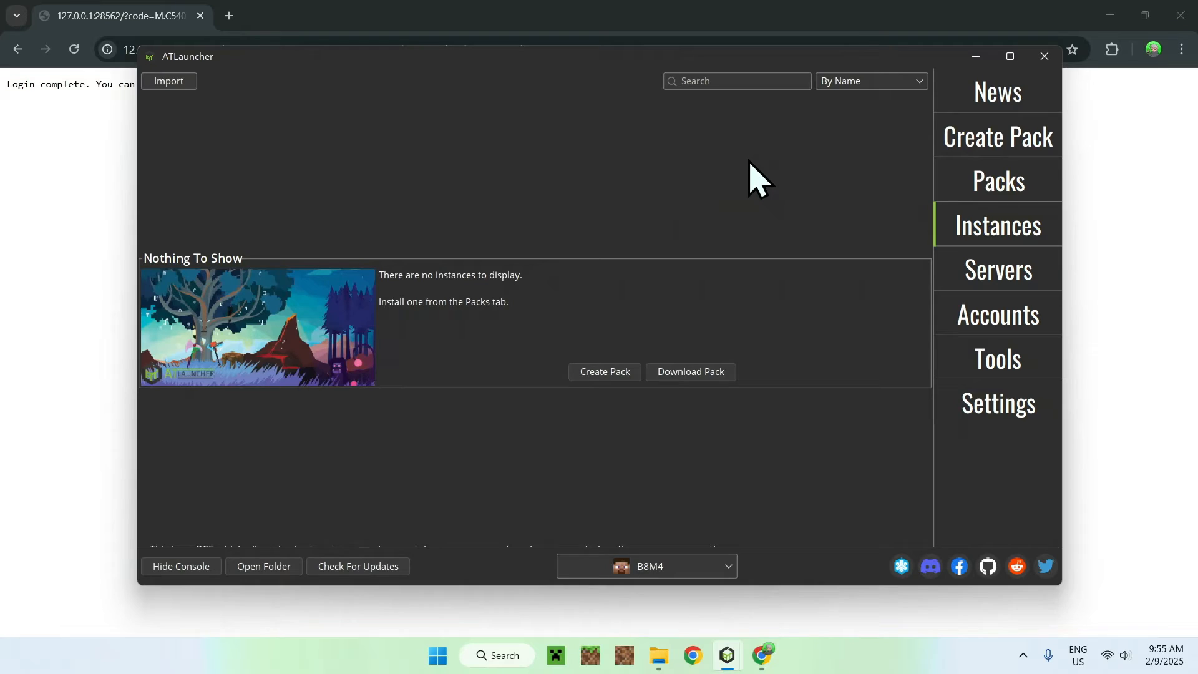
mouse_move(722, 164)
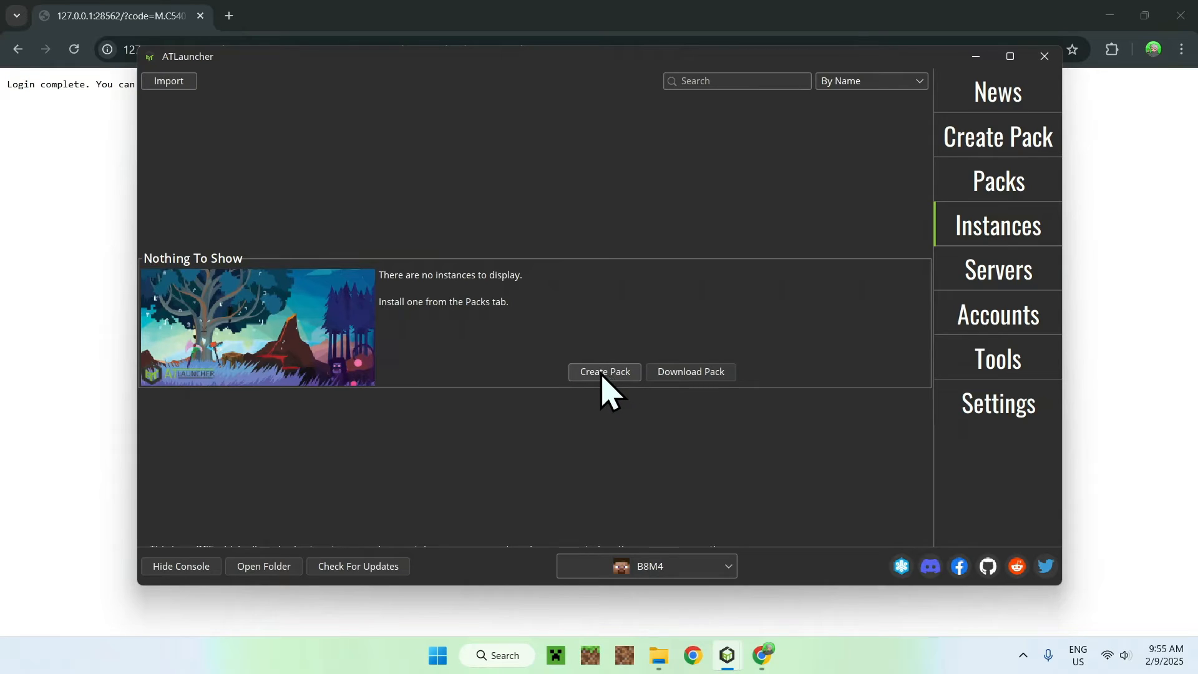
Step: On Create Pack, pick Minecraft 1.21.4 and the Fabric loader 0.16.10
left_click(603, 372)
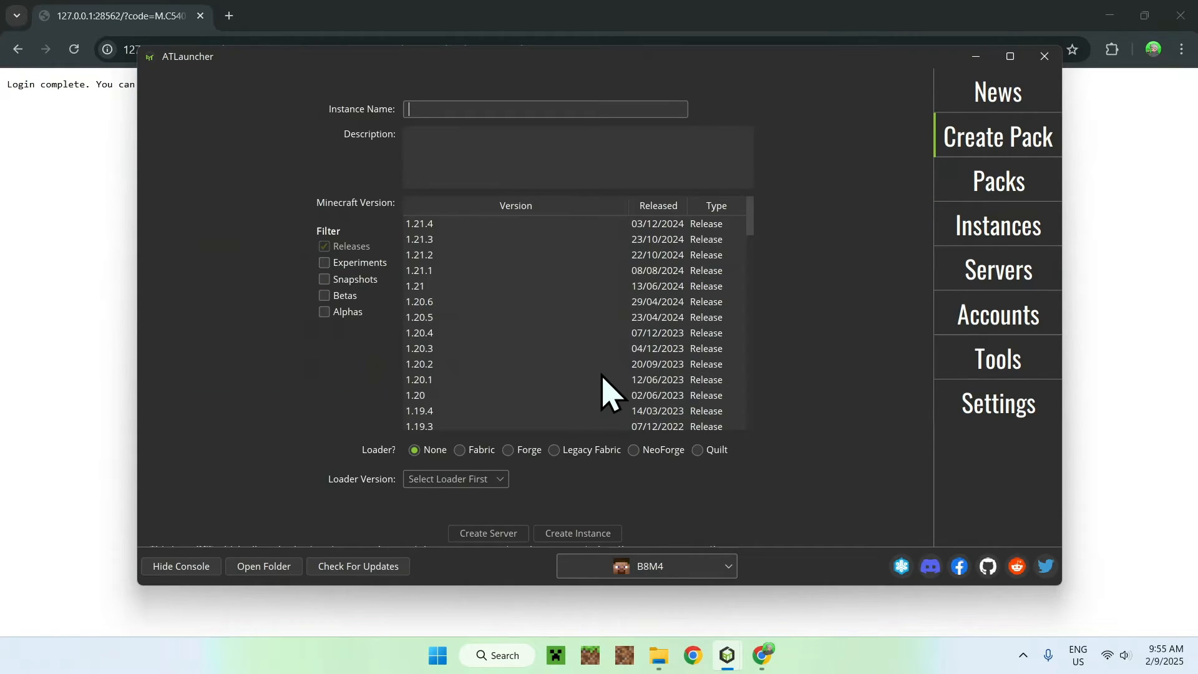
mouse_move(829, 188)
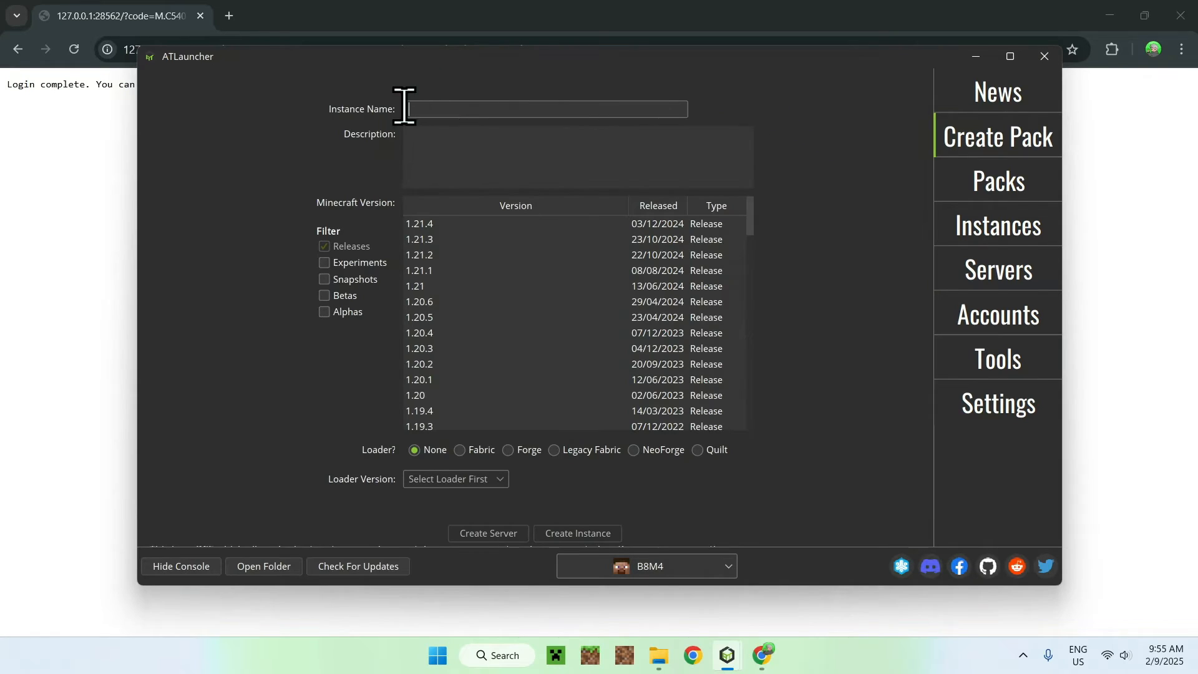
mouse_move(268, 99)
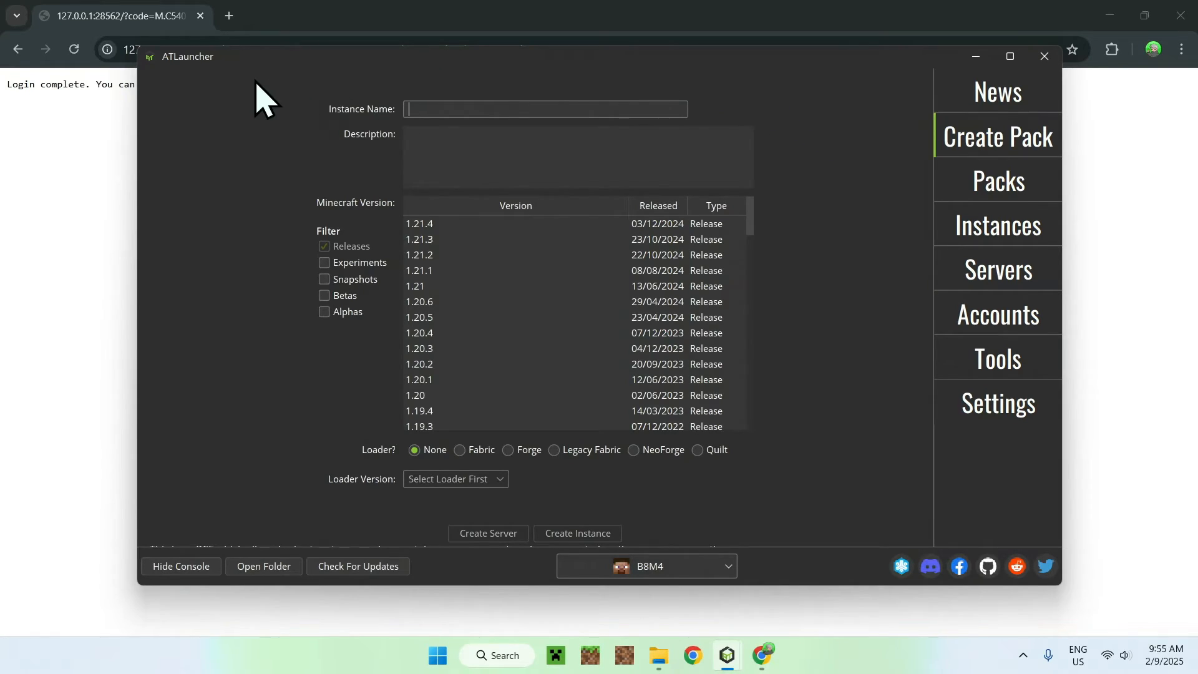
type("1")
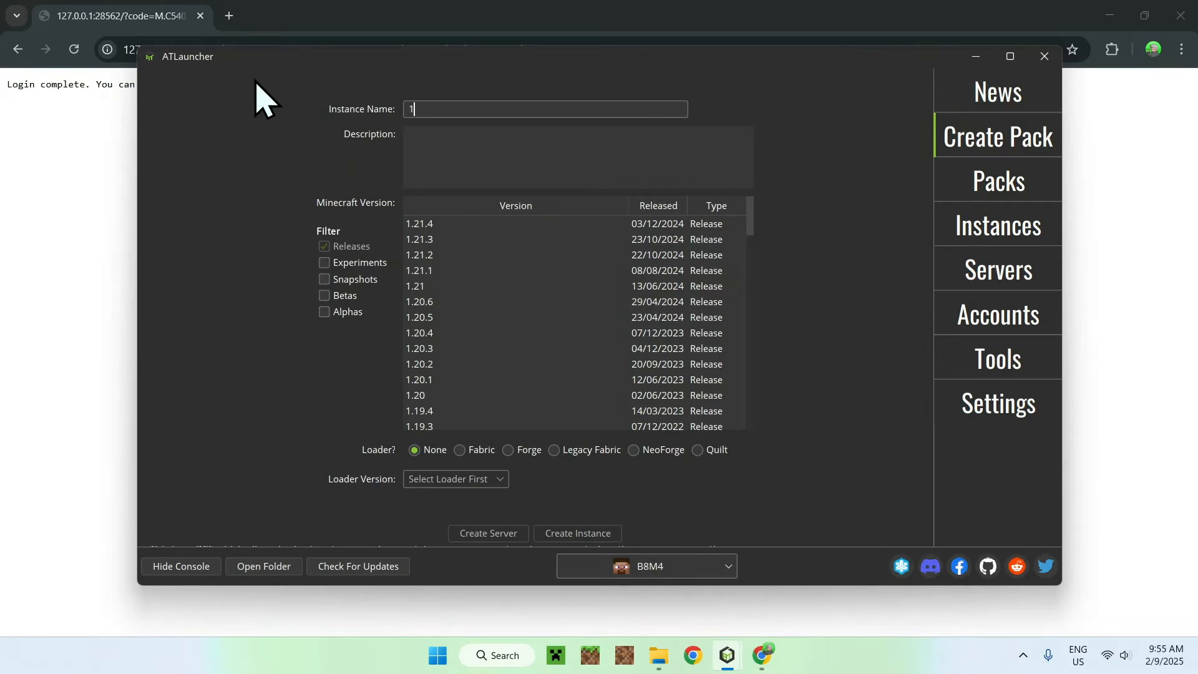
type(".21.4")
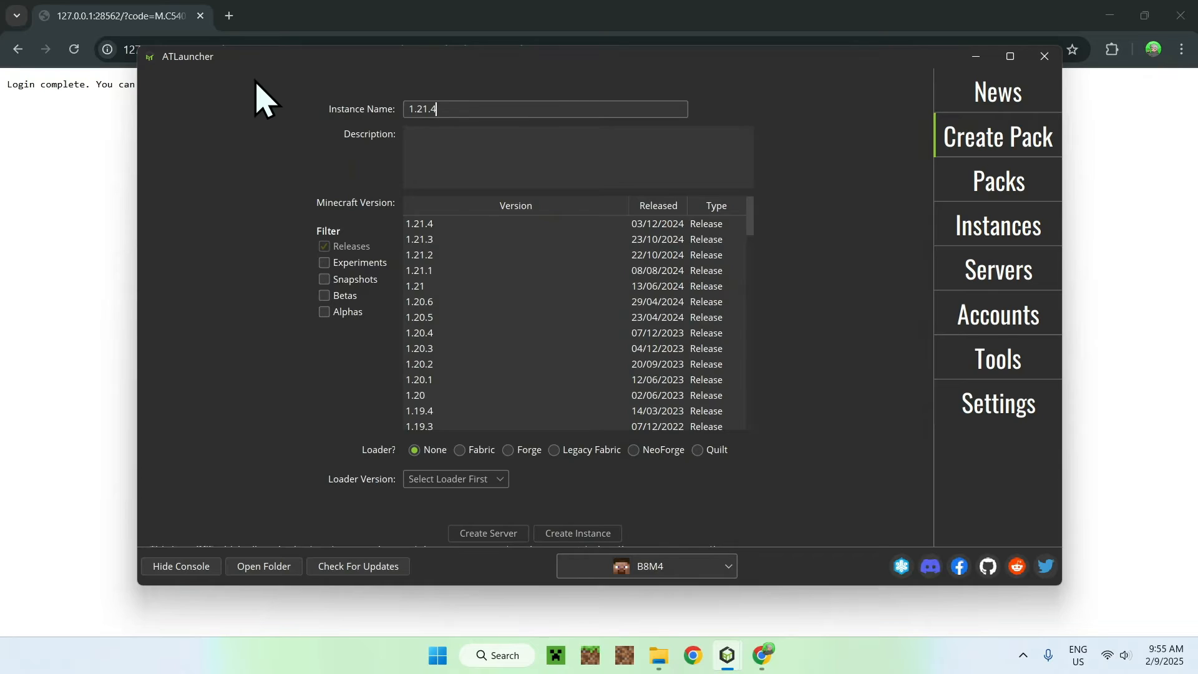
mouse_move(296, 126)
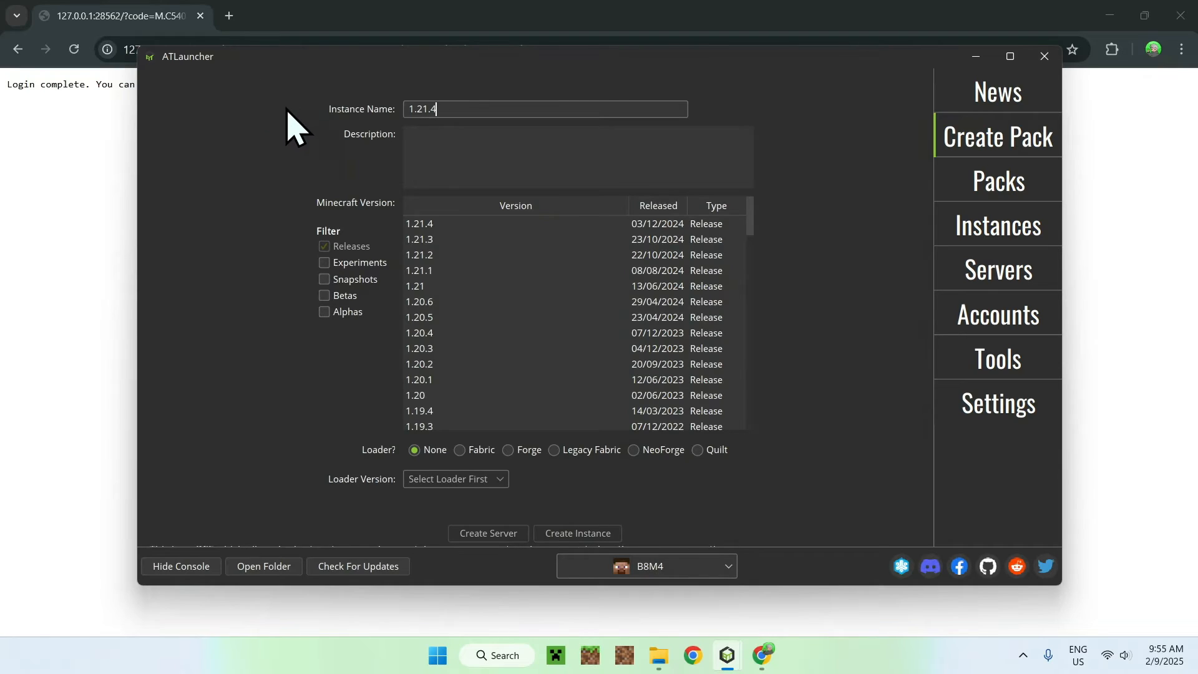
mouse_move(925, 146)
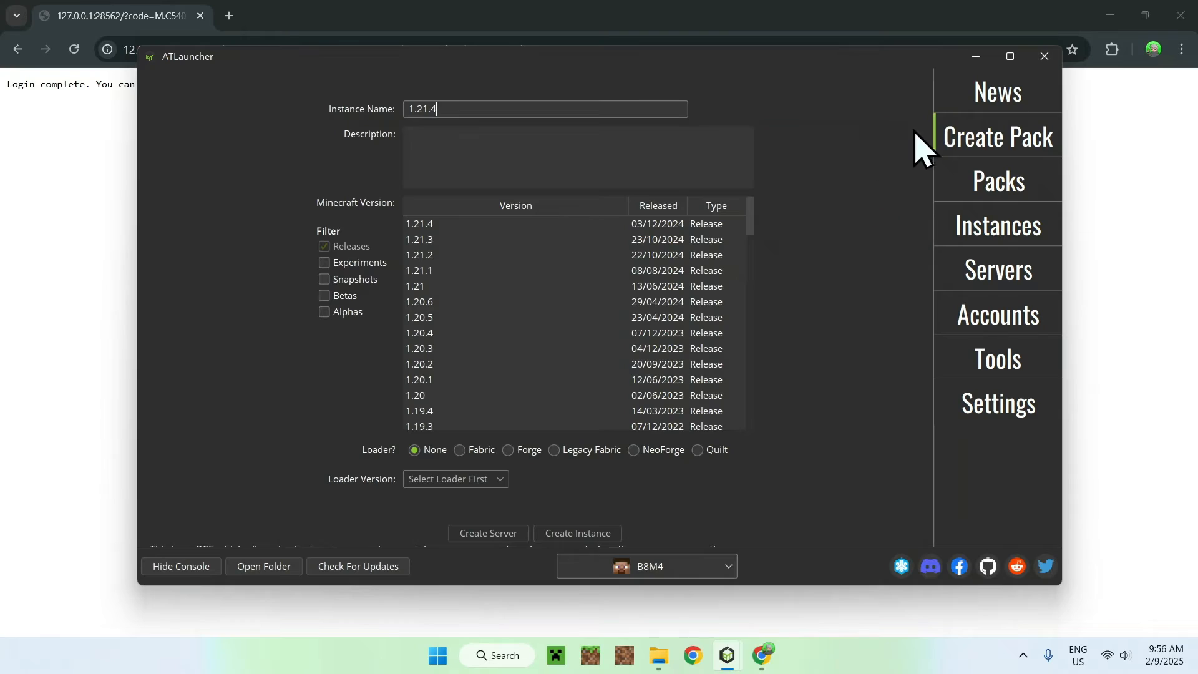
mouse_move(847, 193)
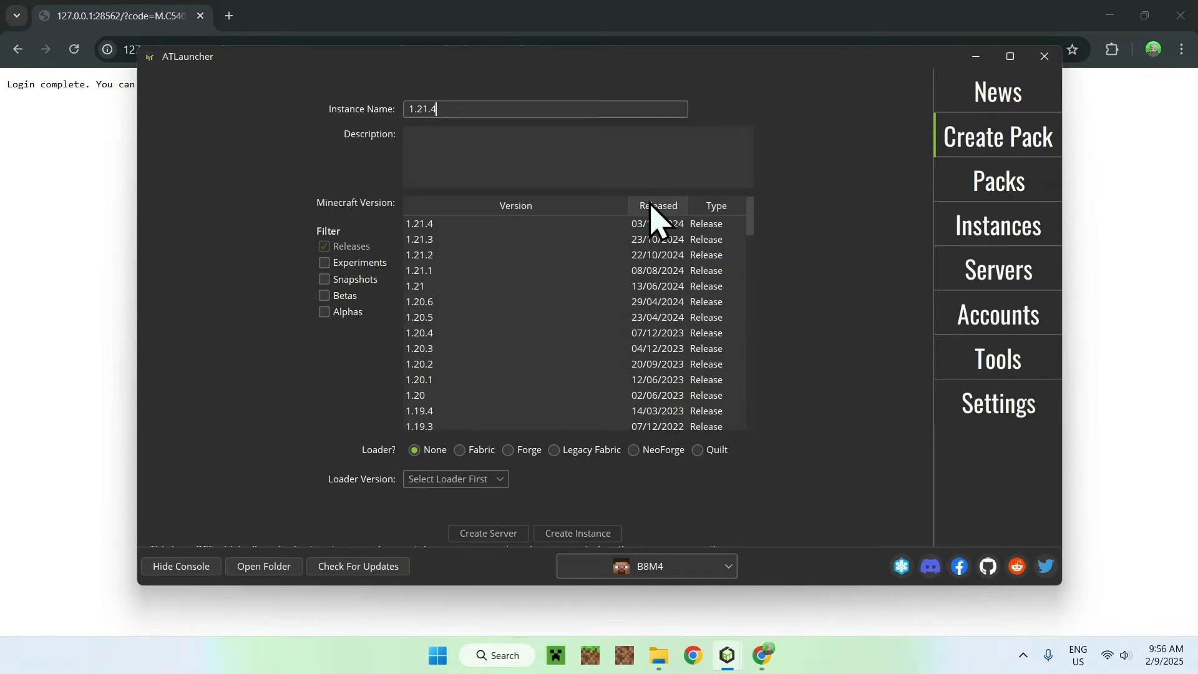
left_click(497, 224)
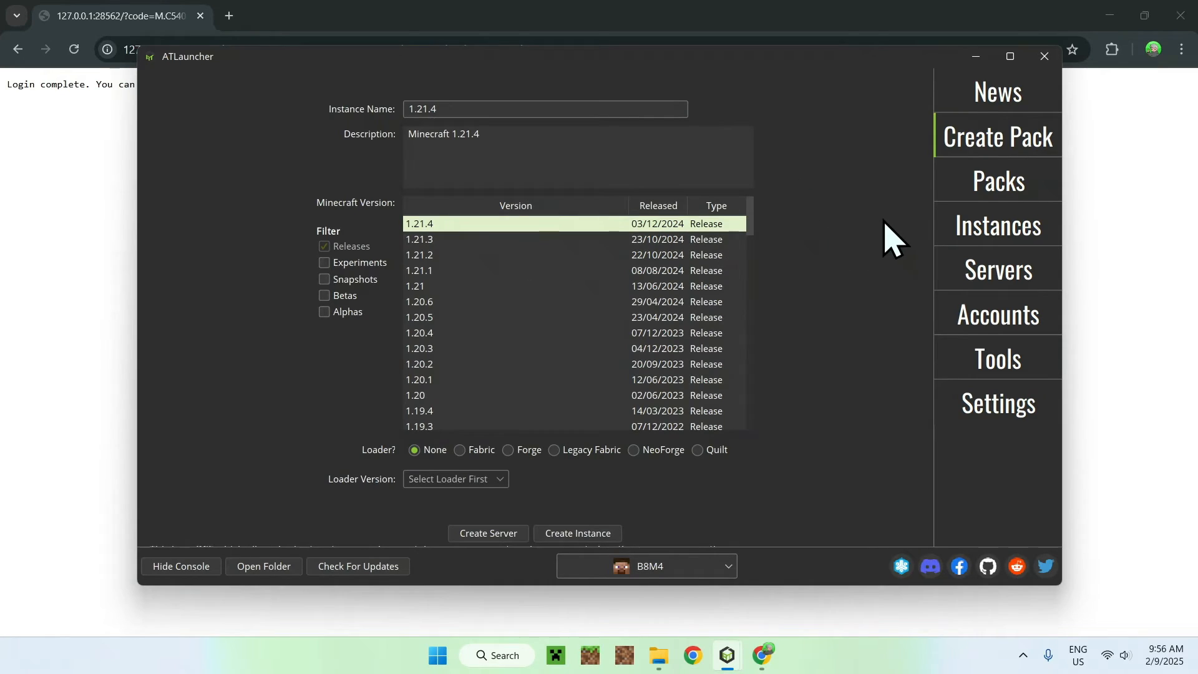
mouse_move(867, 253)
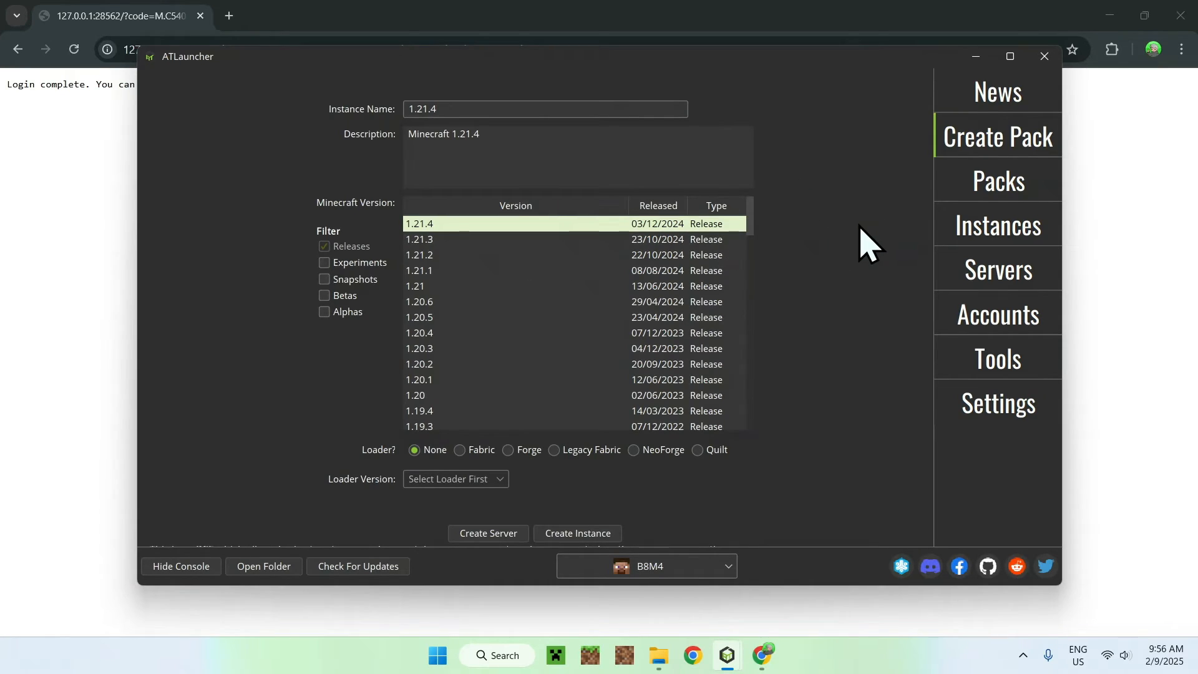
mouse_move(712, 485)
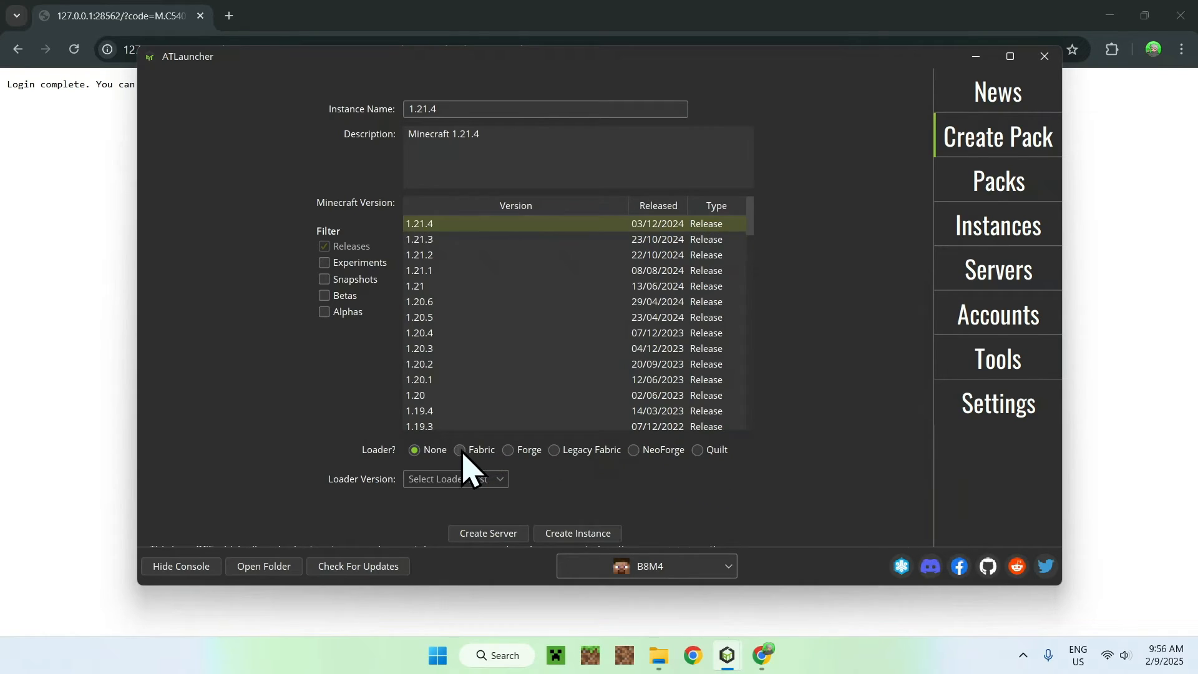
left_click(460, 450)
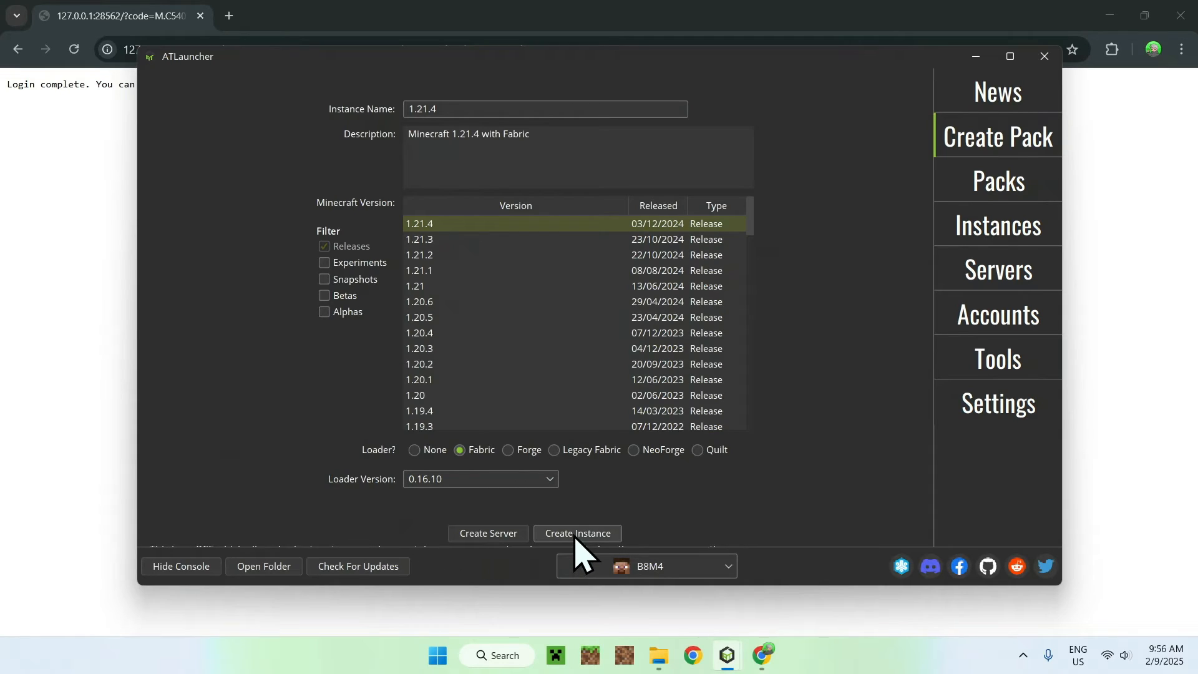
Step: Create the 1.21.4 Fabric instance and dismiss the installed confirmation
left_click(577, 532)
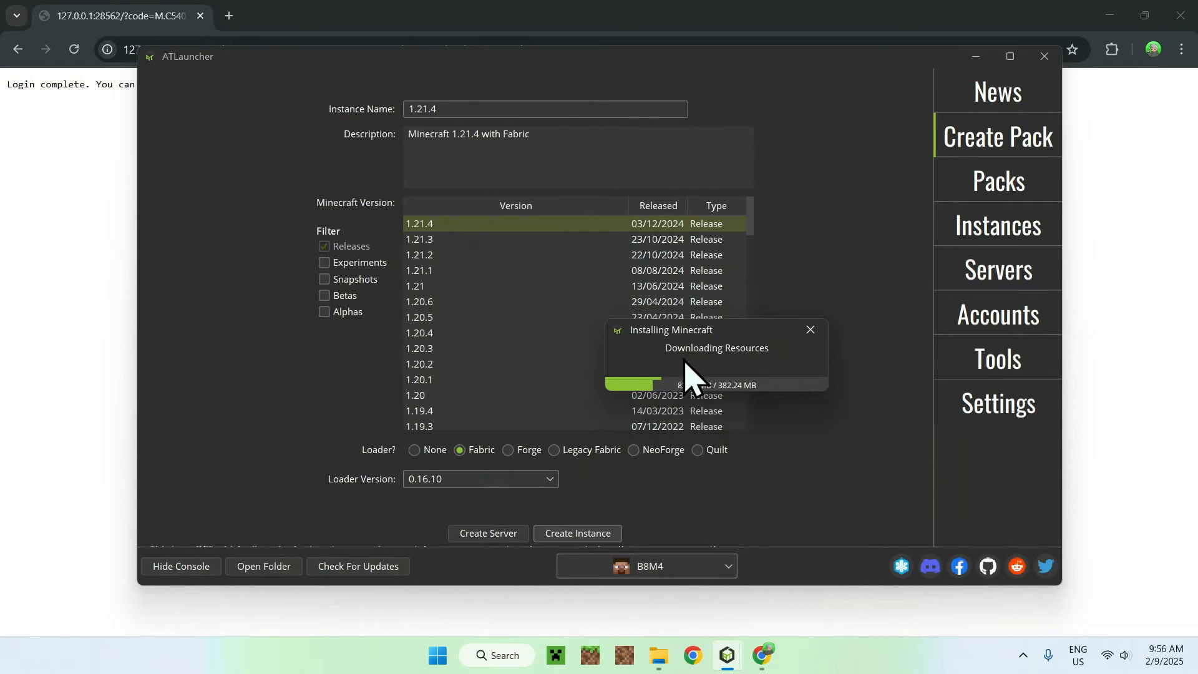
mouse_move(795, 374)
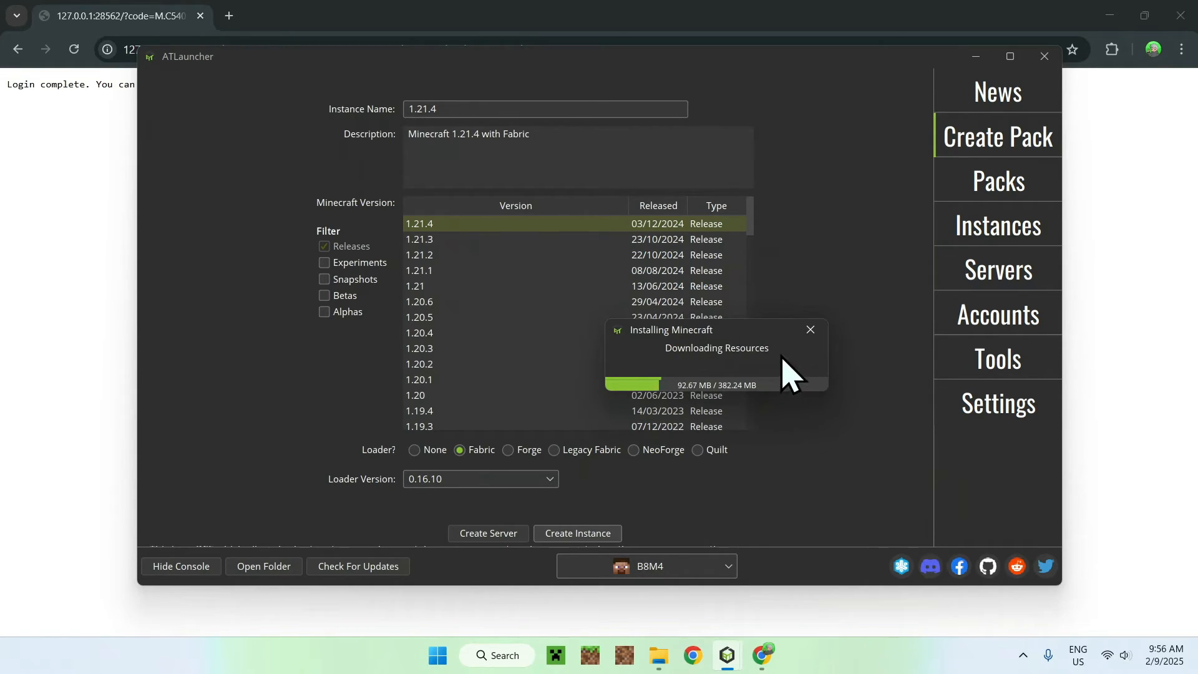
mouse_move(852, 412)
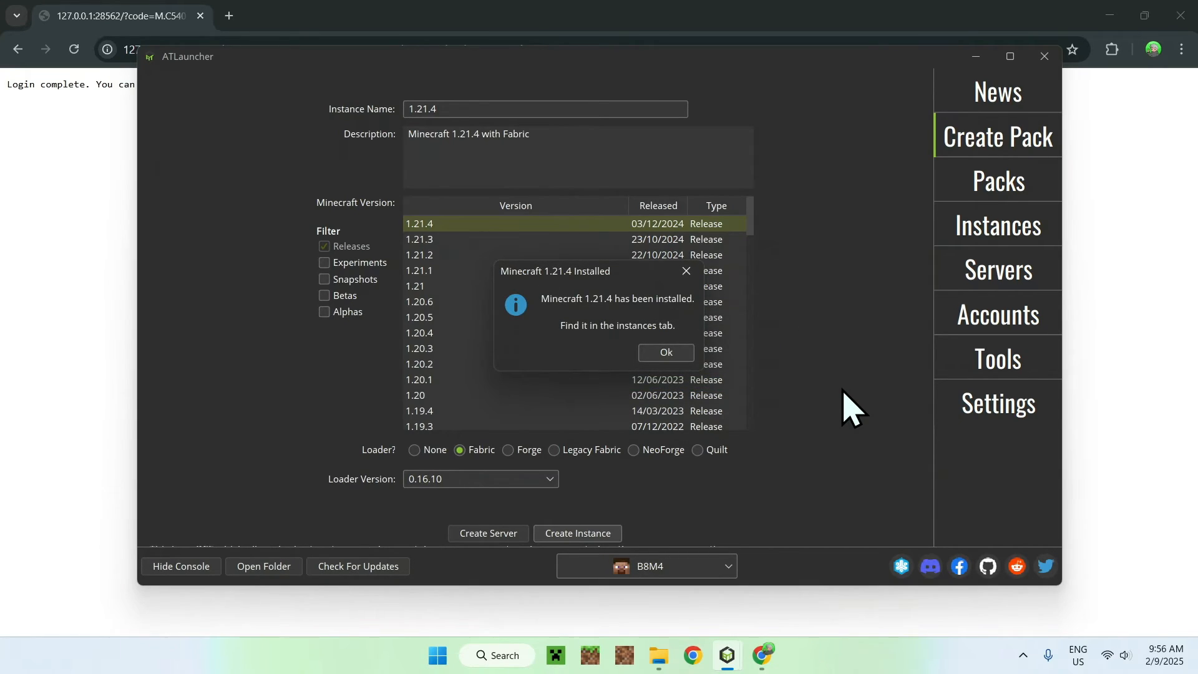
mouse_move(746, 325)
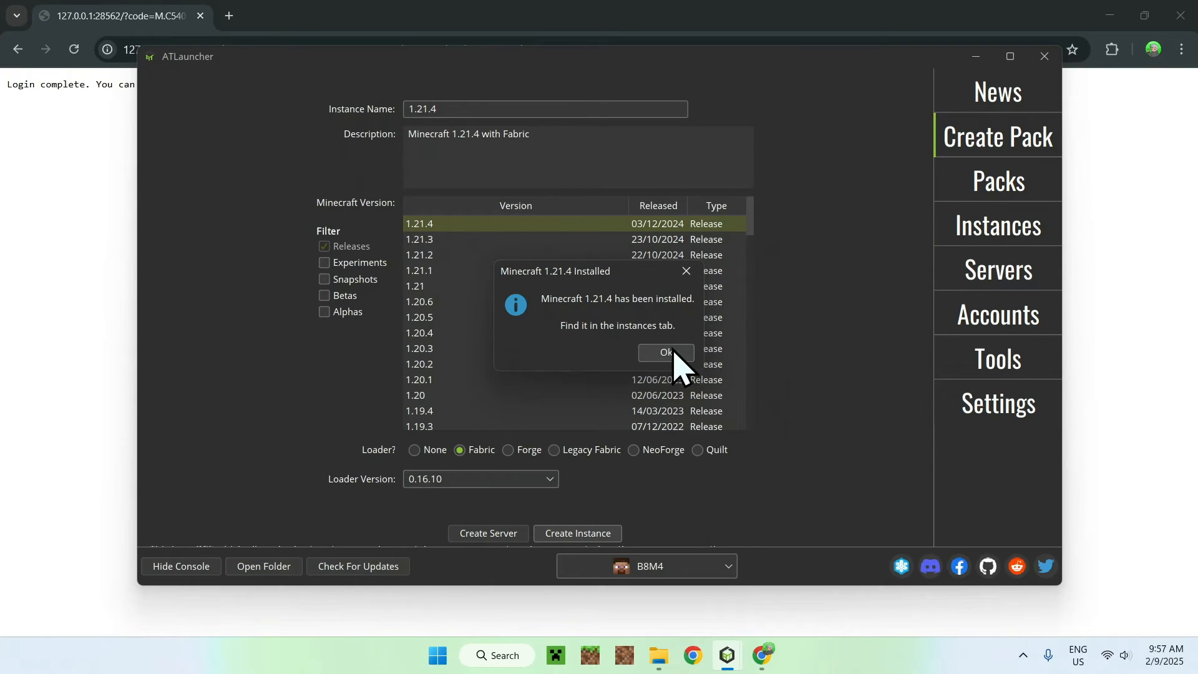
left_click(663, 352)
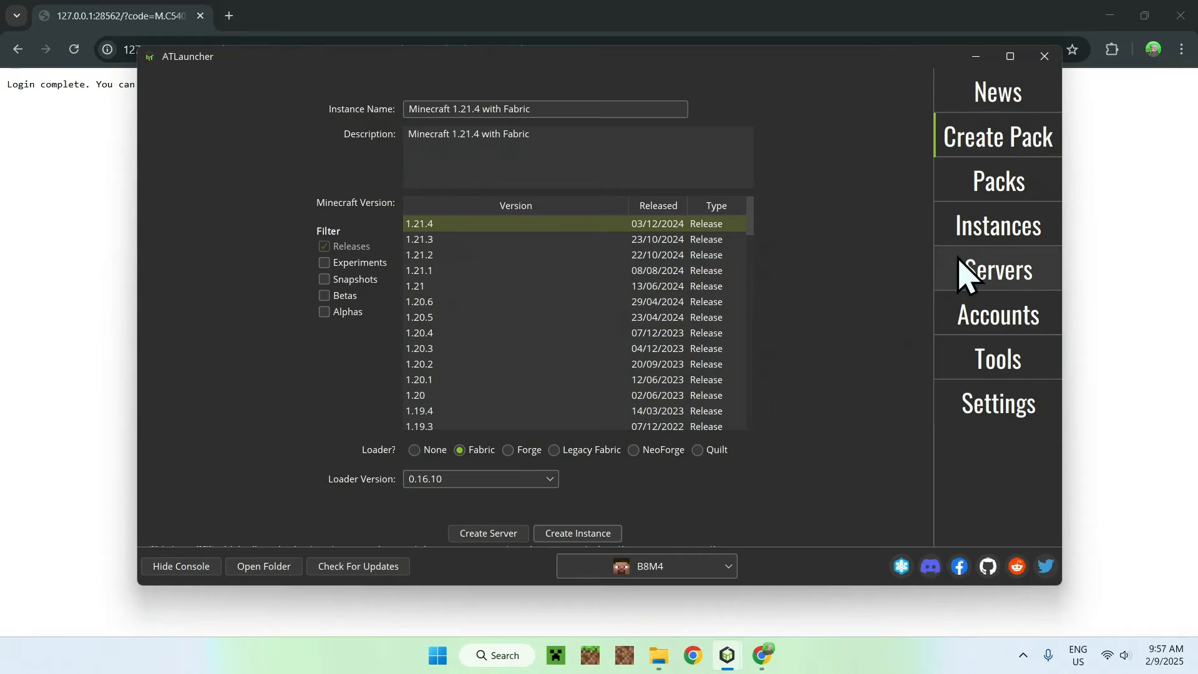
Step: Review the 1.21.4 Fabric instance's Java/Minecraft settings, showing 4,096 MB maximum memory
left_click(997, 225)
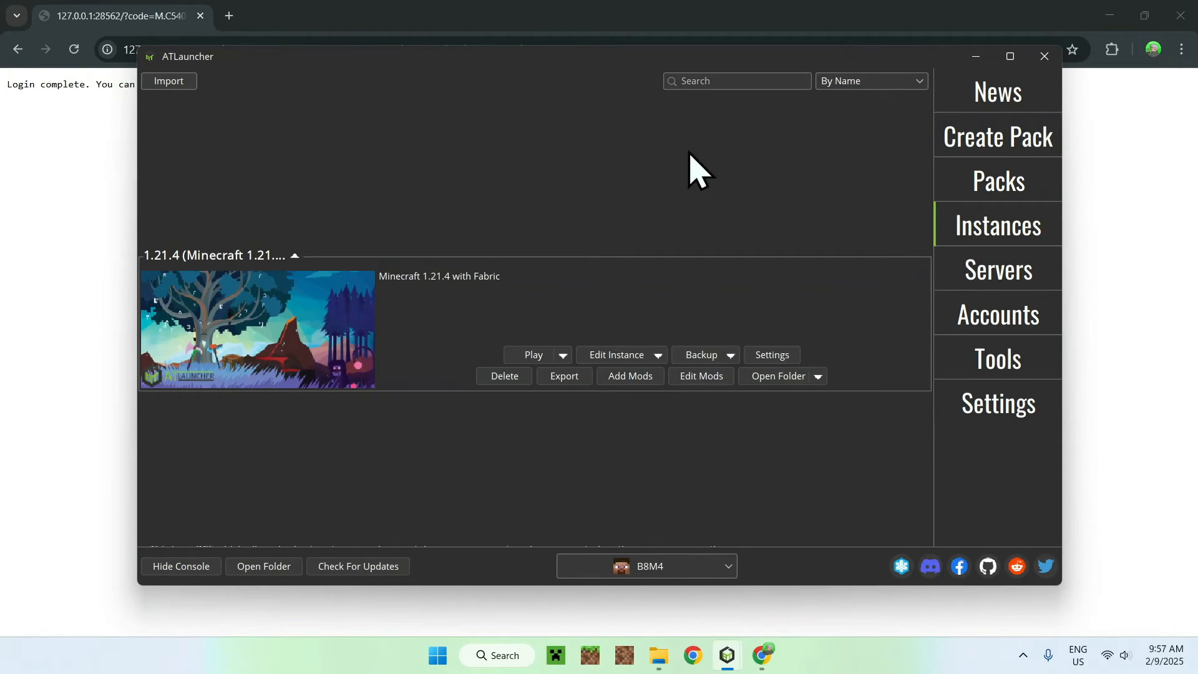
mouse_move(577, 202)
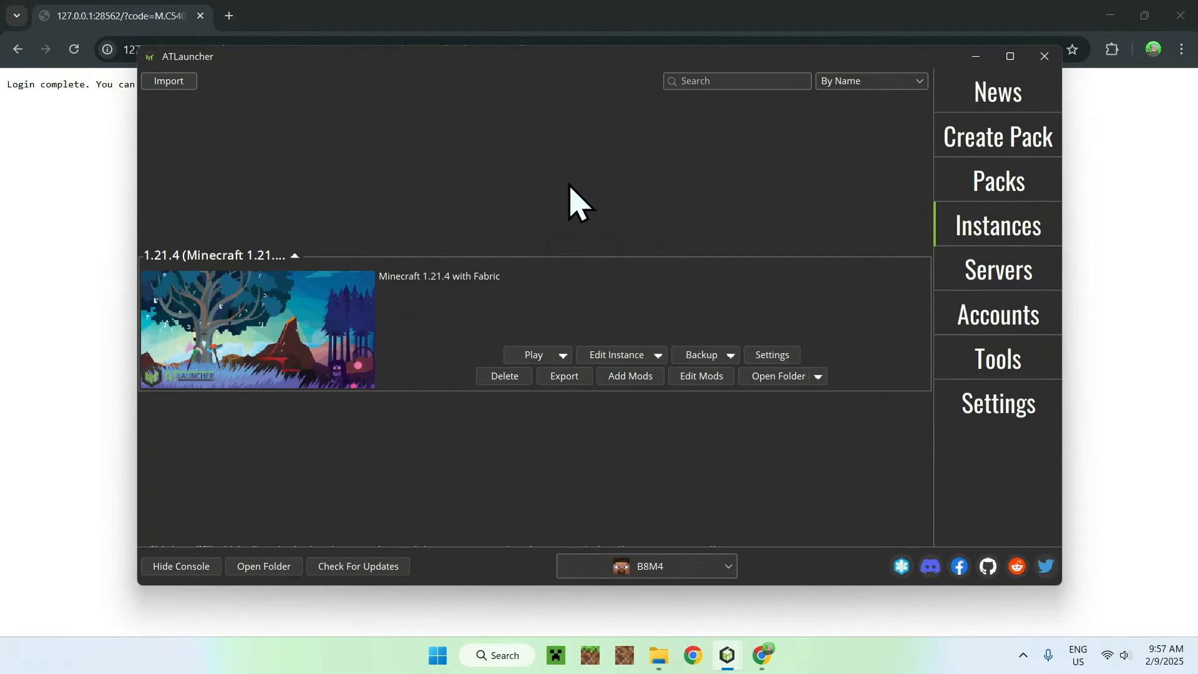
mouse_move(630, 218)
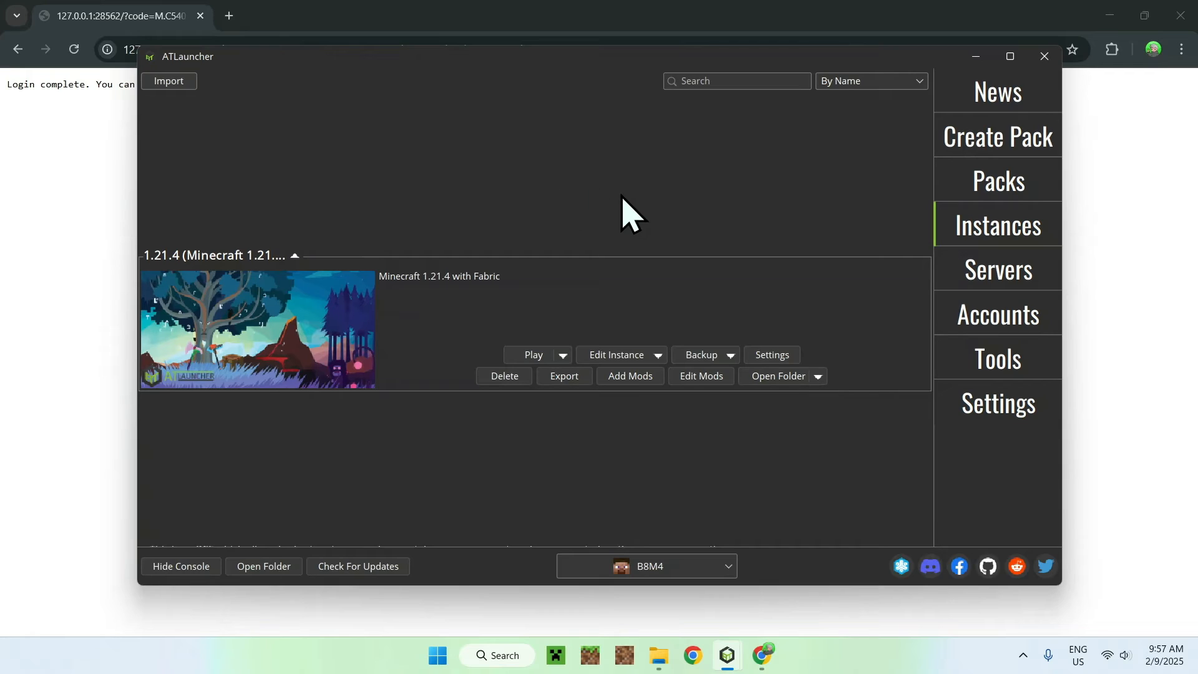
mouse_move(195, 275)
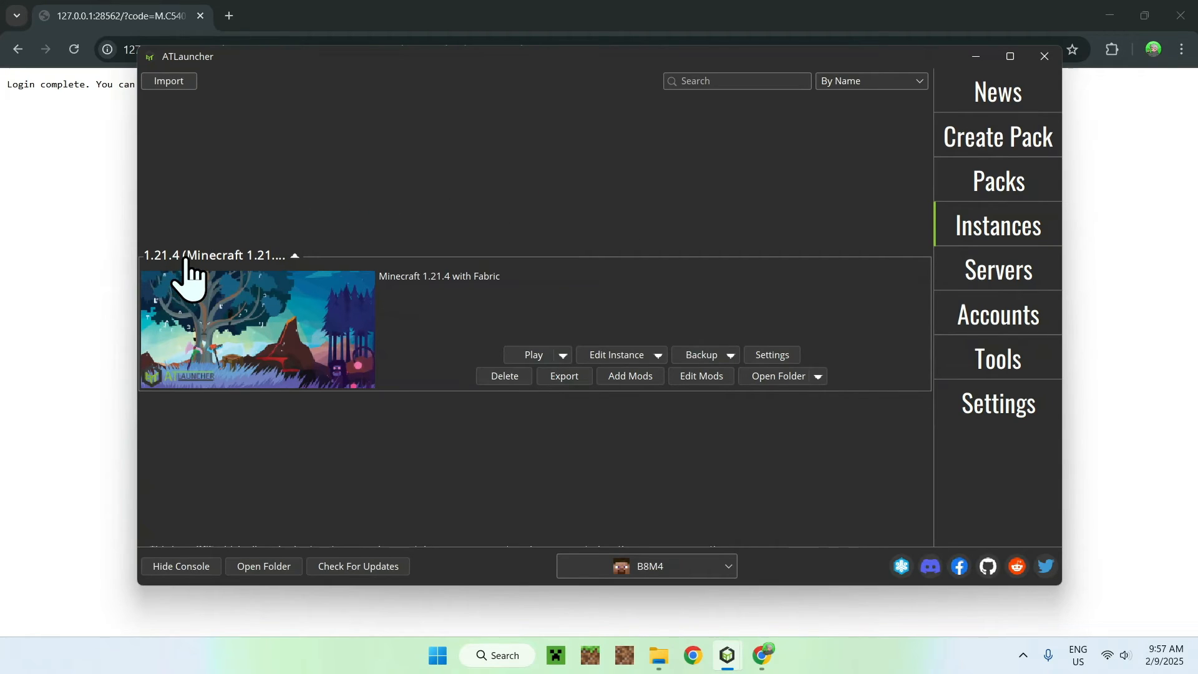
mouse_move(482, 164)
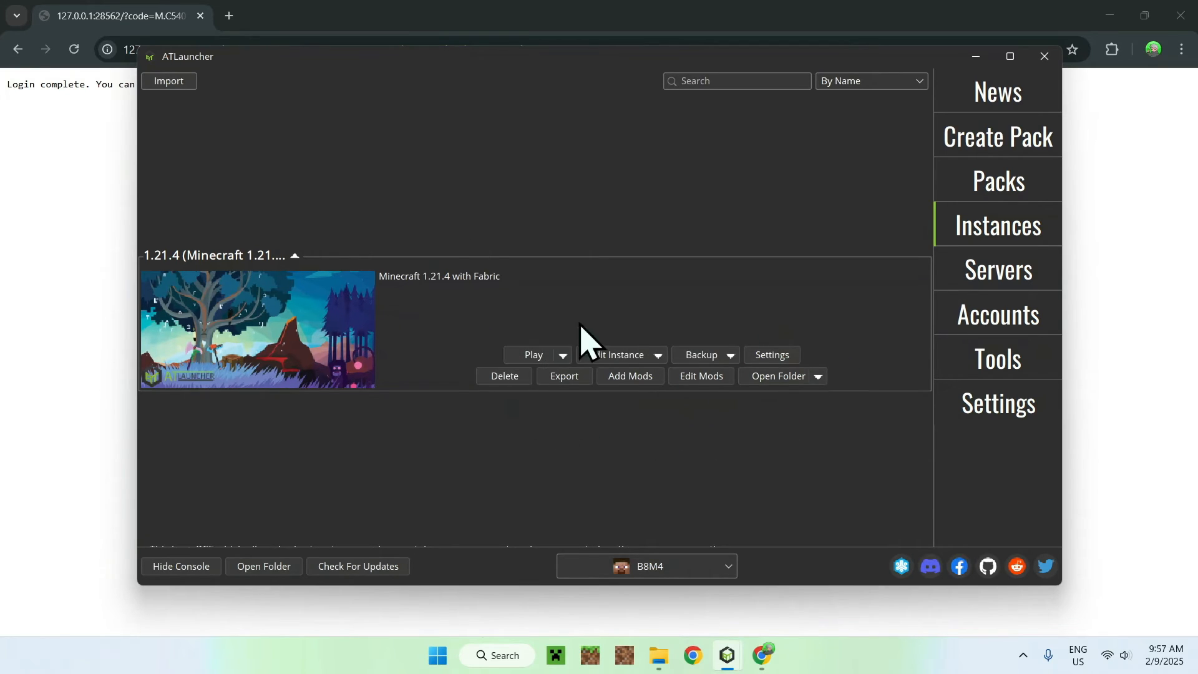
left_click(770, 355)
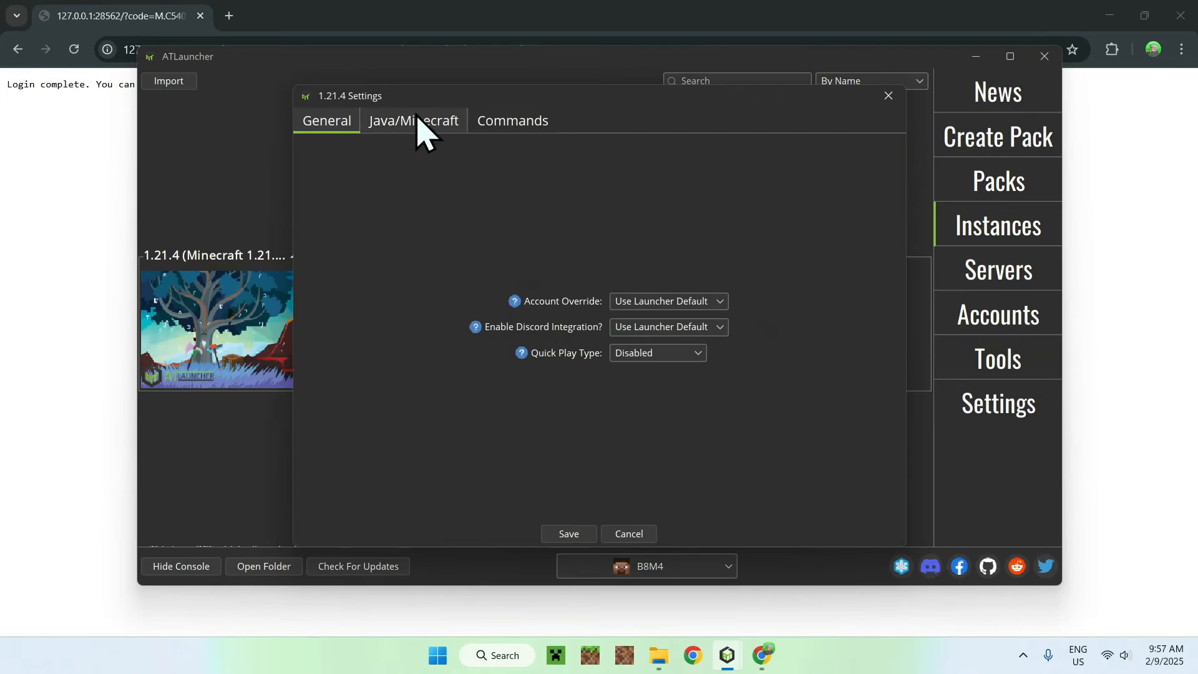
left_click(412, 120)
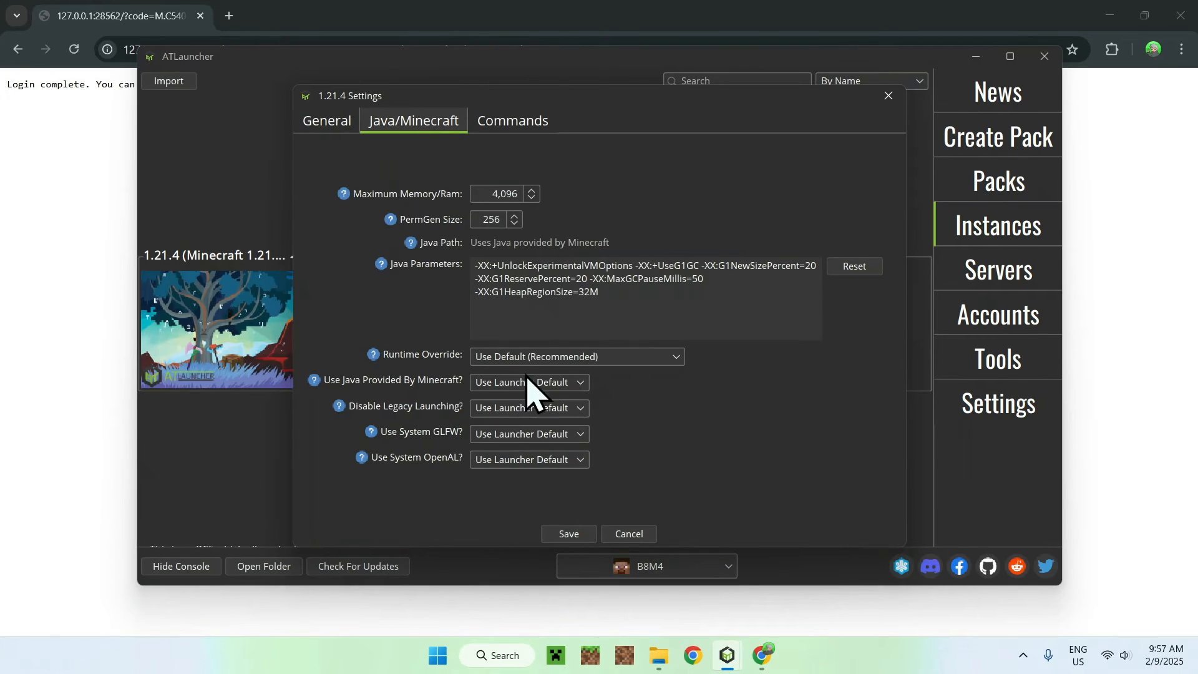
left_click(629, 533)
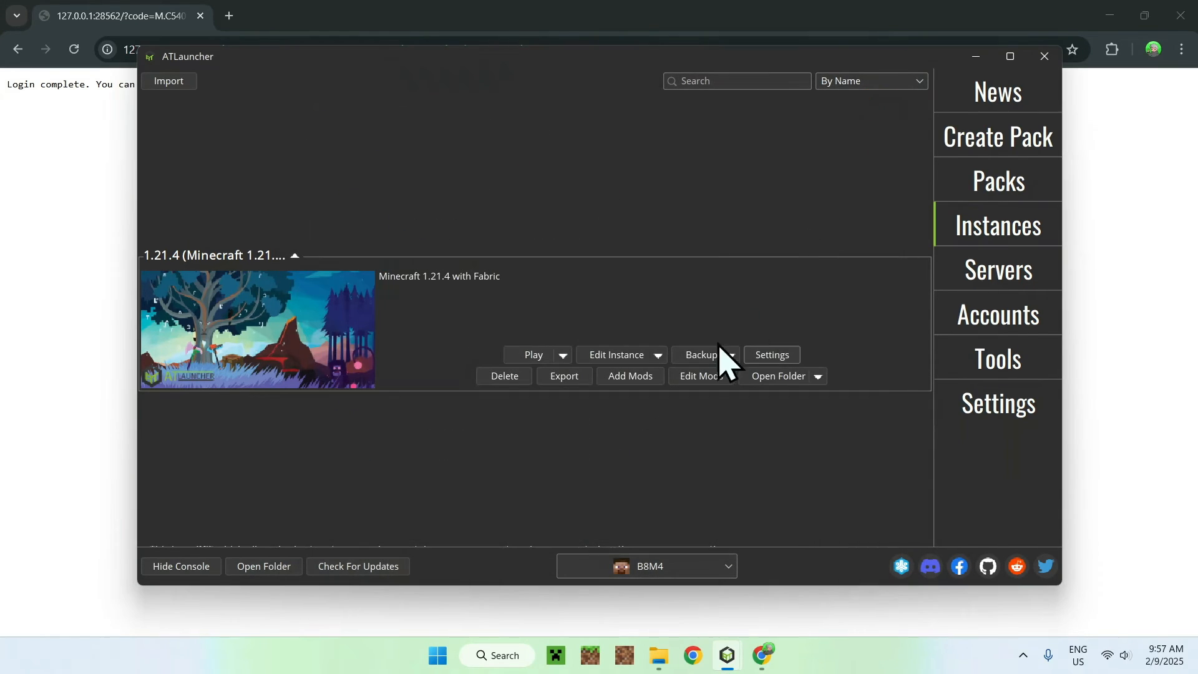
mouse_move(535, 355)
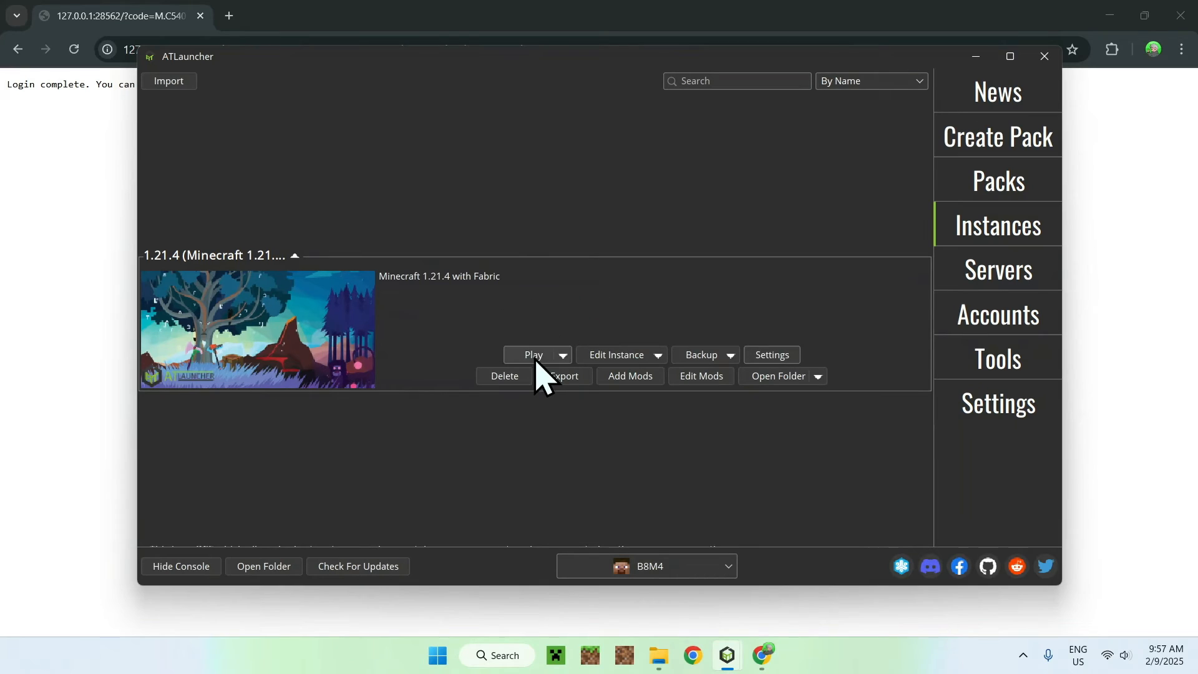
Step: Play the 1.21.4 Fabric instance, dismissing the welcome and Music & Sound screens
left_click(534, 354)
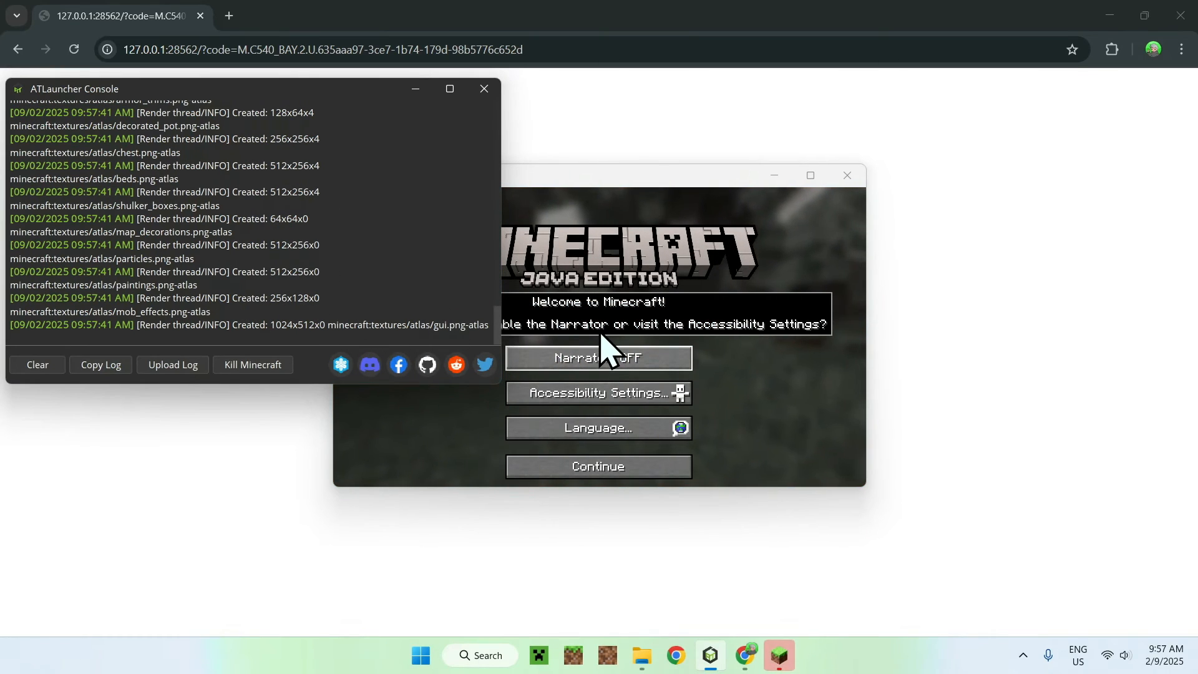
left_click(598, 466)
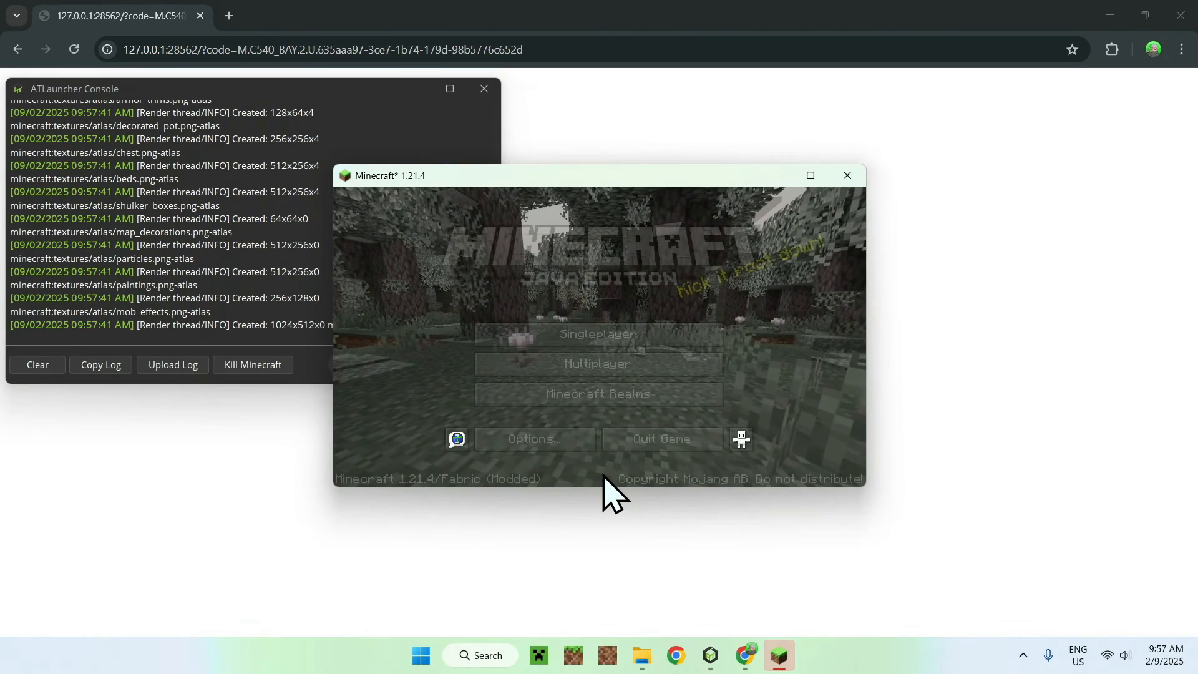
left_click(456, 439)
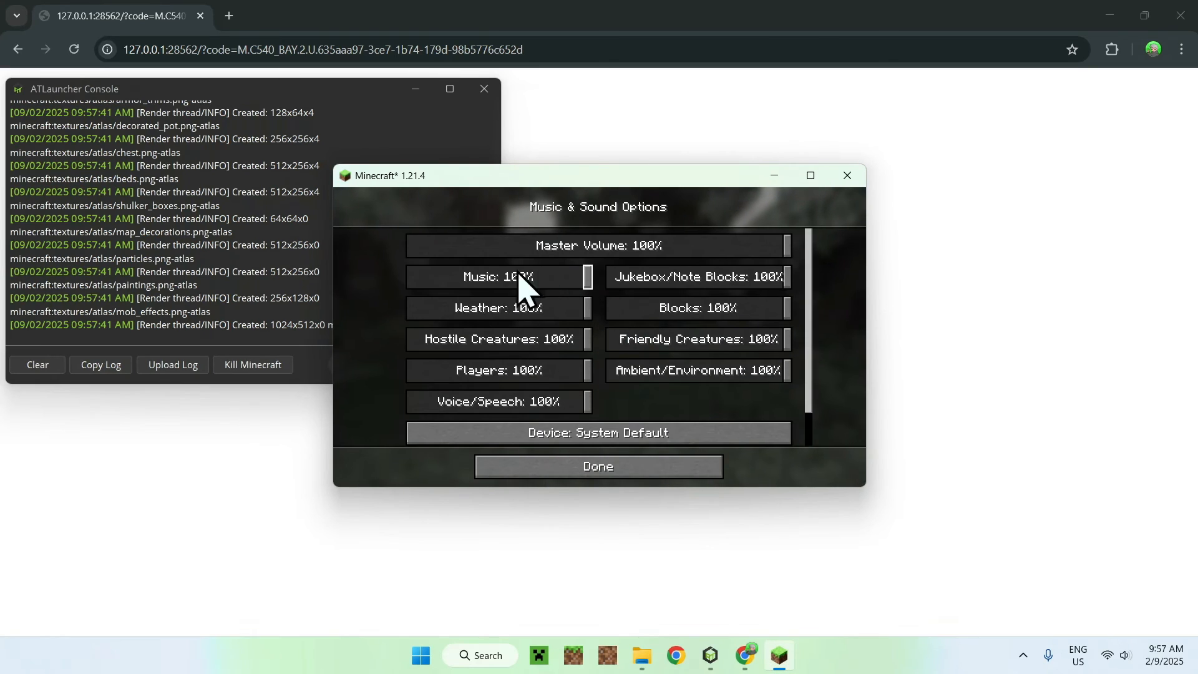
left_click(596, 466)
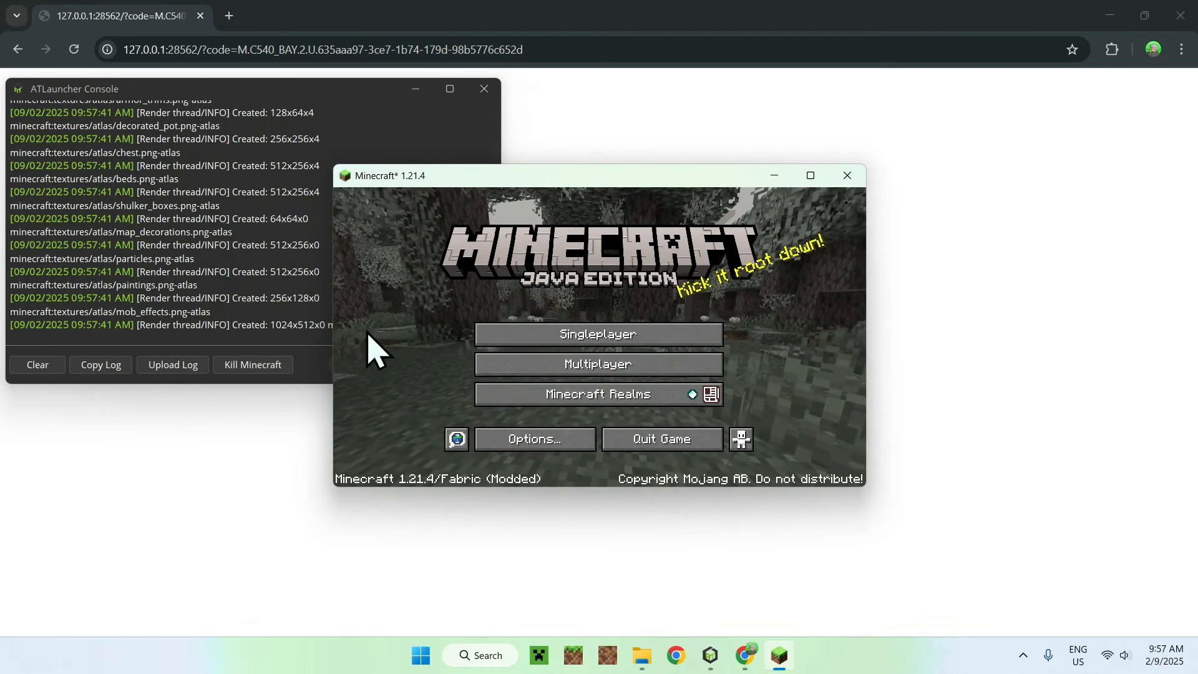
mouse_move(598, 364)
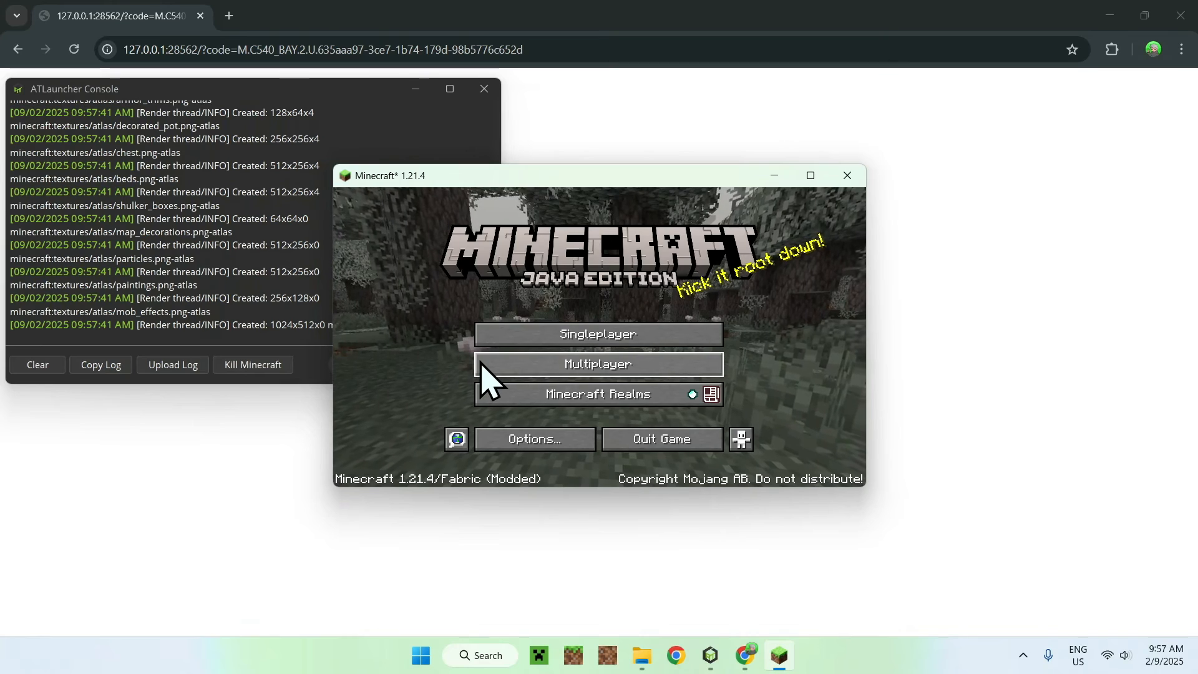
Step: Open Singleplayer, allow firewall access, and create the Survival world 'New World'
left_click(598, 363)
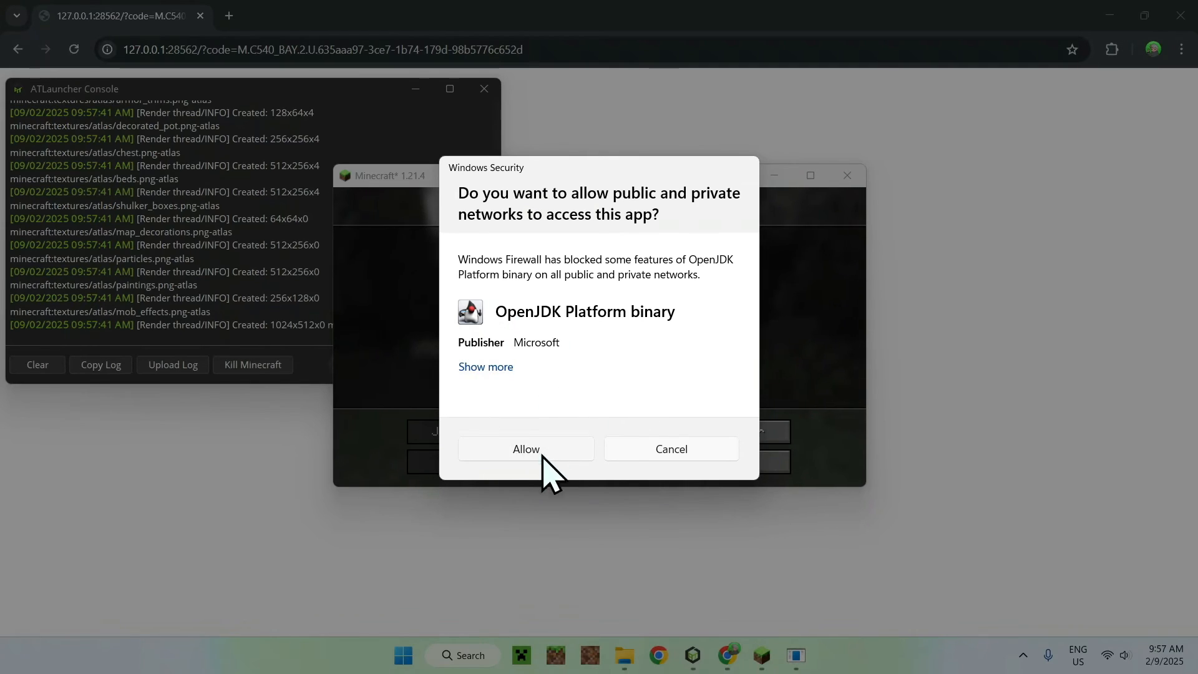
left_click(525, 449)
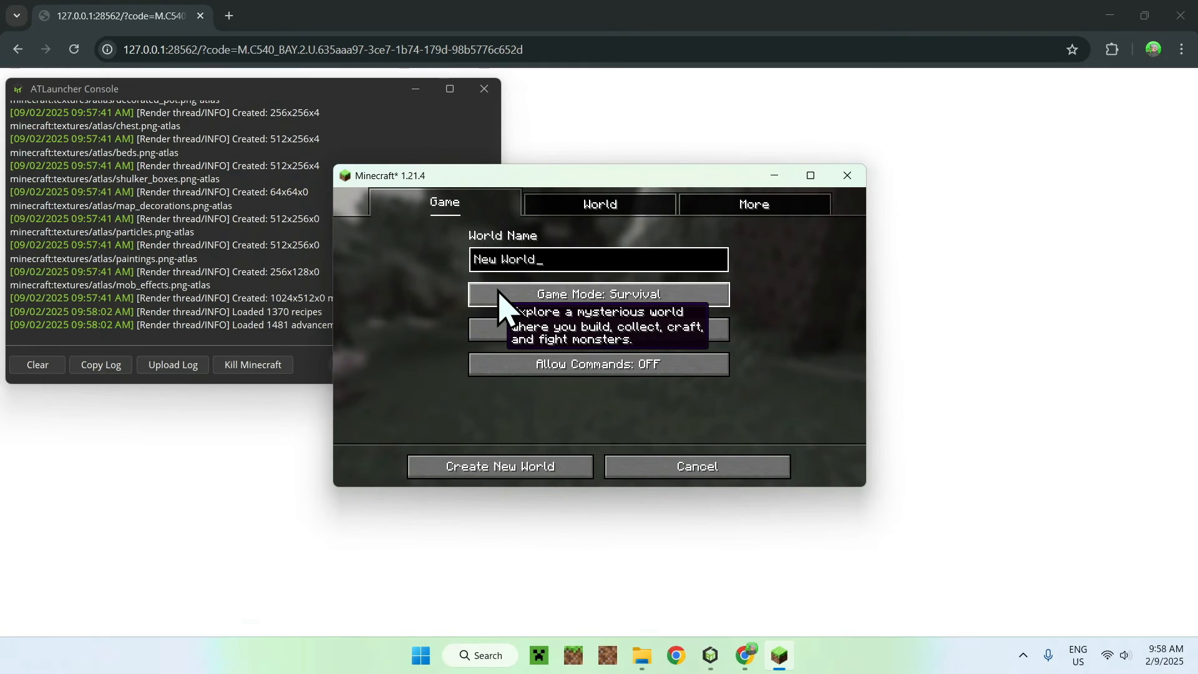
left_click(500, 466)
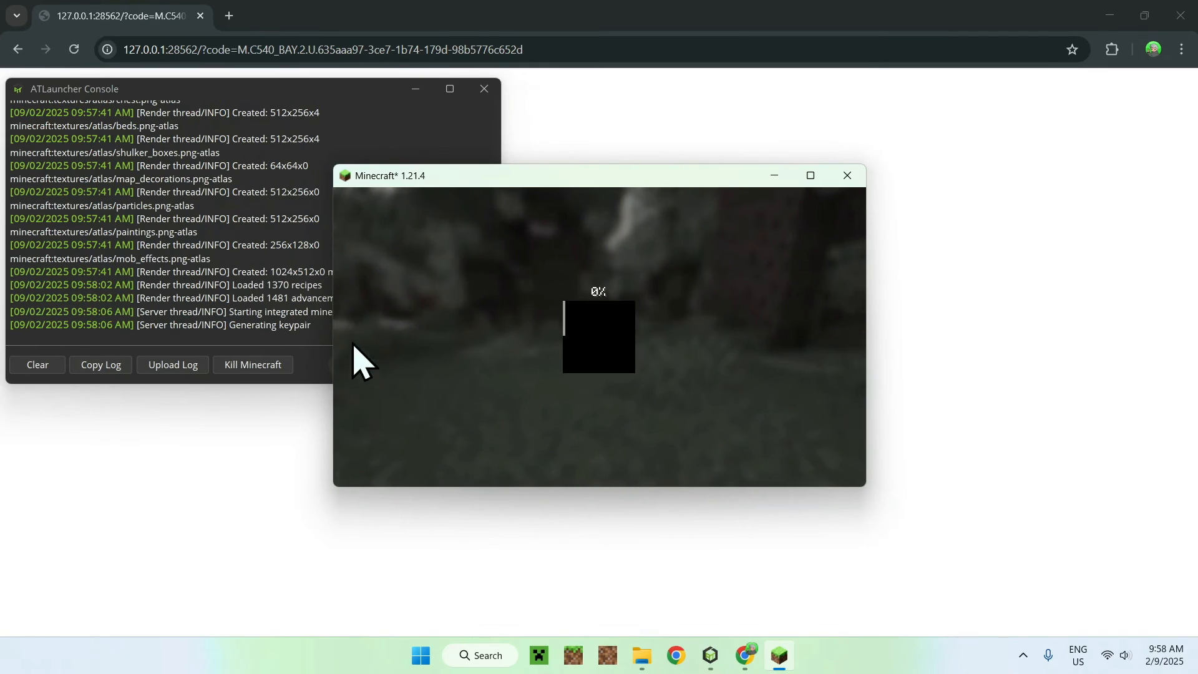